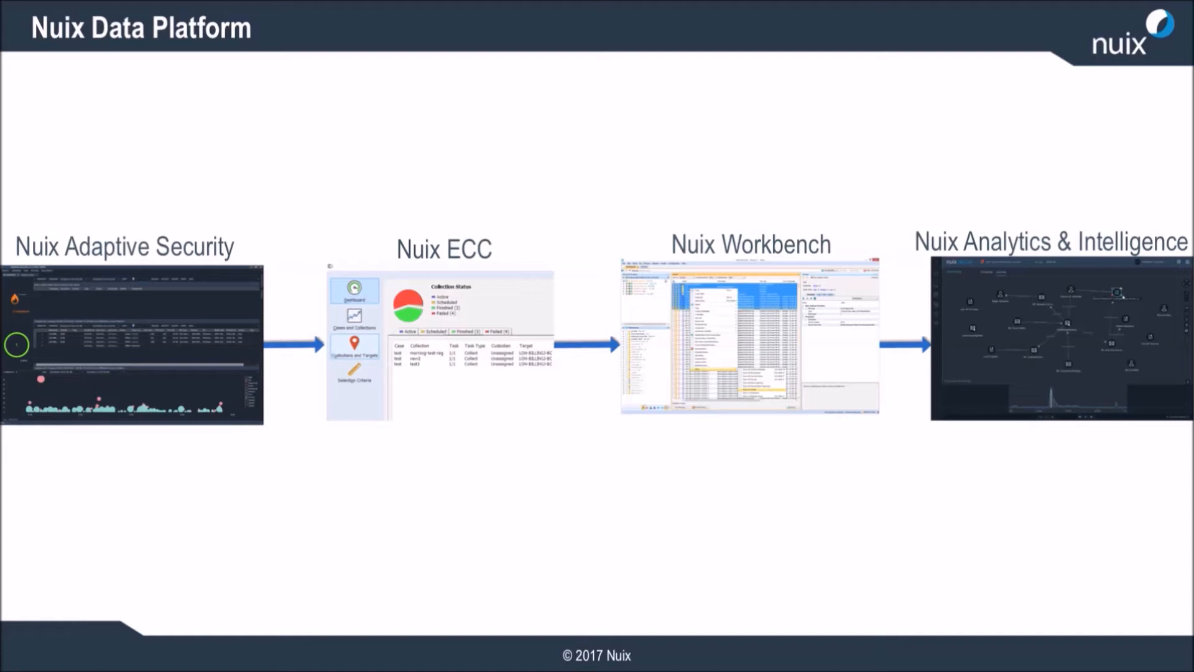
Step: Leave the Nuix Data Platform slide and switch to the live Adaptive Security alerts dashboard
key(Right)
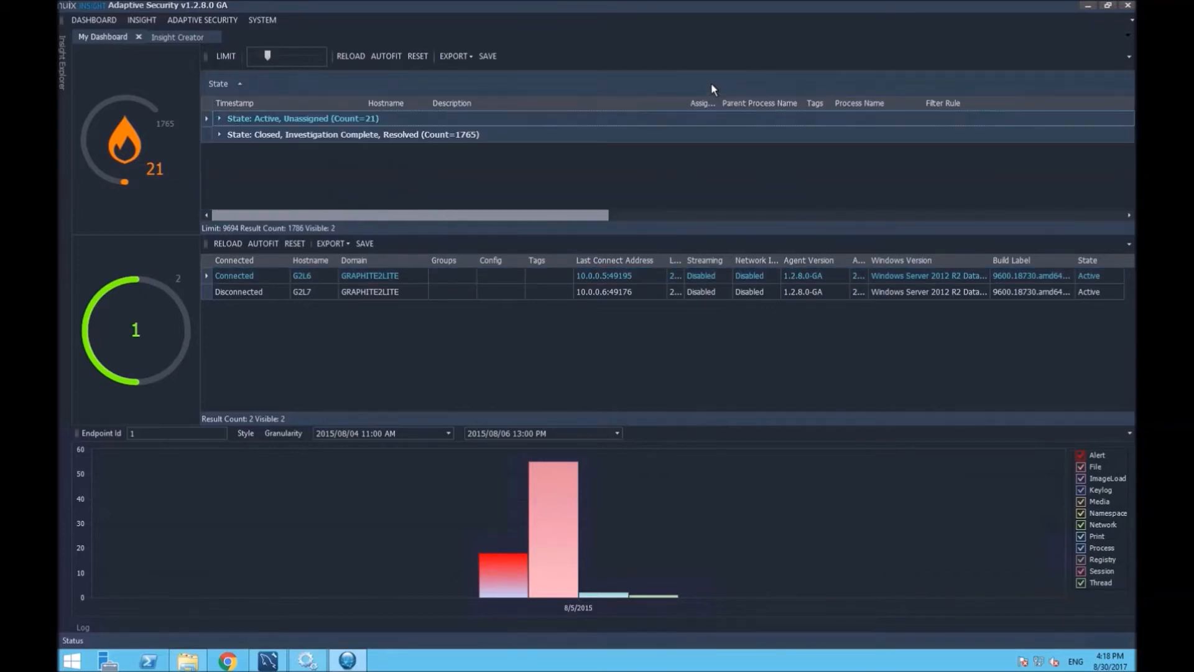
Step: Expand the active alerts down to G2L6's two JOB_PRINTED alerts, then move to Insight Creator
click(219, 118)
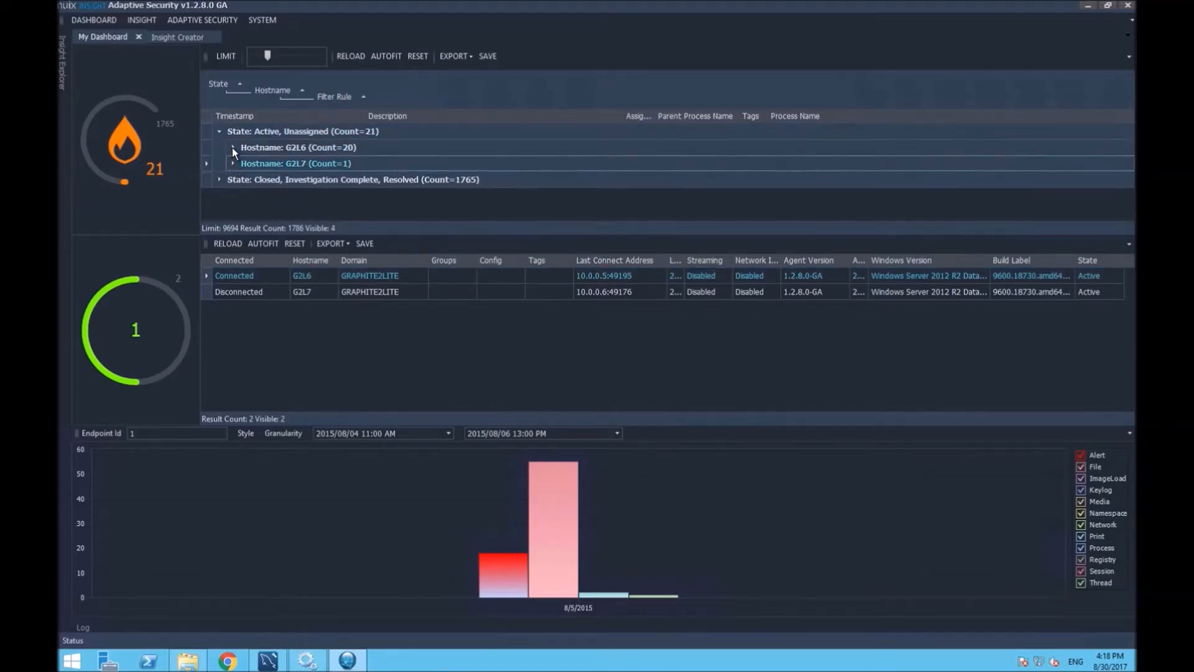
click(233, 147)
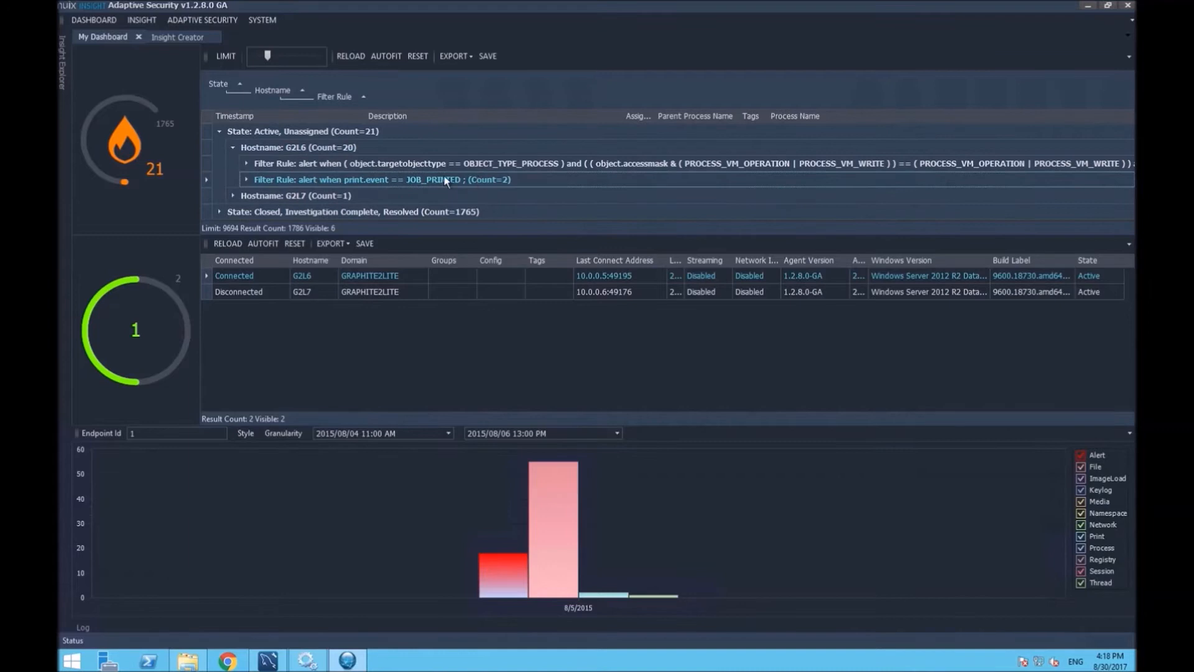
click(246, 179)
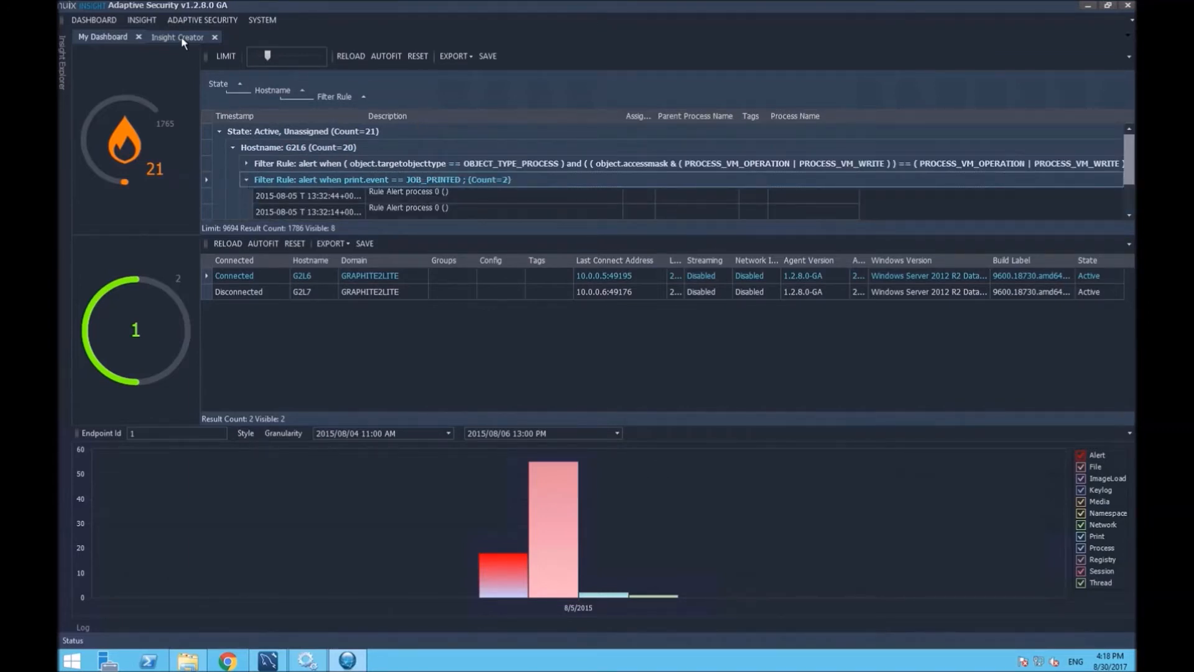
click(116, 52)
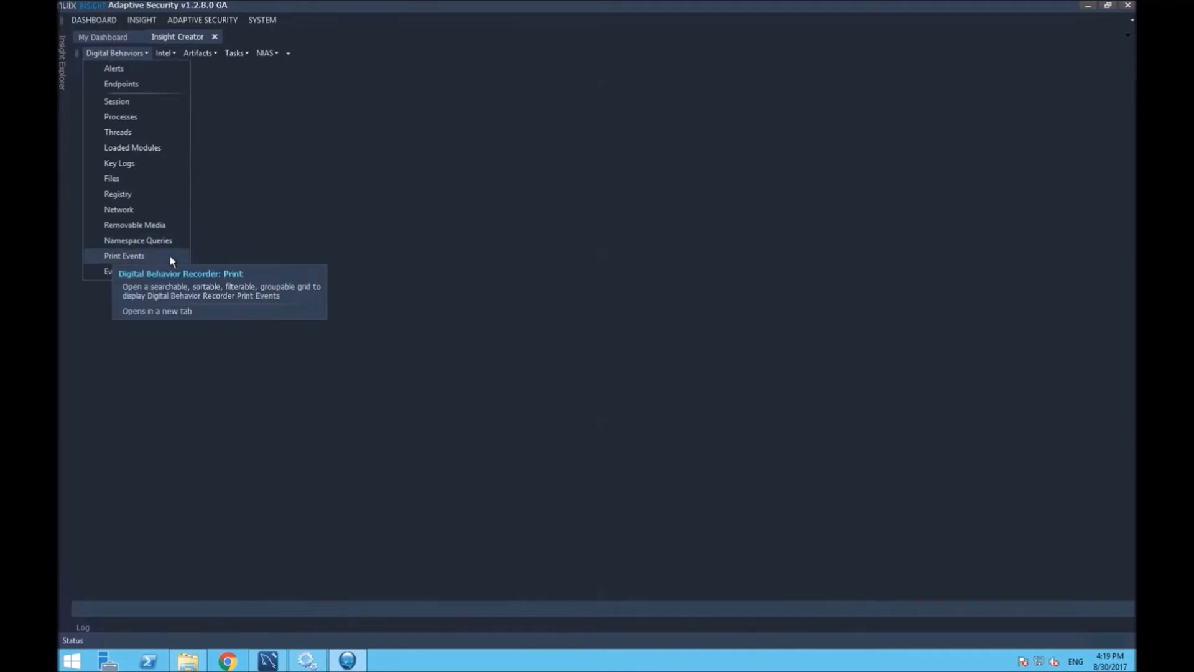
Step: Show G2L6's Print Events down to the Photosmart 7520 printer's two research document jobs
click(125, 255)
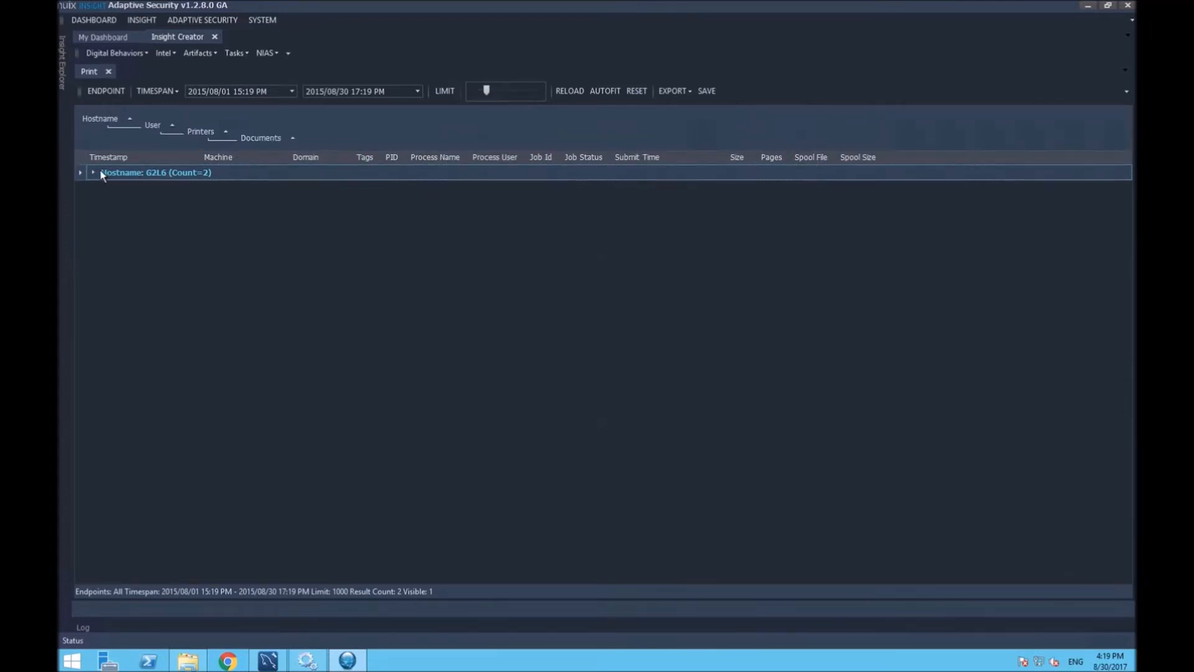
click(80, 172)
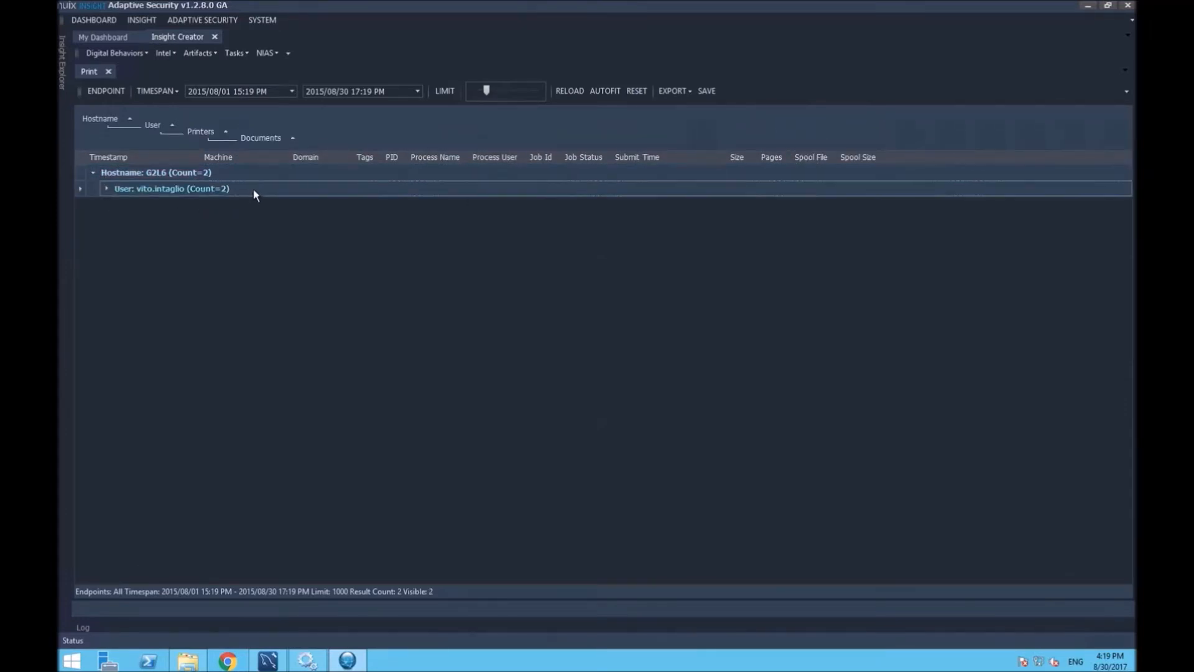
click(107, 188)
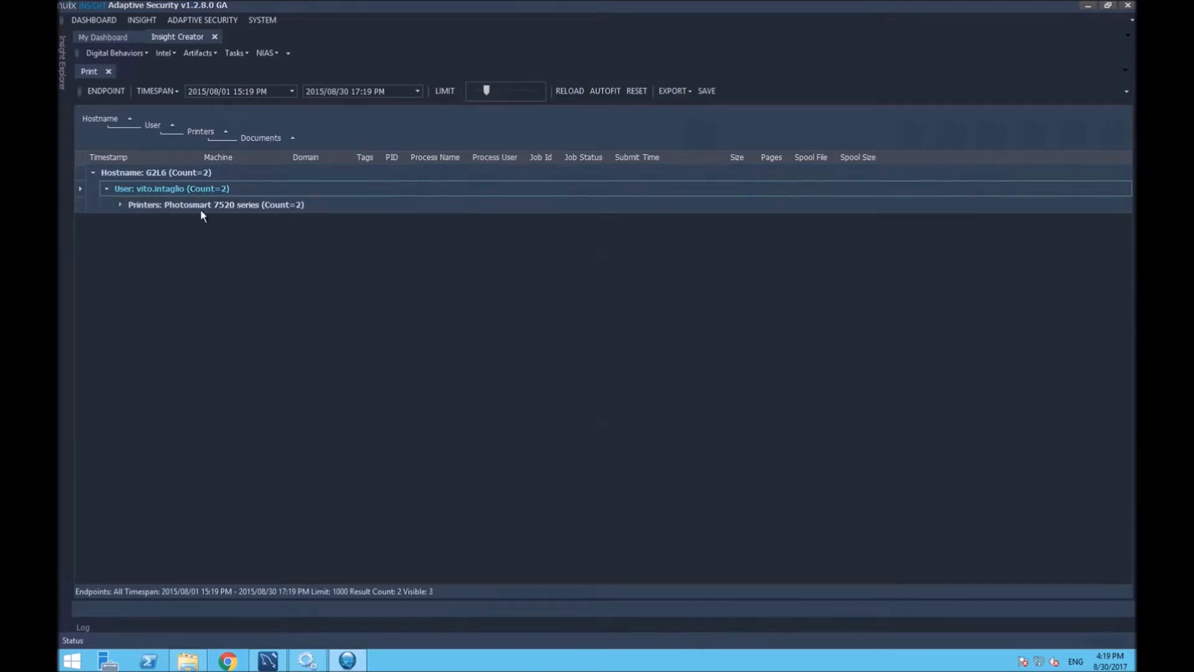
click(120, 204)
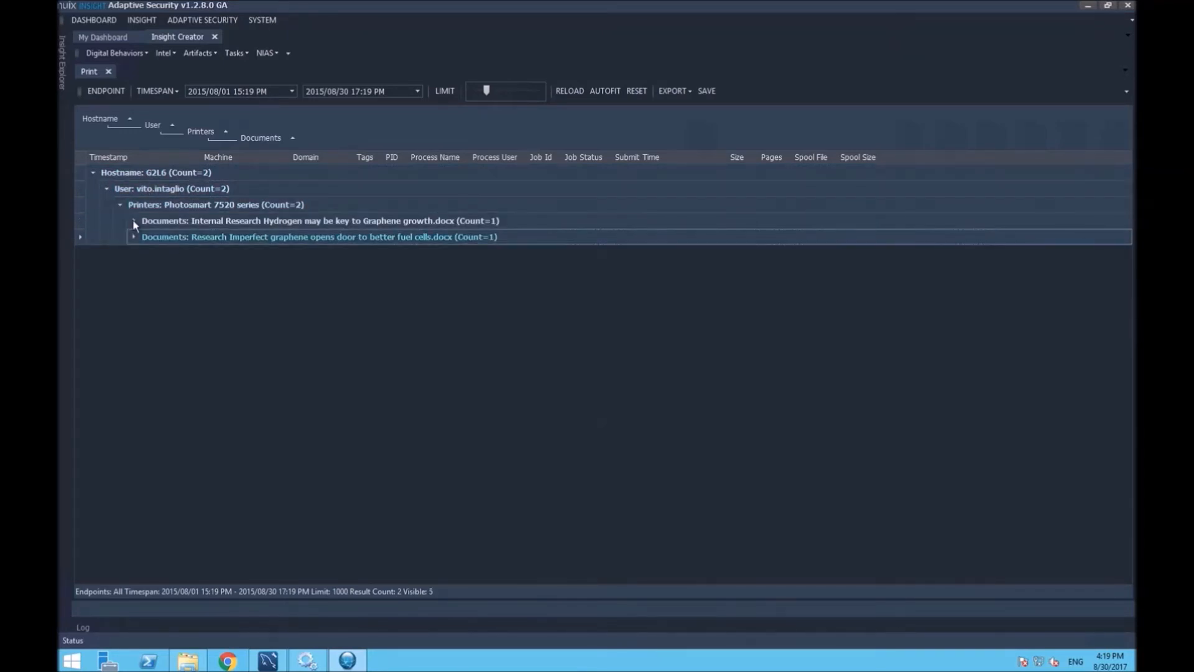
click(133, 220)
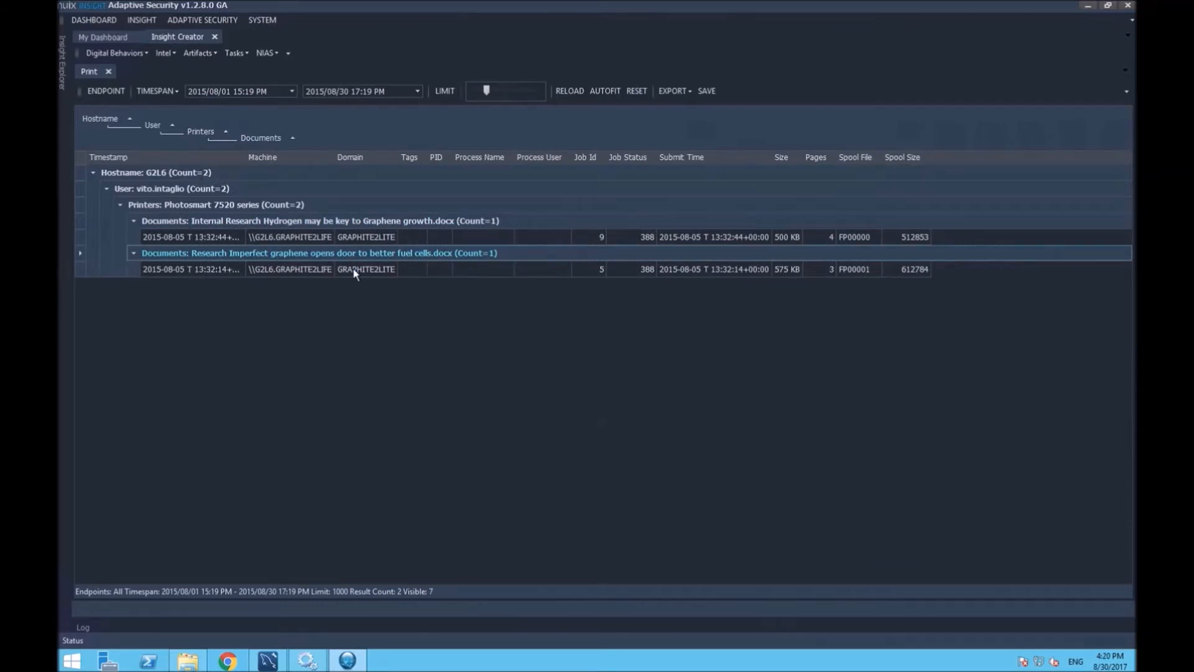
click(114, 52)
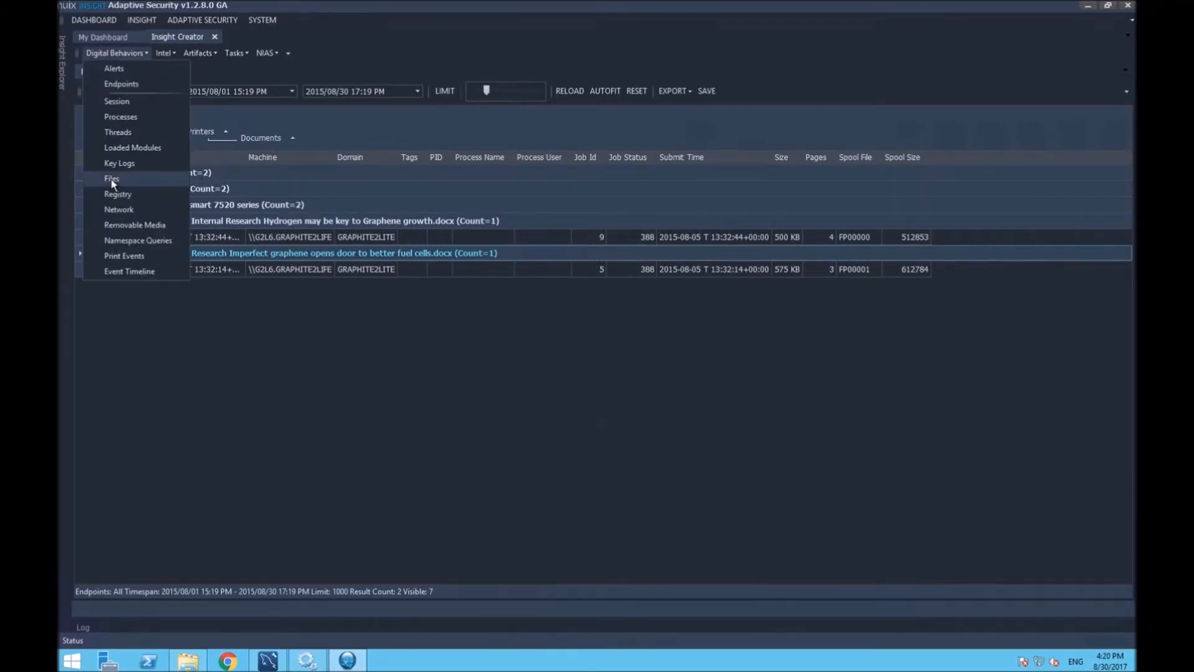
Step: List G2L6's Files activity from 2015/08/01, expanded by action including Rename, and start a File Path filter
click(112, 178)
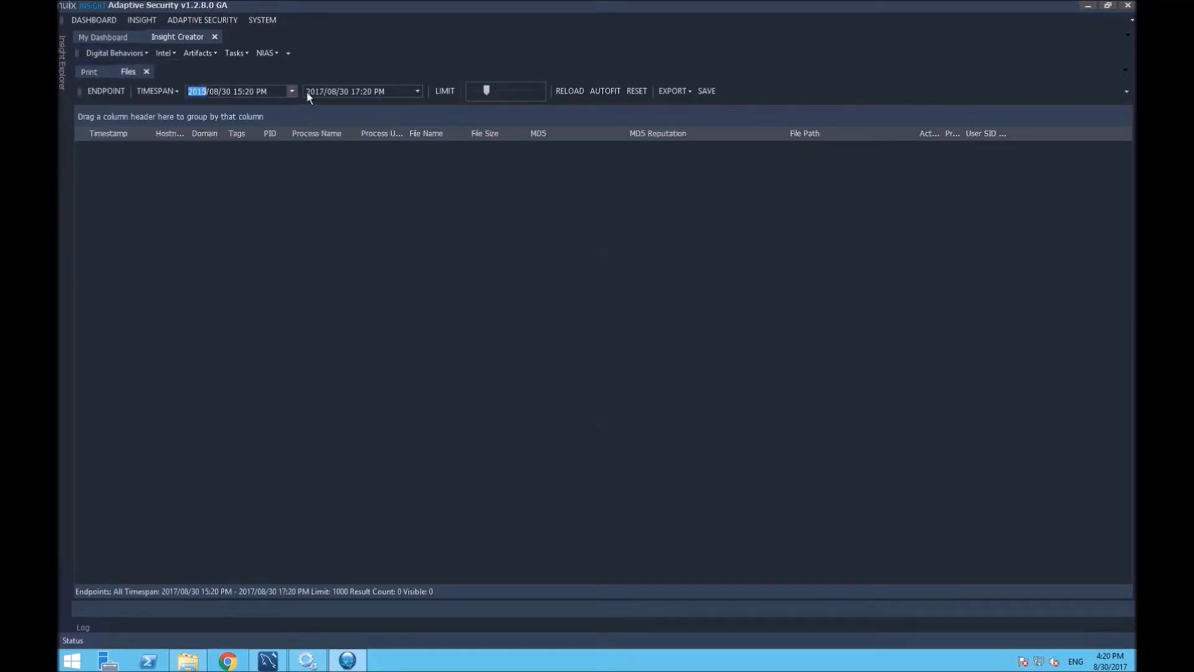
click(569, 91)
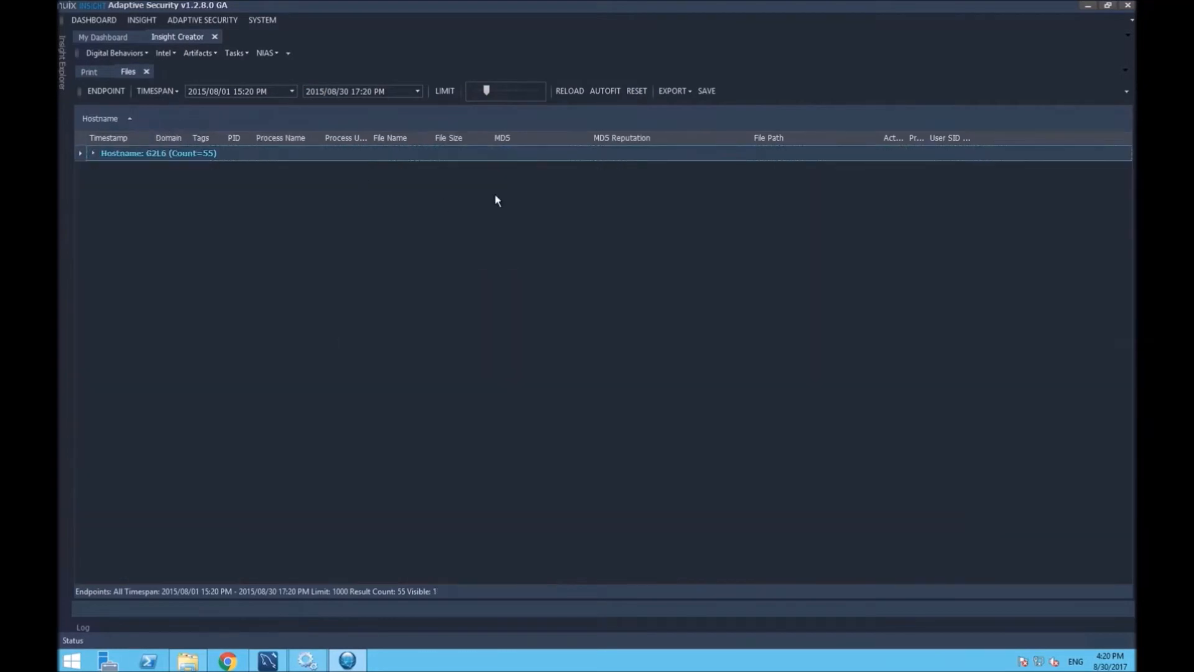
mouse_move(830, 138)
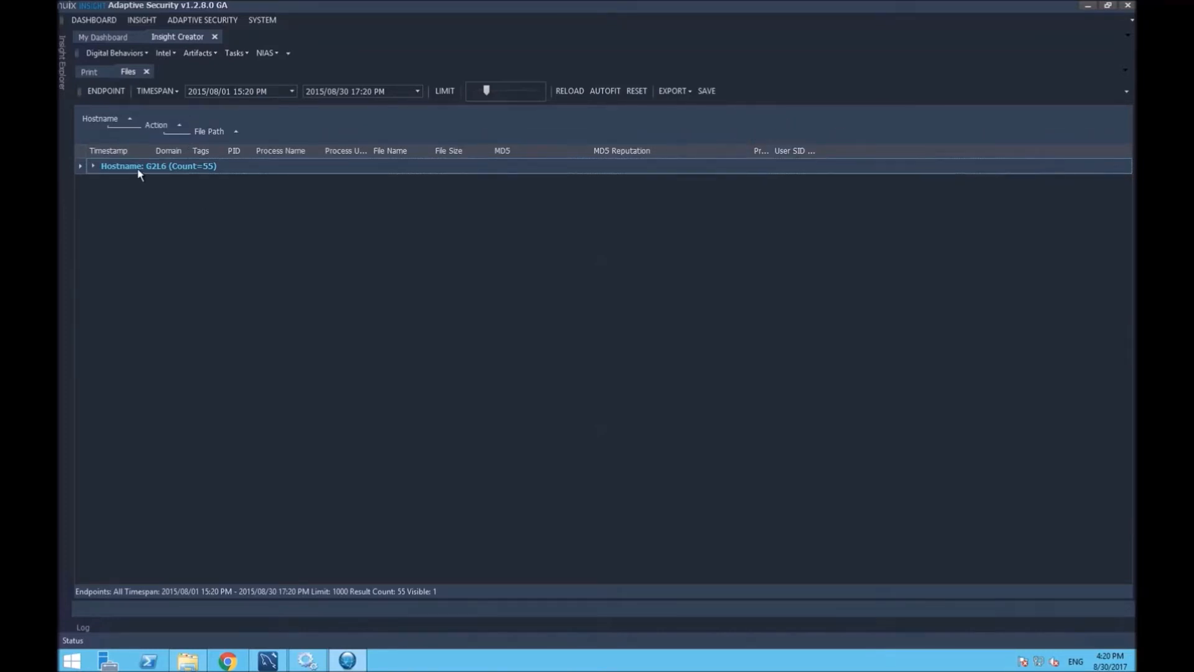
click(79, 165)
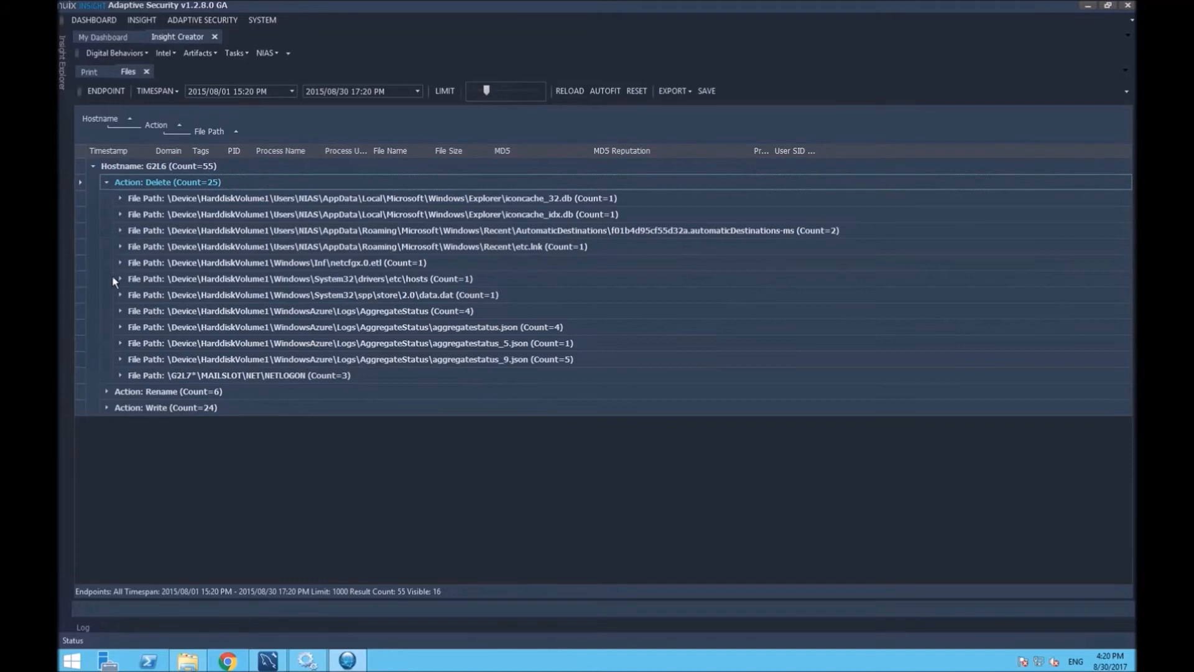
click(107, 391)
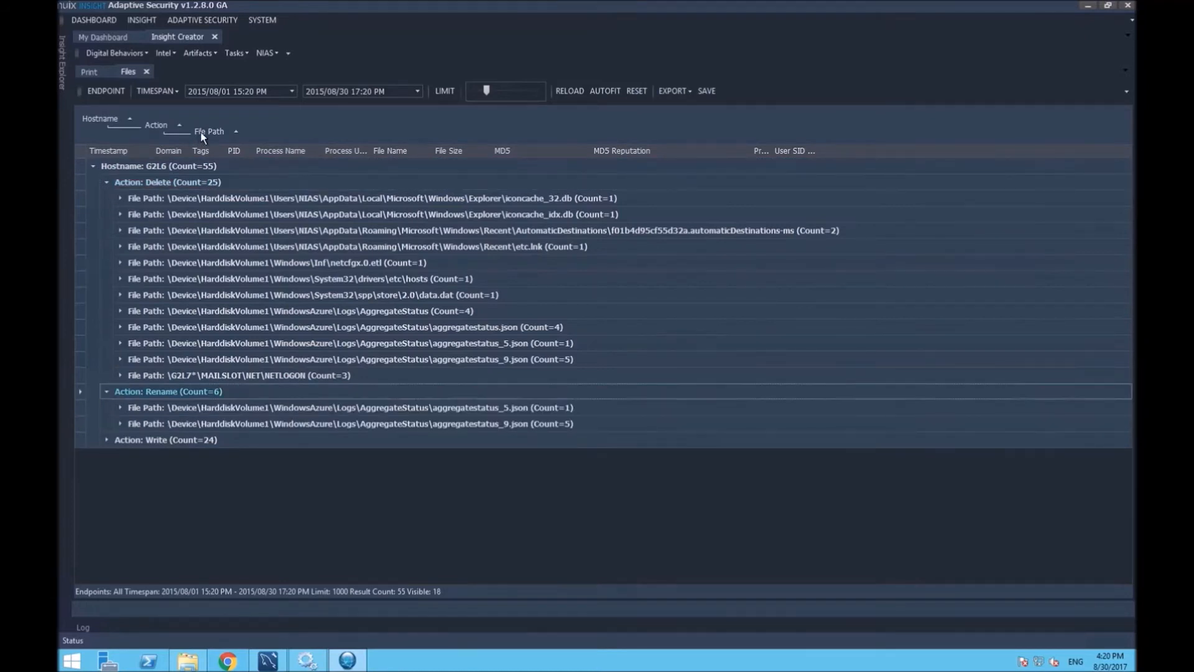
click(209, 131)
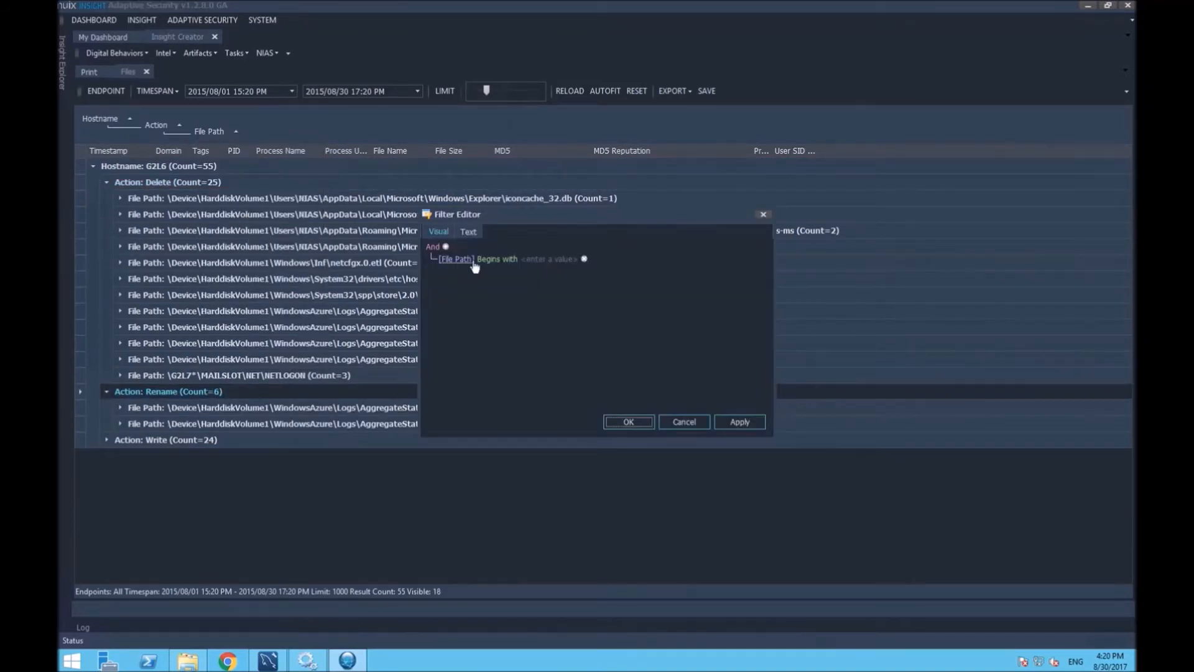
Step: Add a second File Path condition Contains 'graphene' and apply the filter, leaving five Write events
click(497, 259)
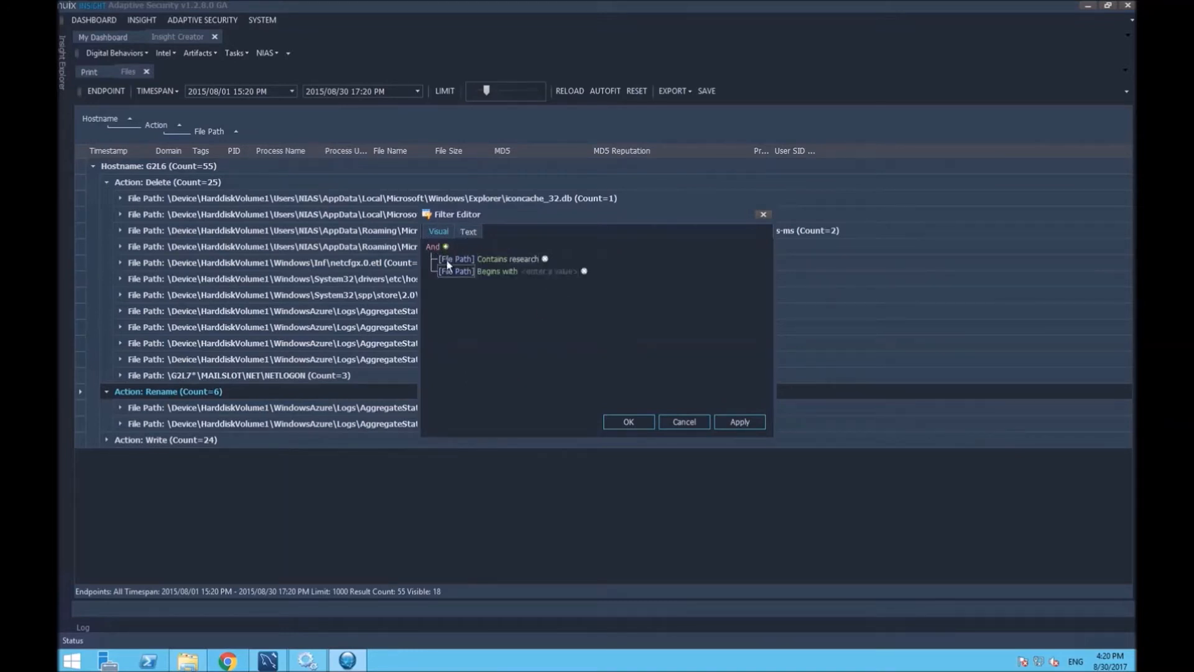
click(496, 271)
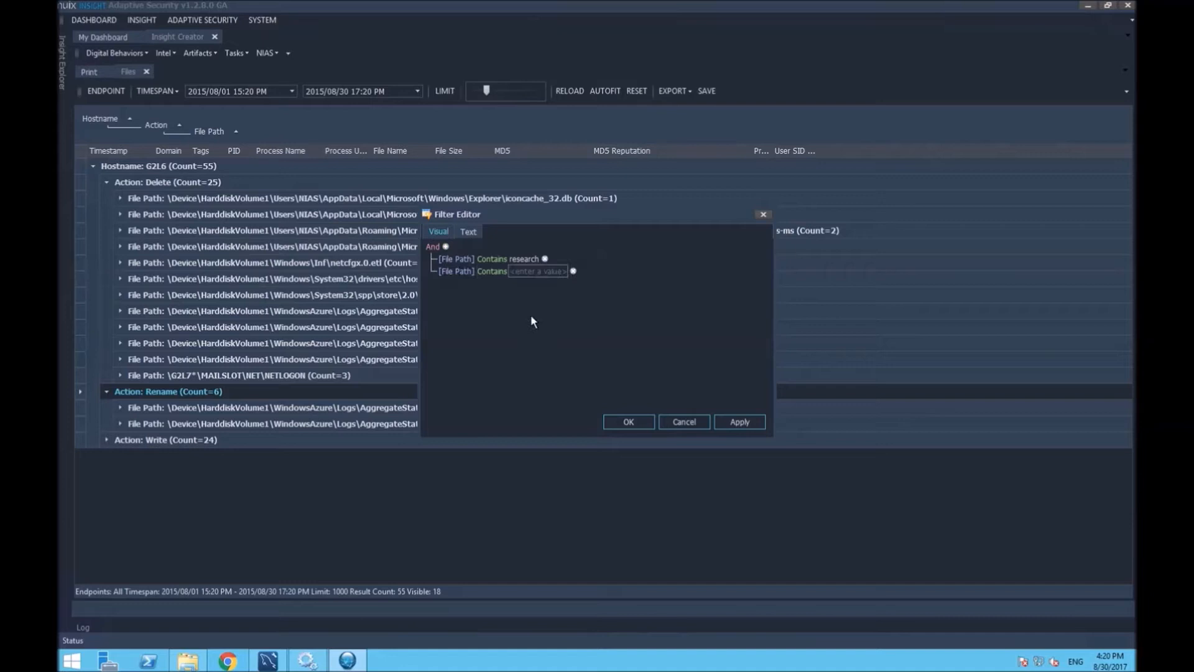
text(graphen)
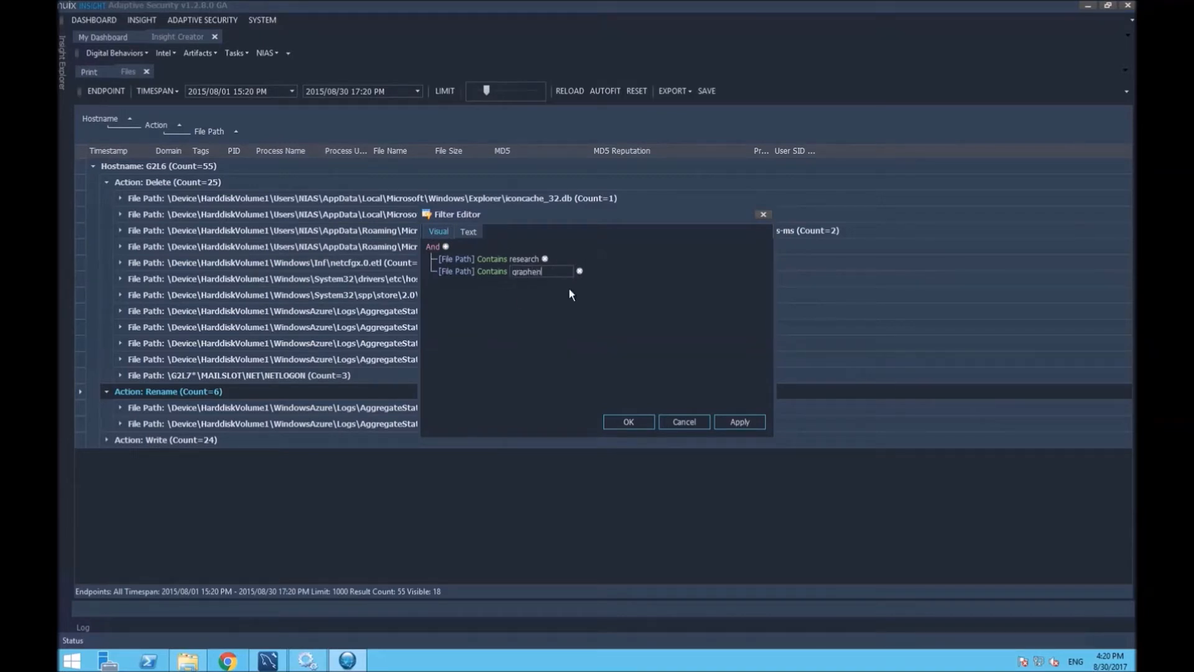
click(737, 422)
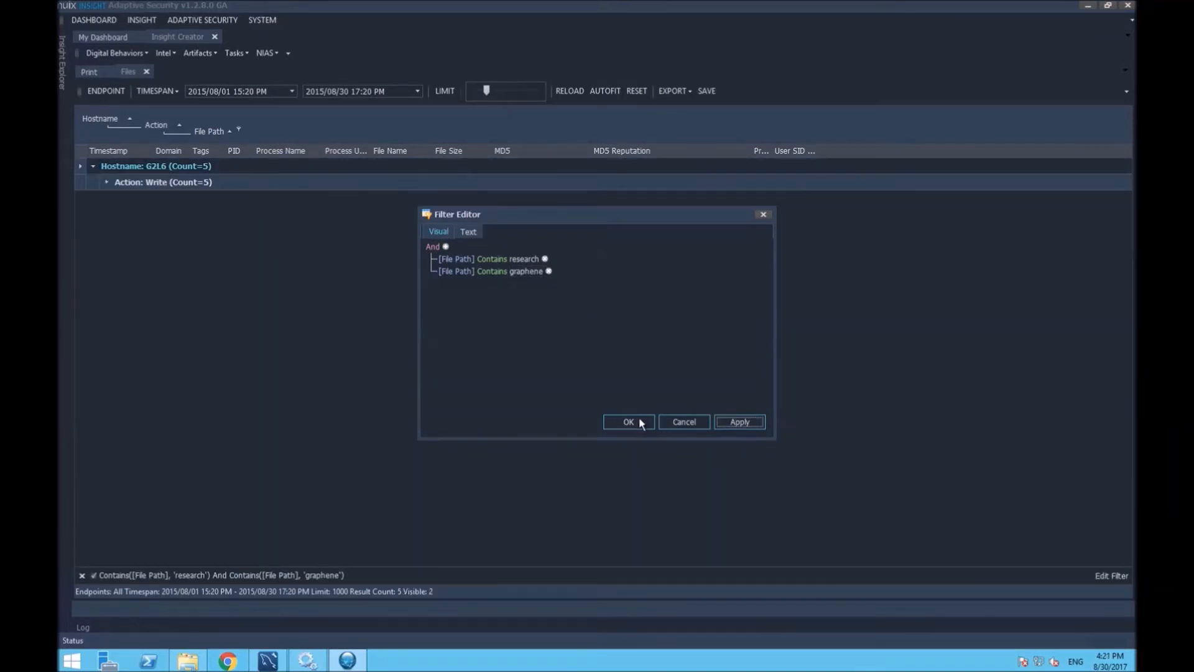
click(627, 421)
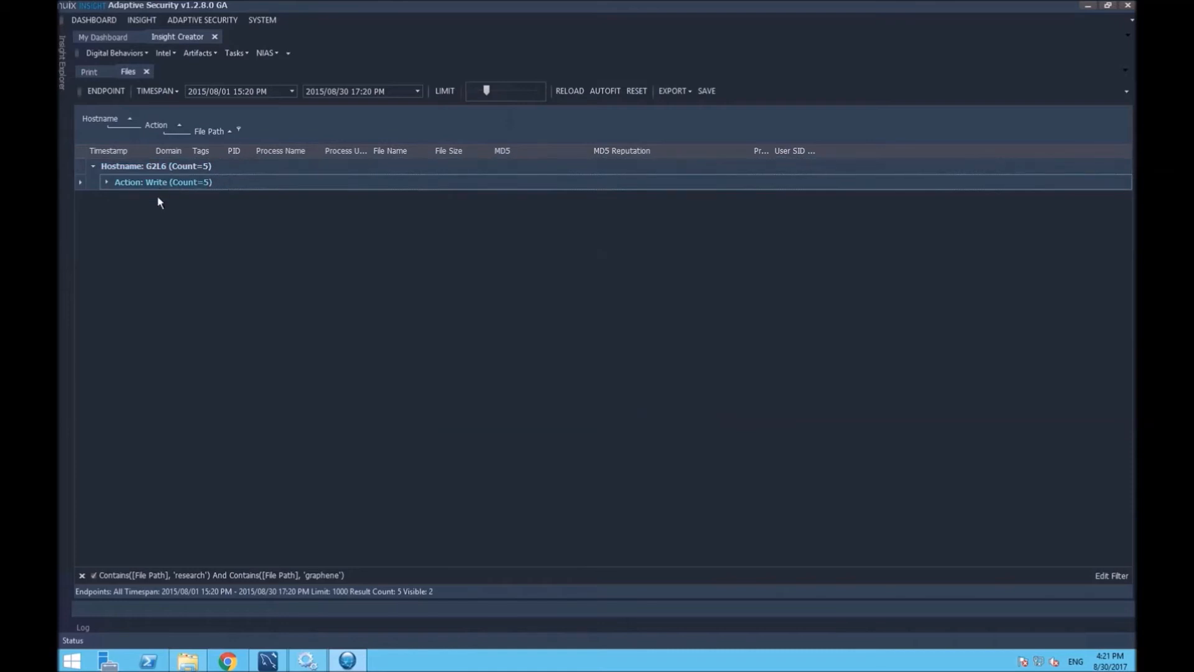
Step: Download the Internal Research Hydrogen graphene .docx from the endpoint and save it as a zip
click(106, 182)
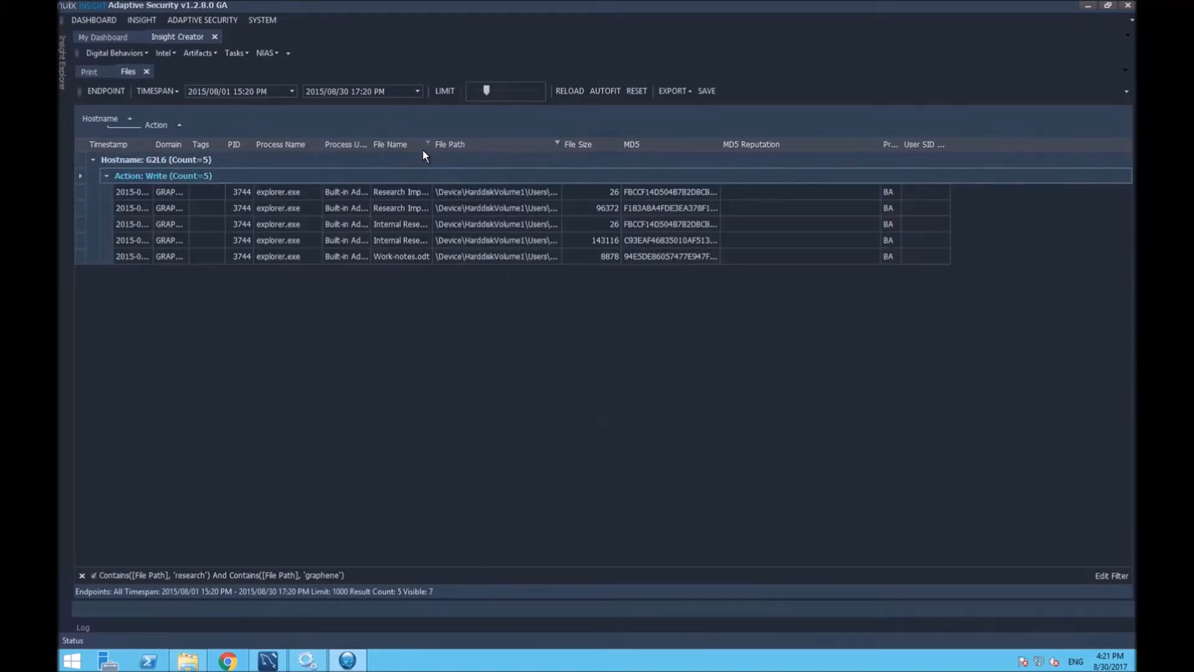
right_click(487, 240)
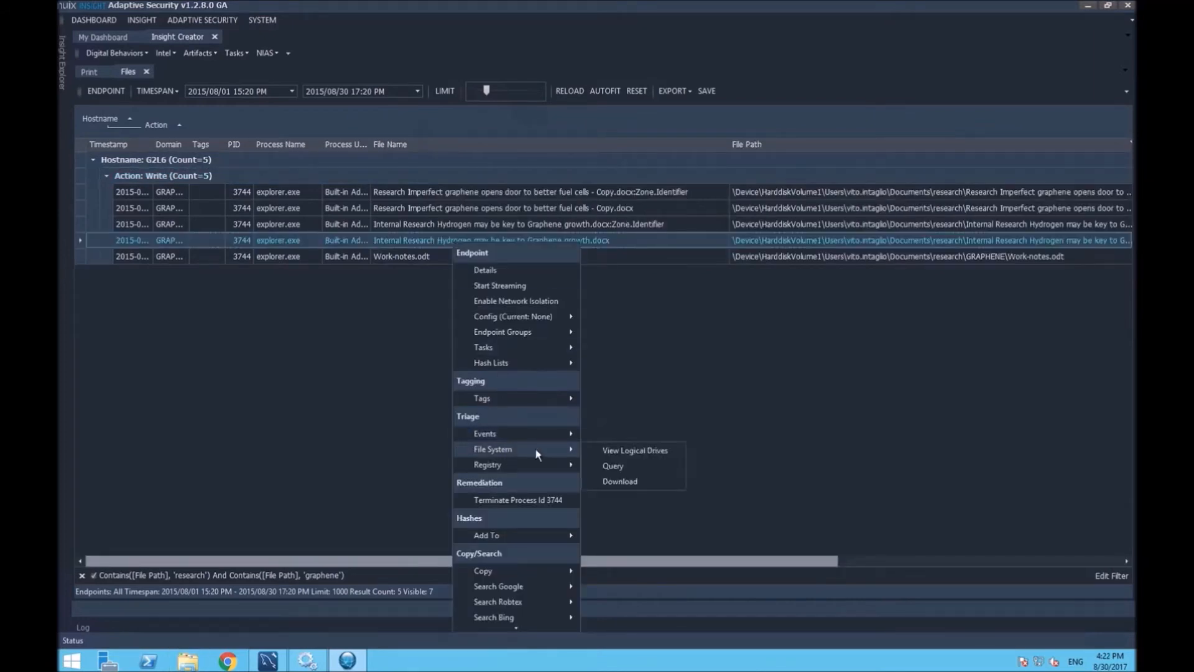
click(619, 481)
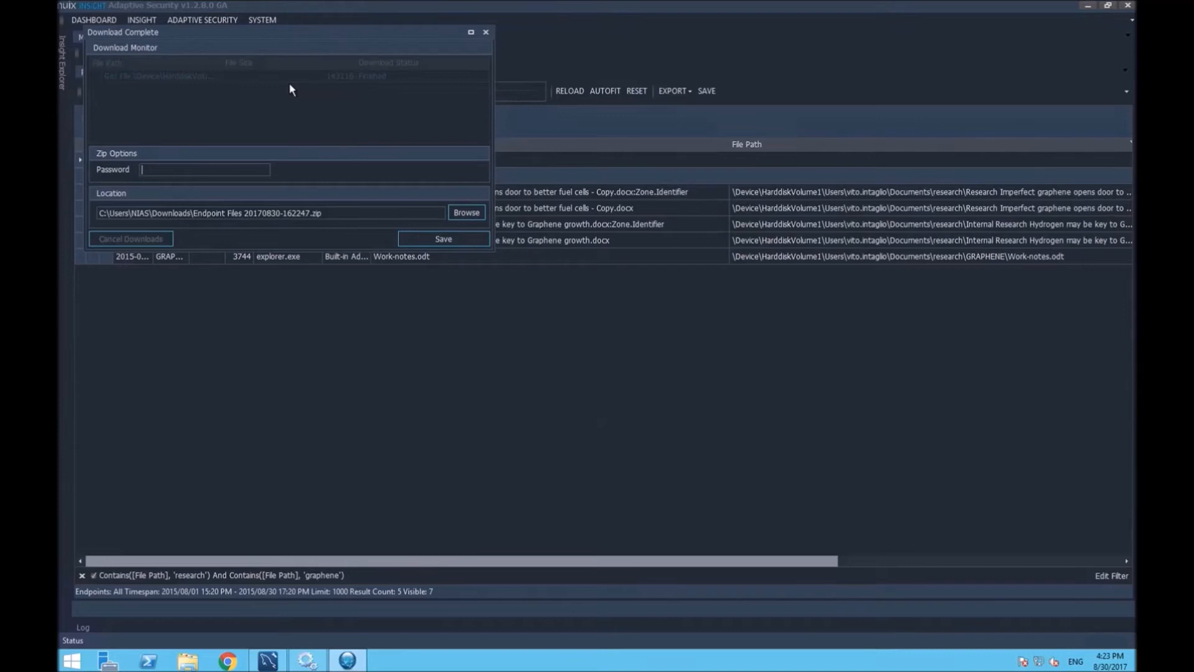
click(443, 238)
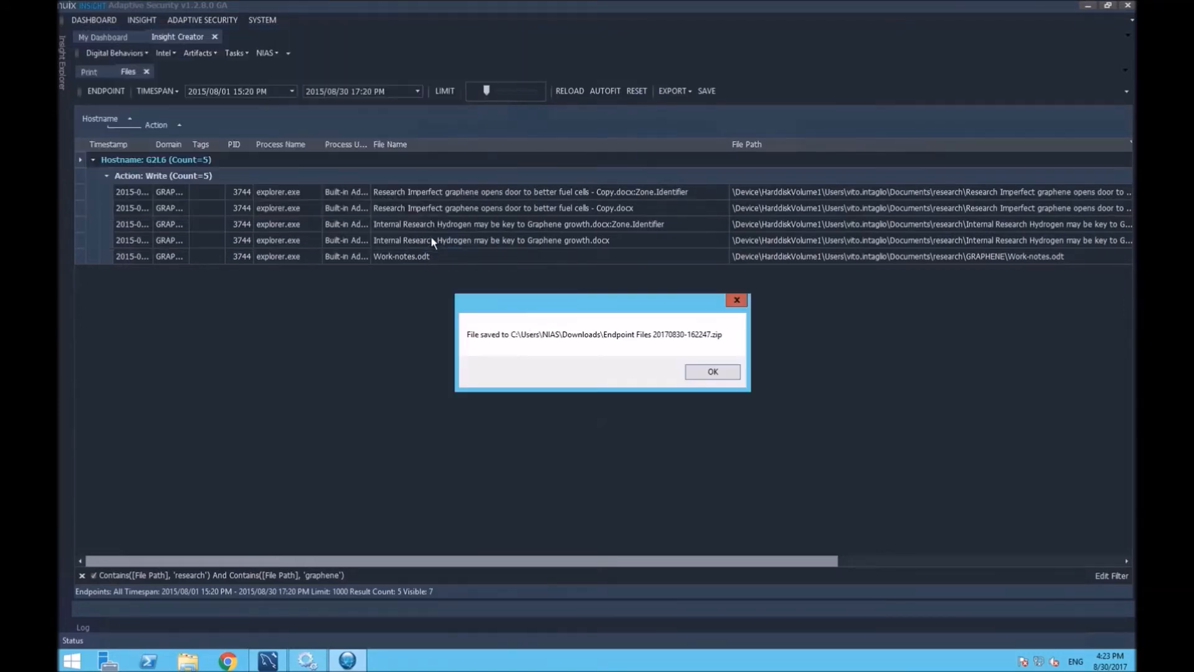
click(711, 372)
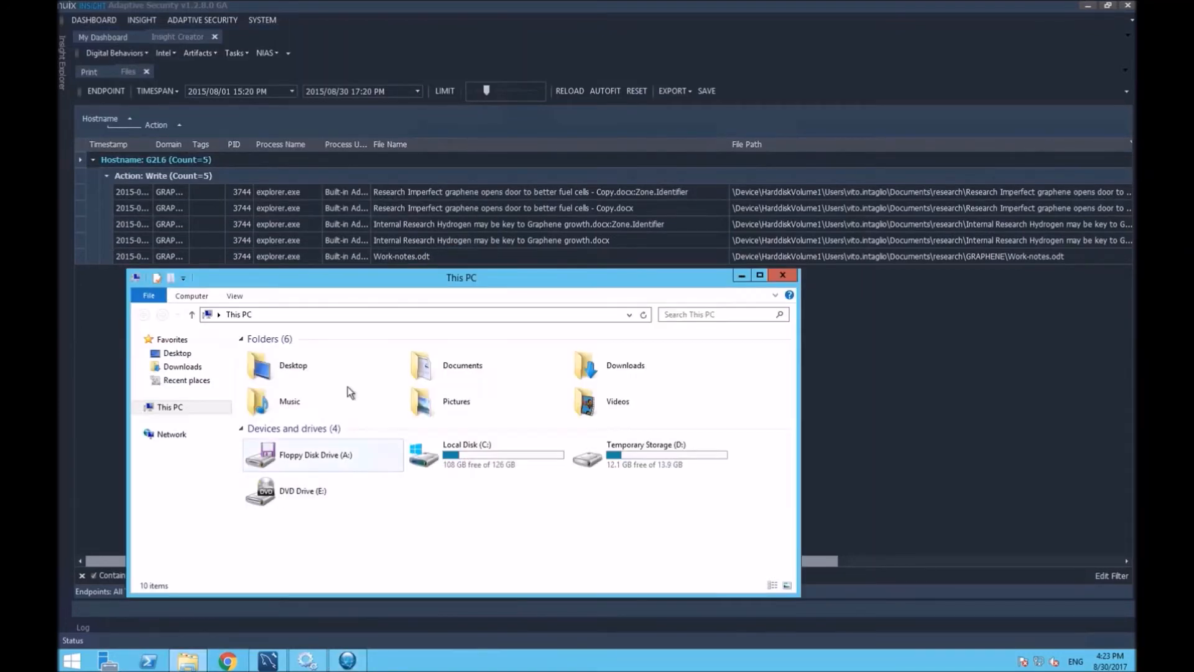
Step: Browse This PC, then close the windows back to the Windows Server desktop
double_click(331, 353)
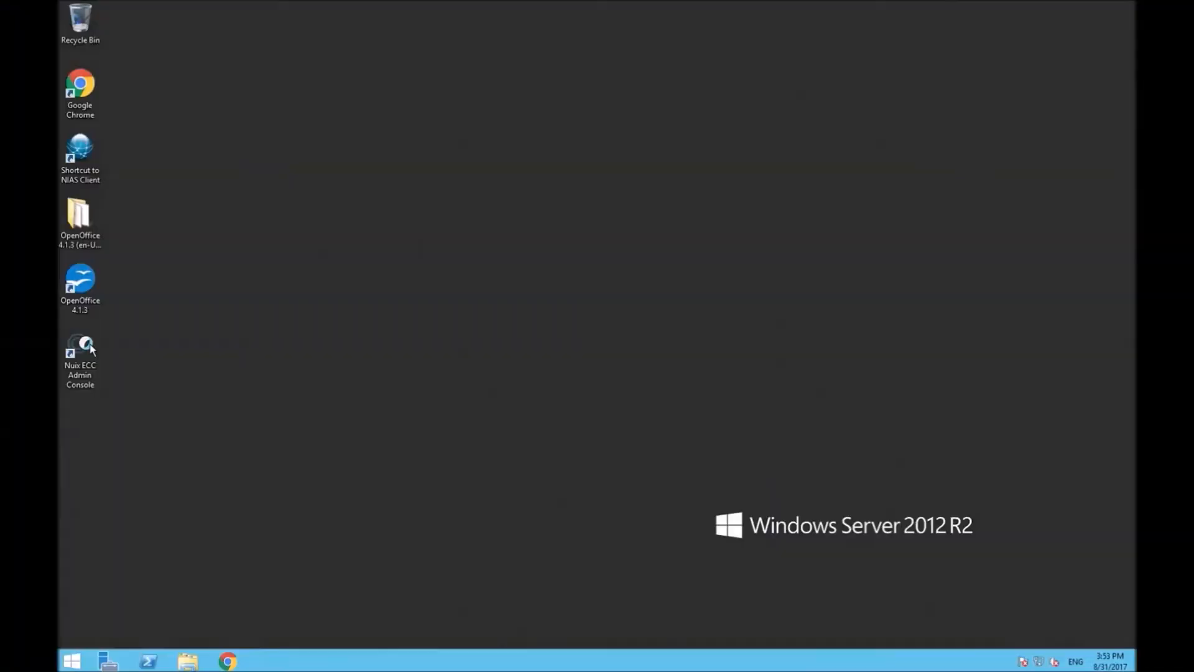
Step: Launch the ECC Admin Console and review a custodian's assigned targets in the High Risk - Research group
double_click(80, 352)
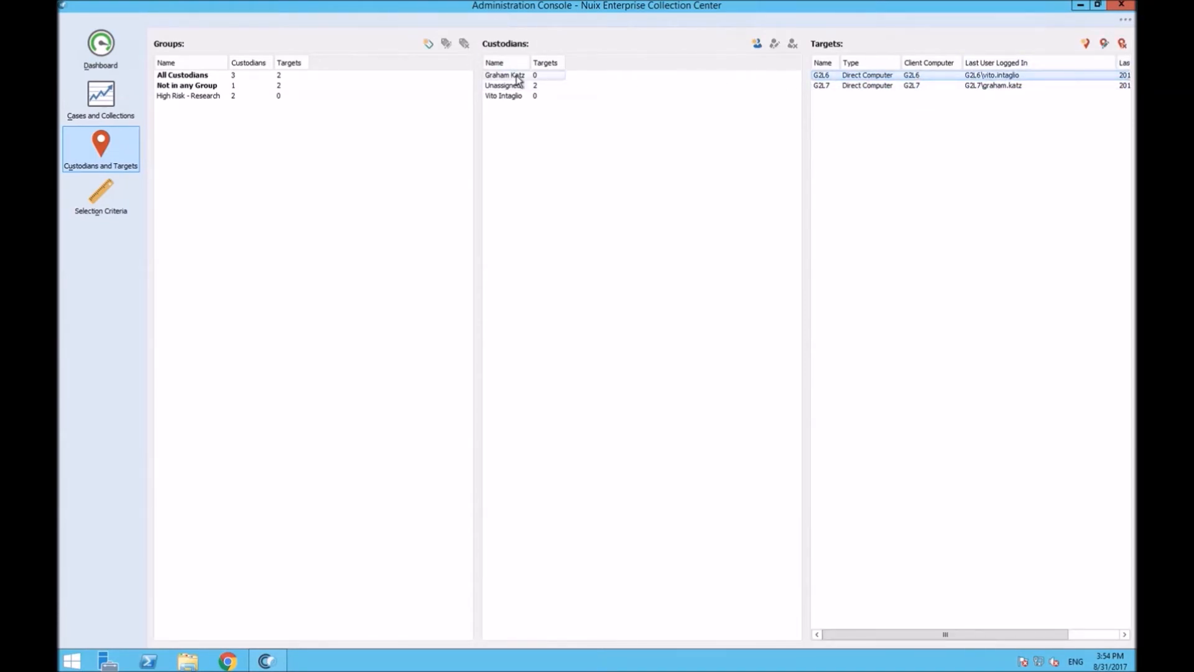
click(774, 44)
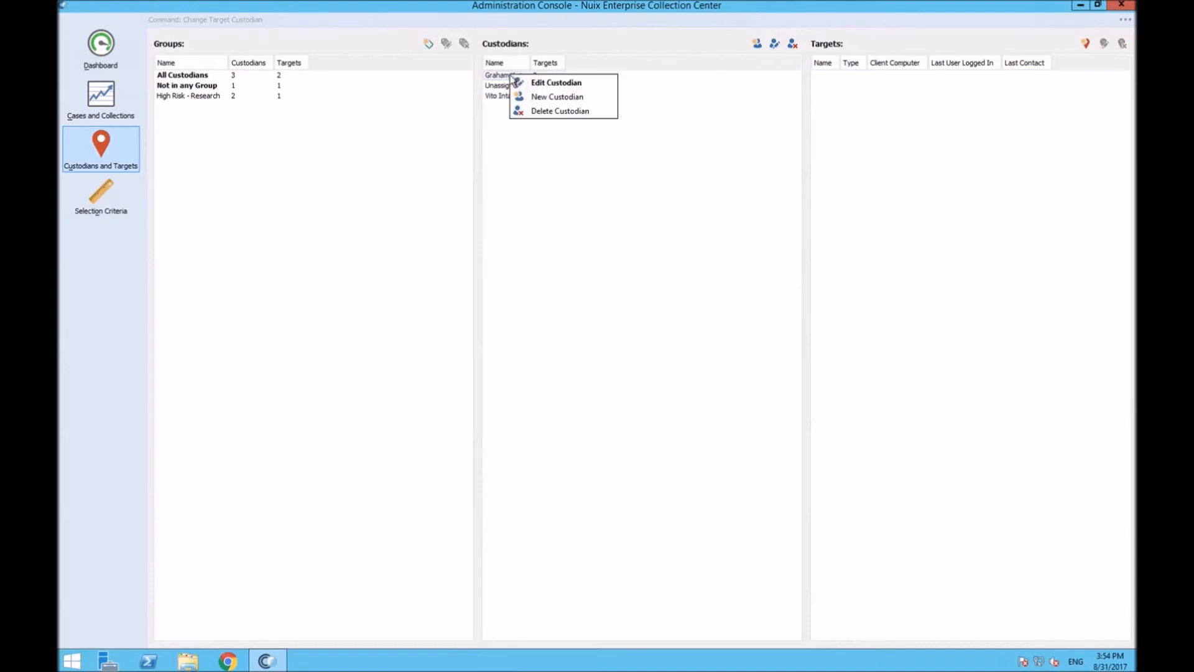
click(556, 82)
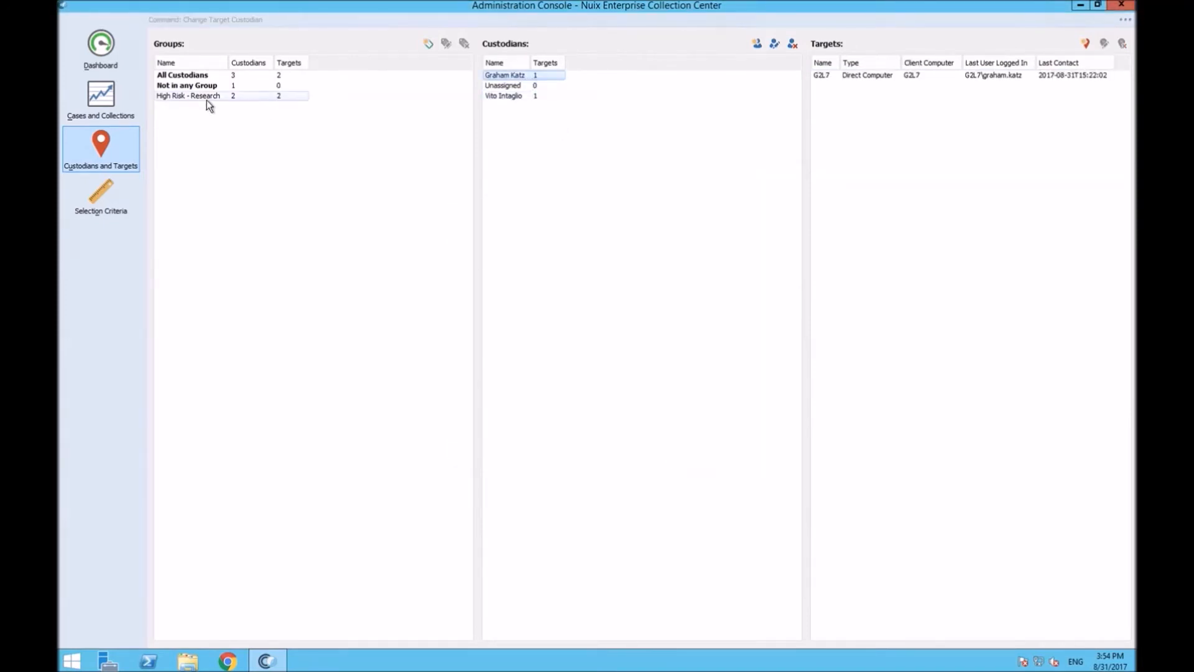
click(99, 100)
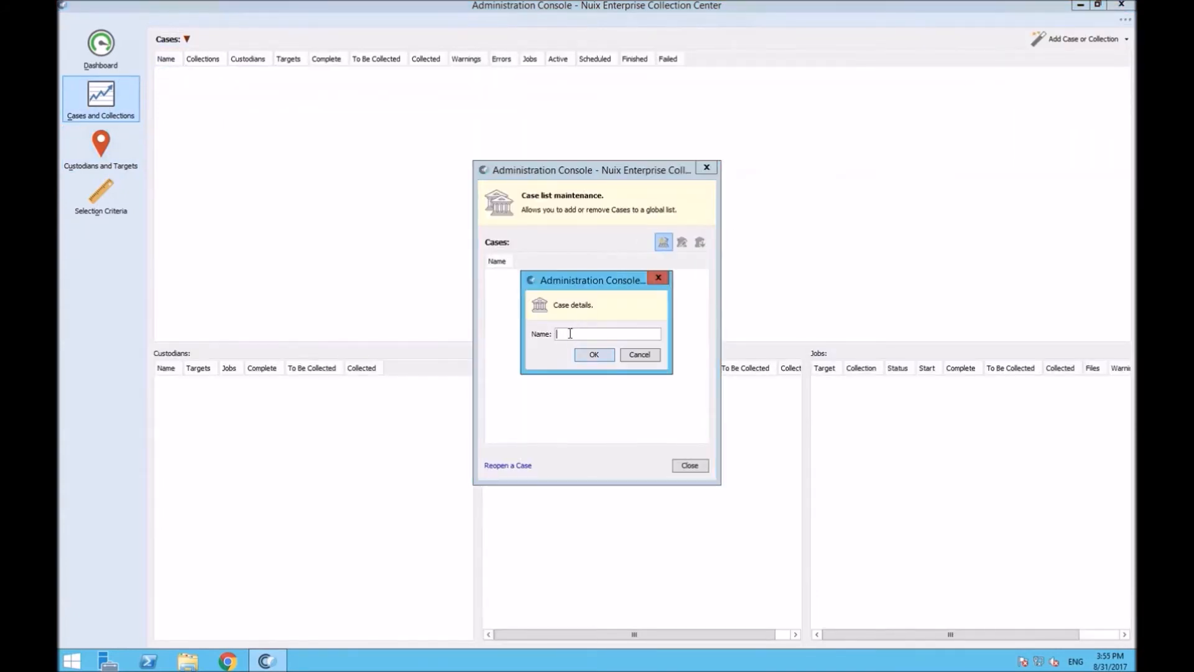
Step: Create 'Collection 1' as an E01 disk-image collection for PrintCVD-001 and schedule it
click(594, 355)
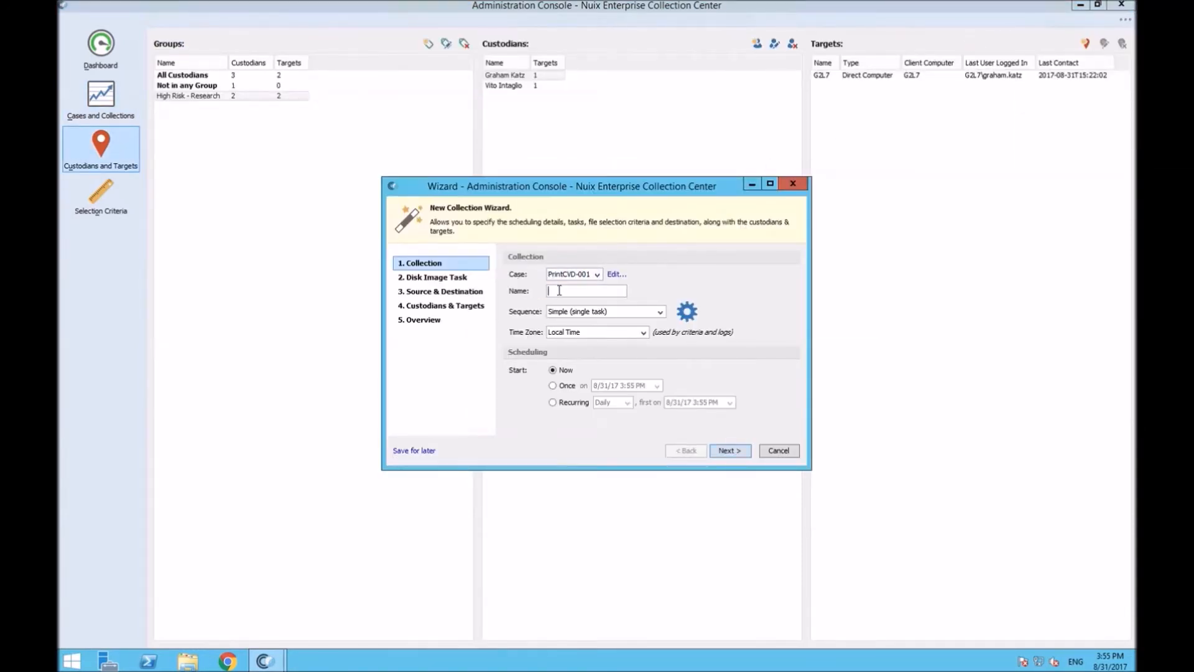
text(Collection 1)
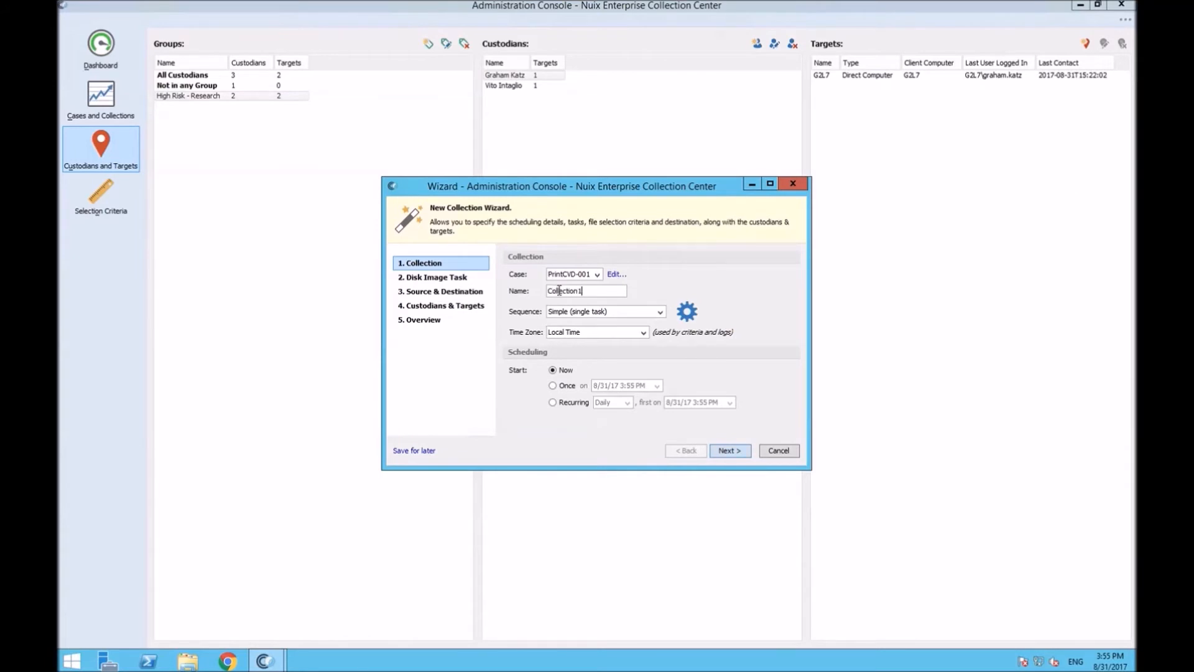
click(727, 451)
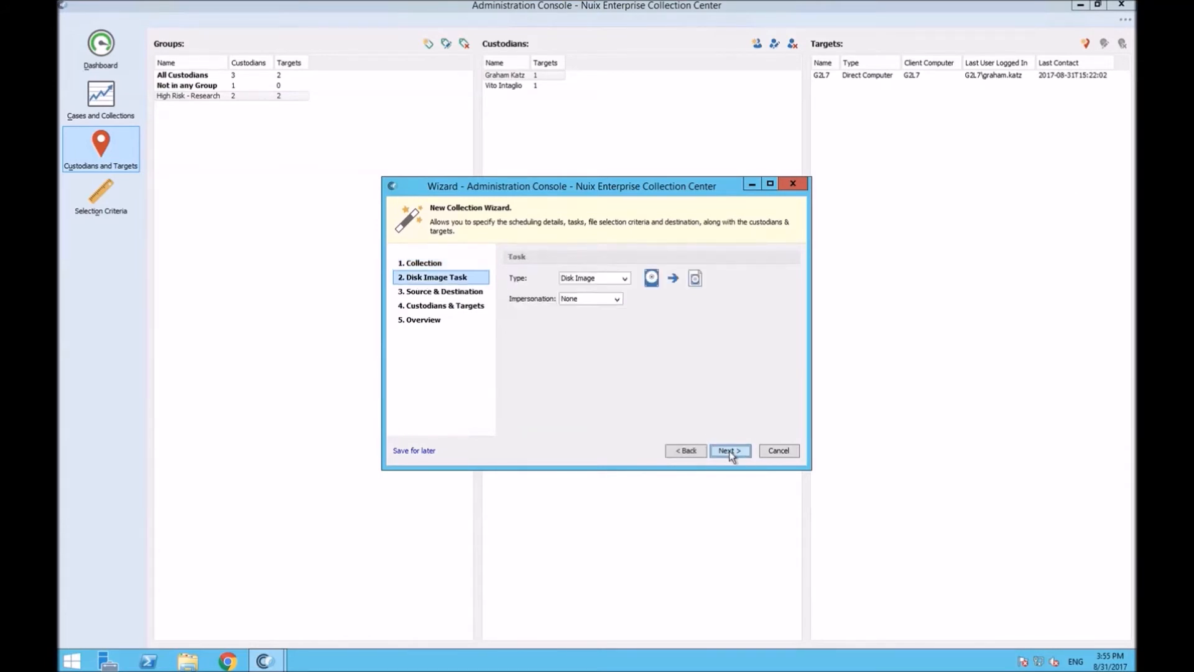
click(729, 451)
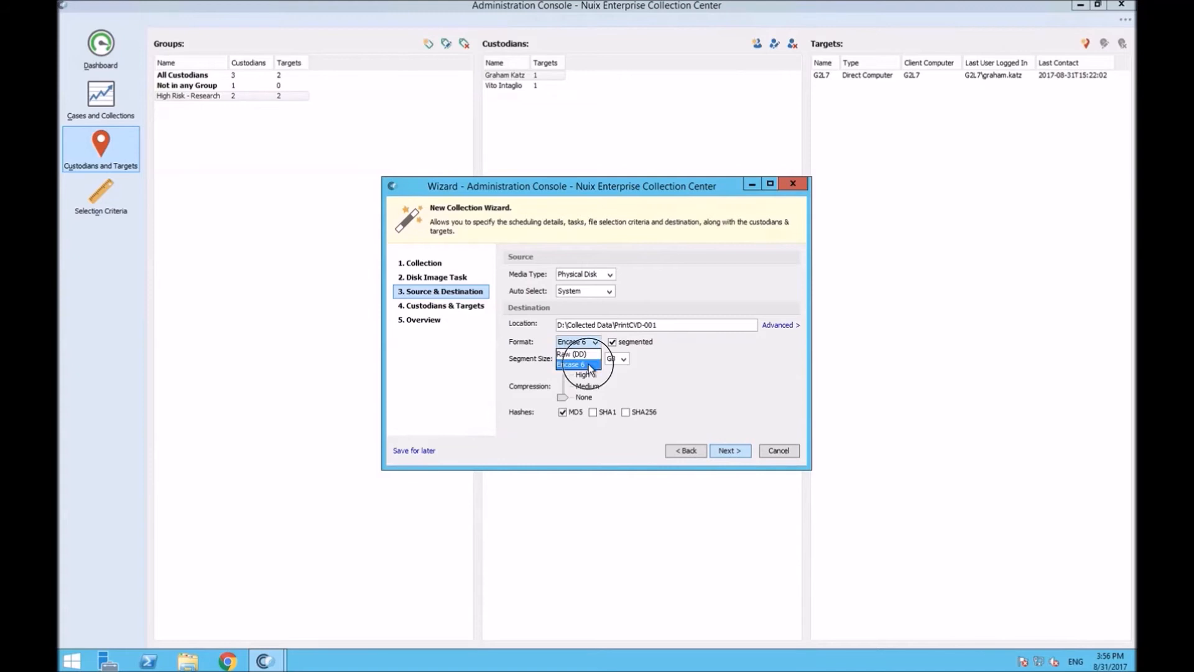
click(727, 450)
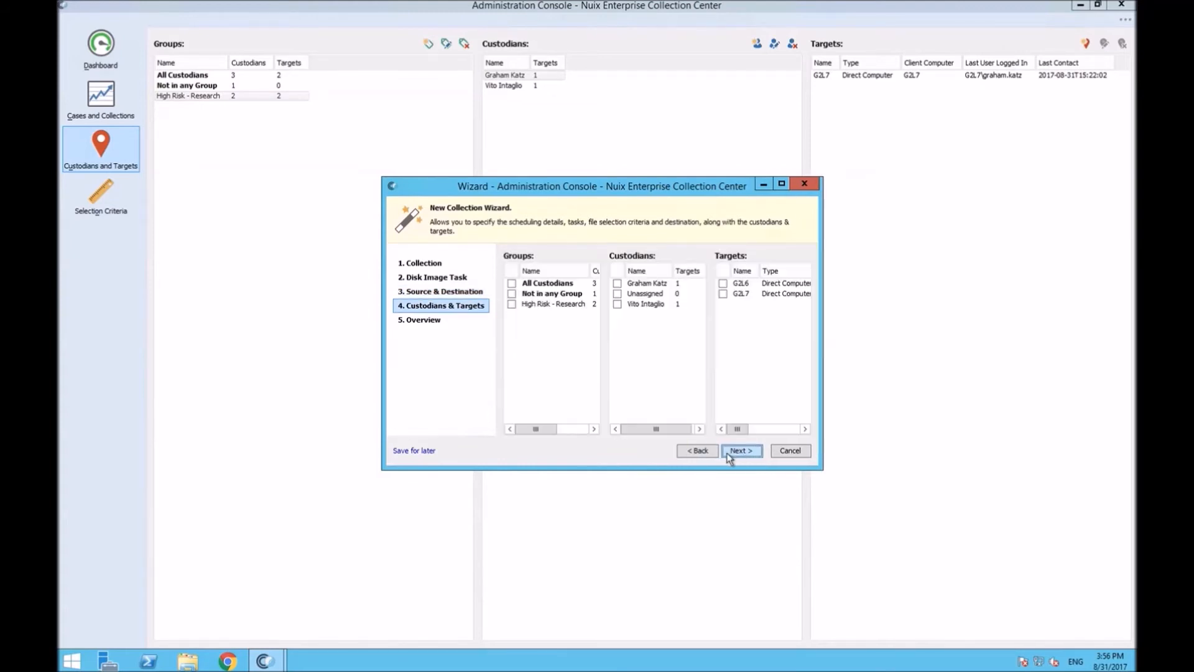
click(740, 450)
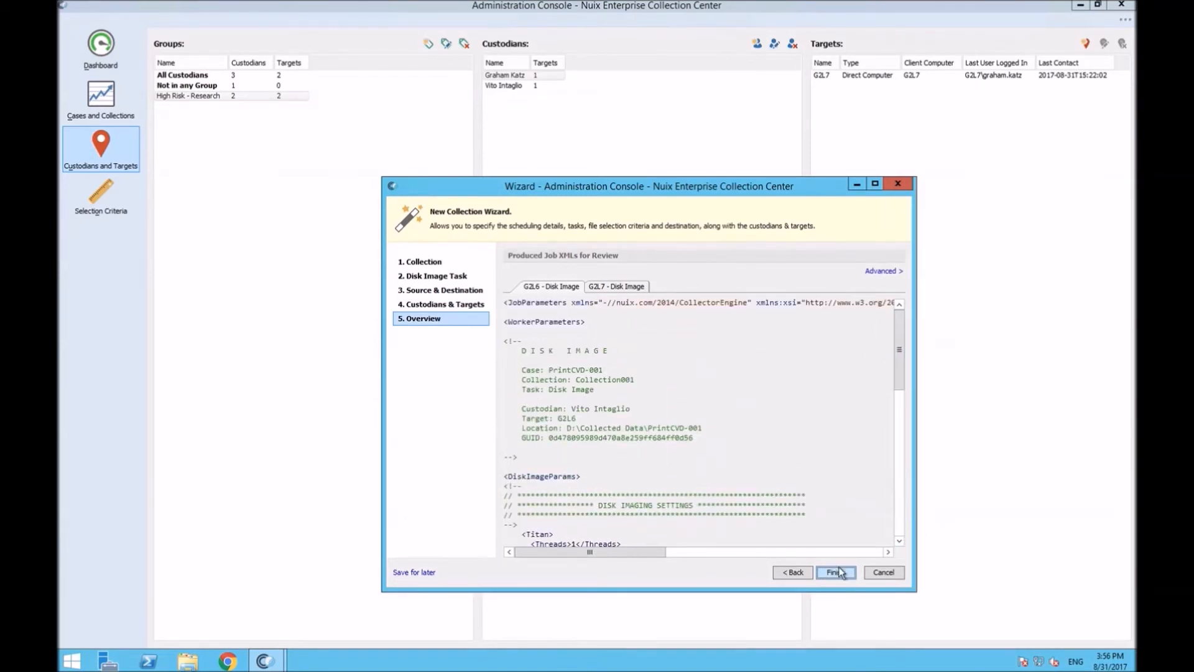
click(836, 573)
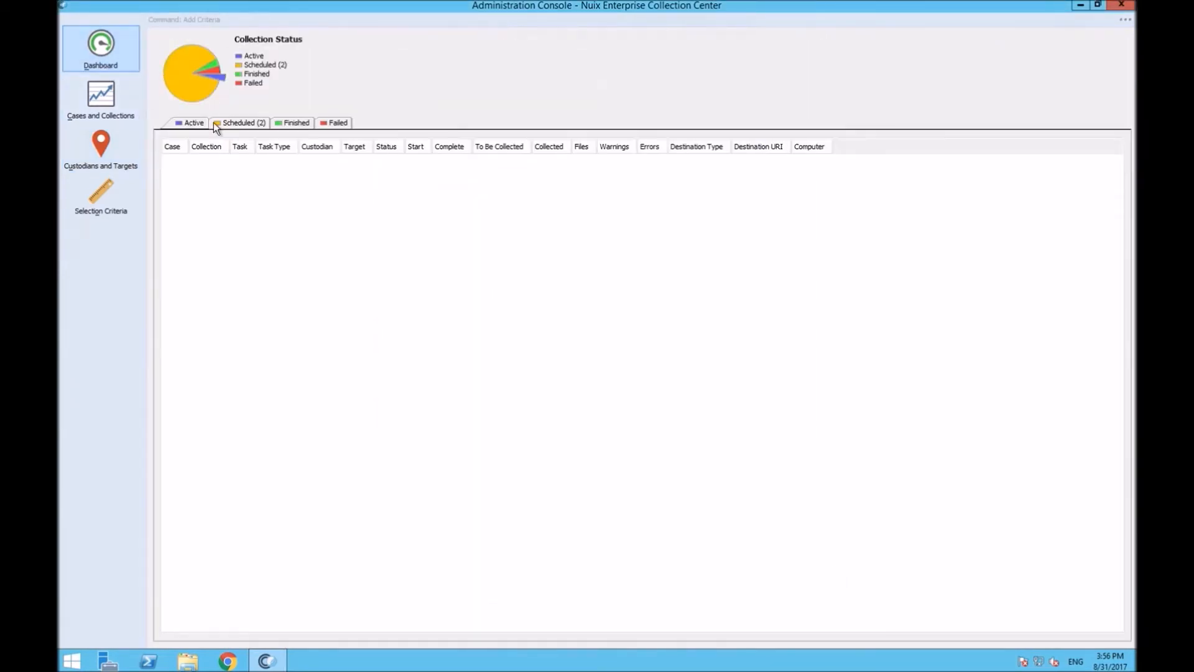
Step: Show the Scheduled jobs tab listing the two disk-image collections
click(239, 123)
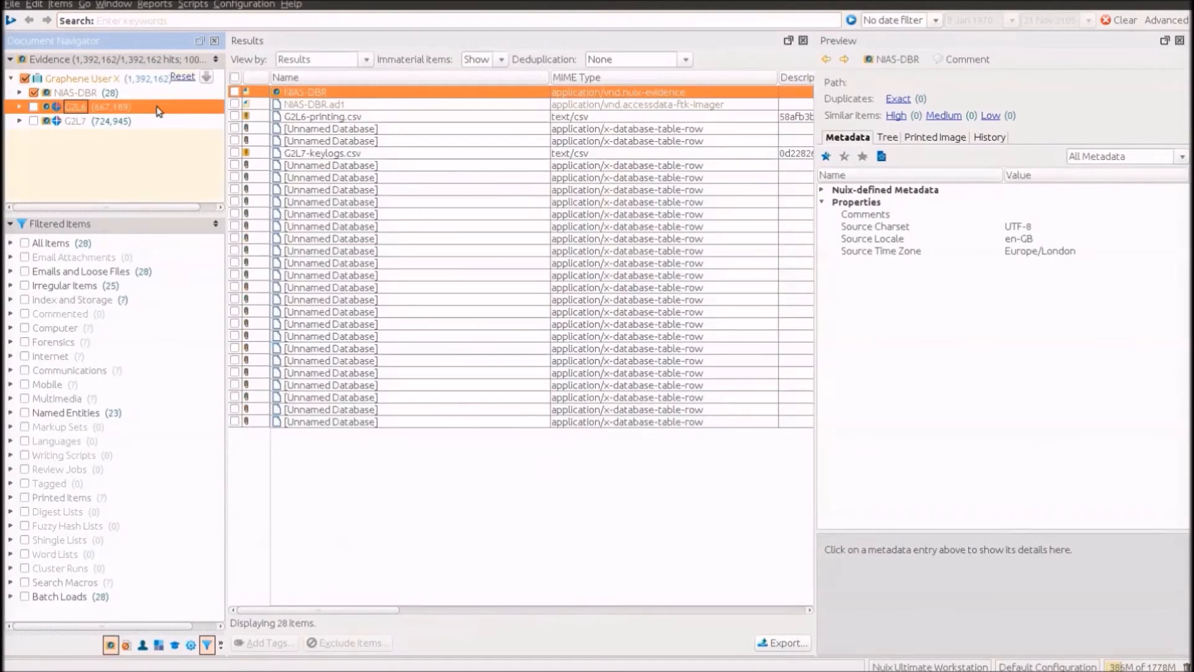
Step: Show the G2L6-printing.csv child rows' metadata and pivot the two print jobs by time
click(324, 115)
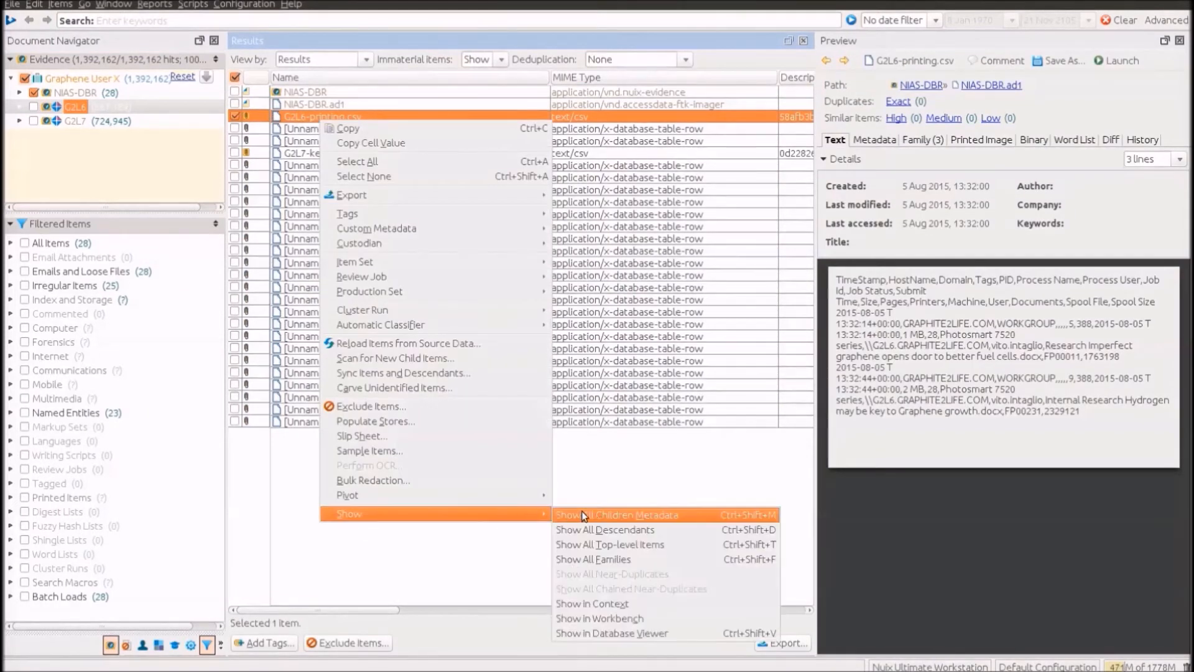
click(617, 514)
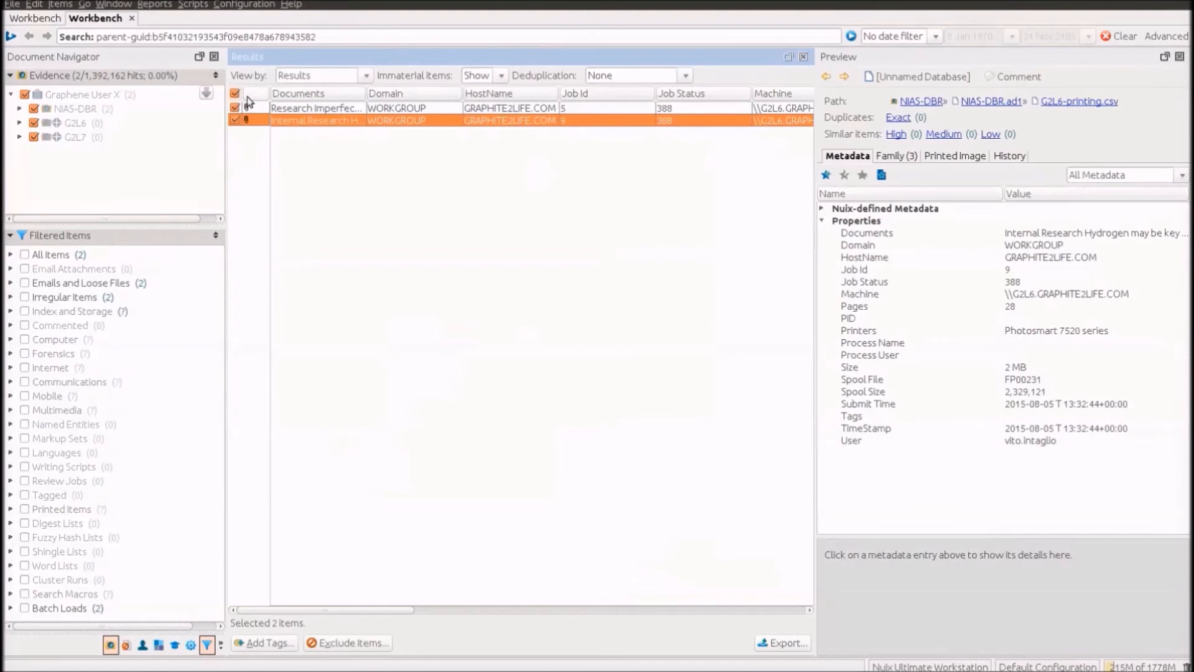
right_click(319, 107)
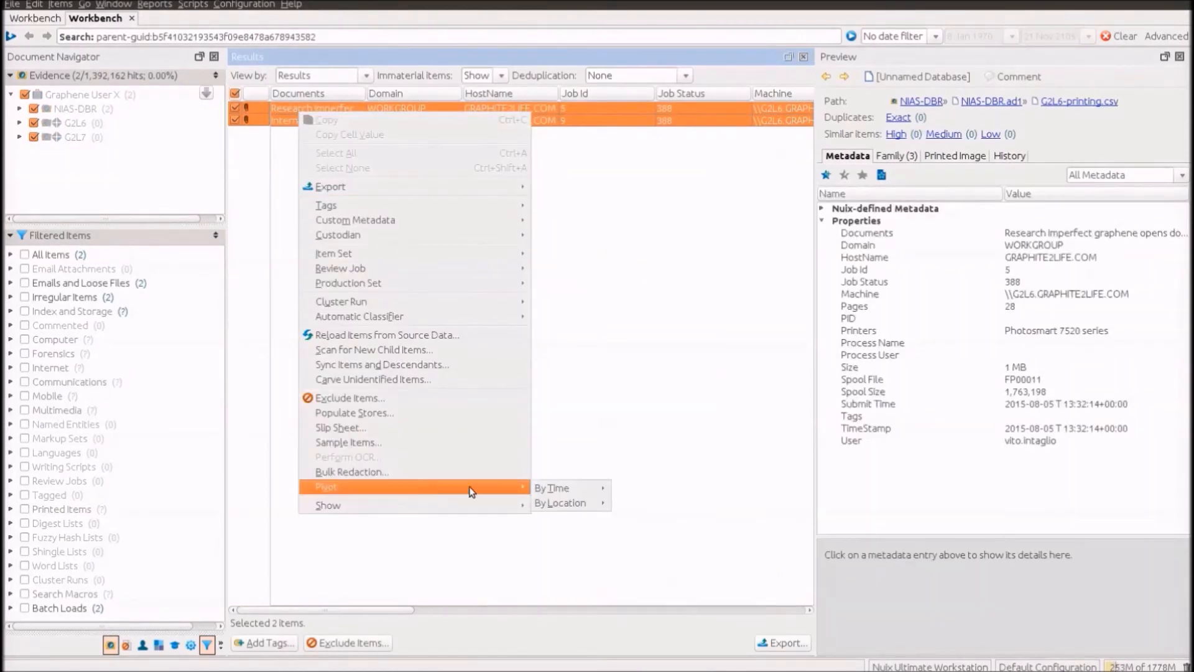
click(551, 488)
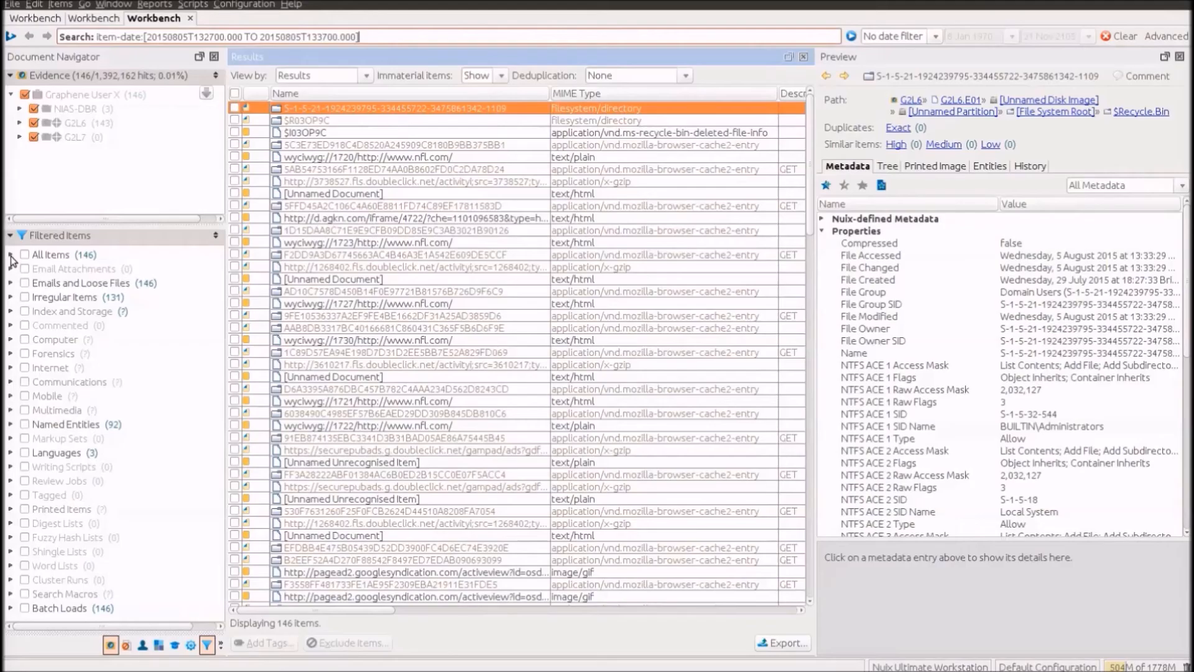
Step: Filter the 146 time-window items to the one email and enter a new Notable tag for it
click(19, 254)
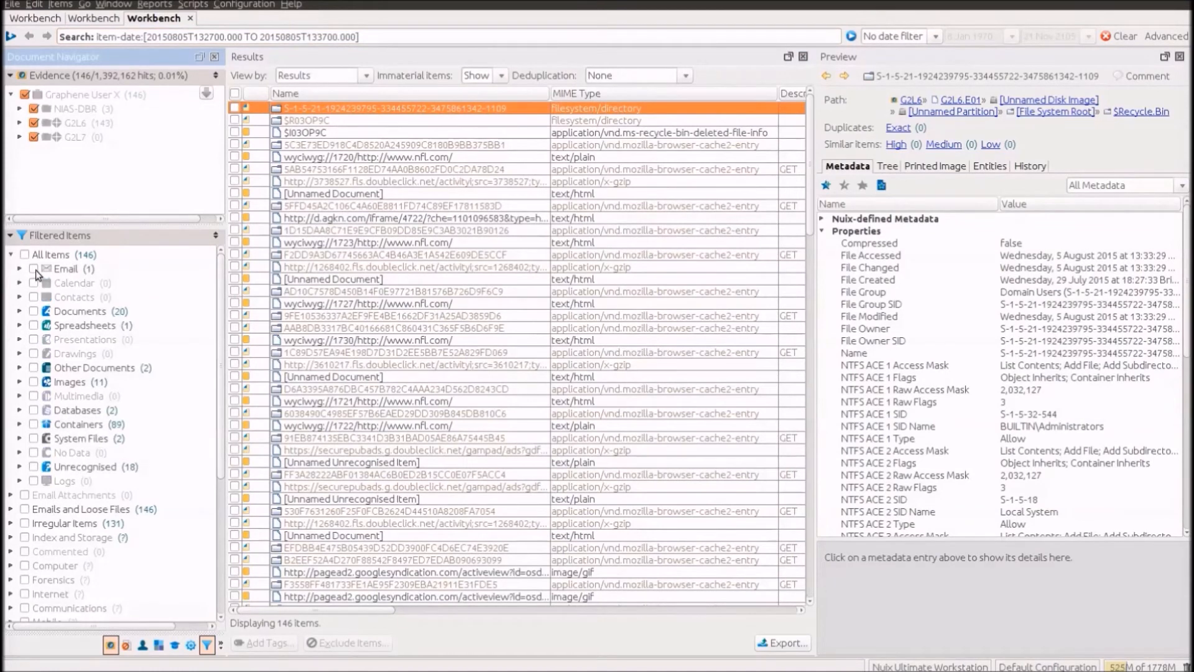
click(34, 269)
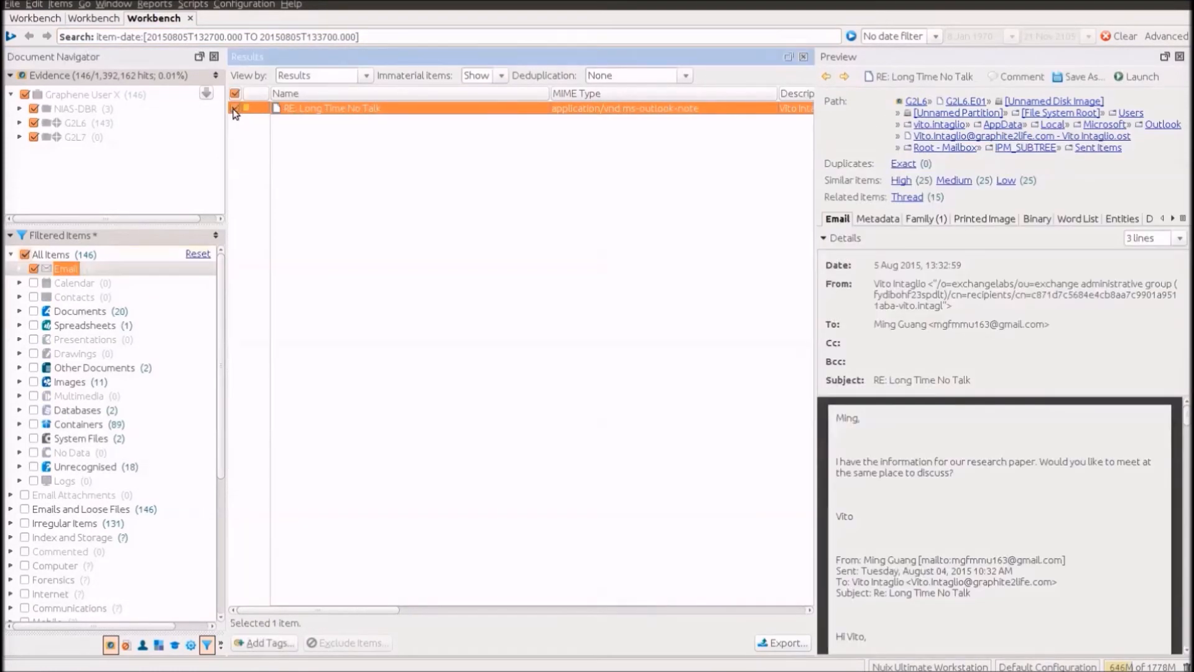
right_click(331, 107)
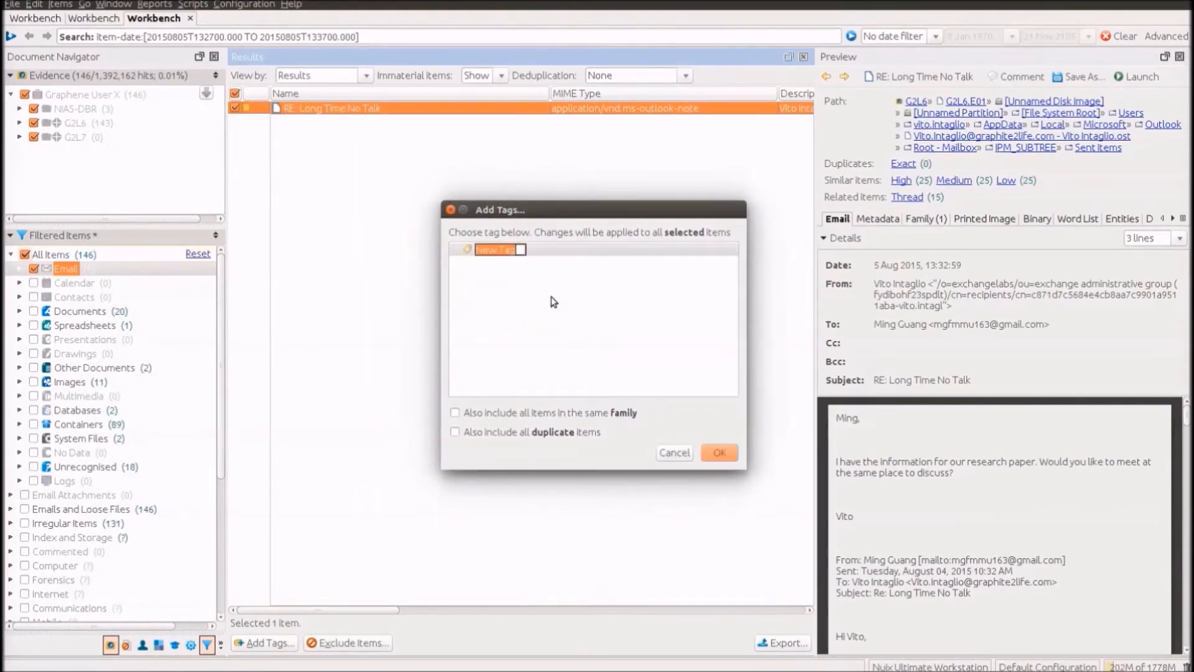
text(Notable)
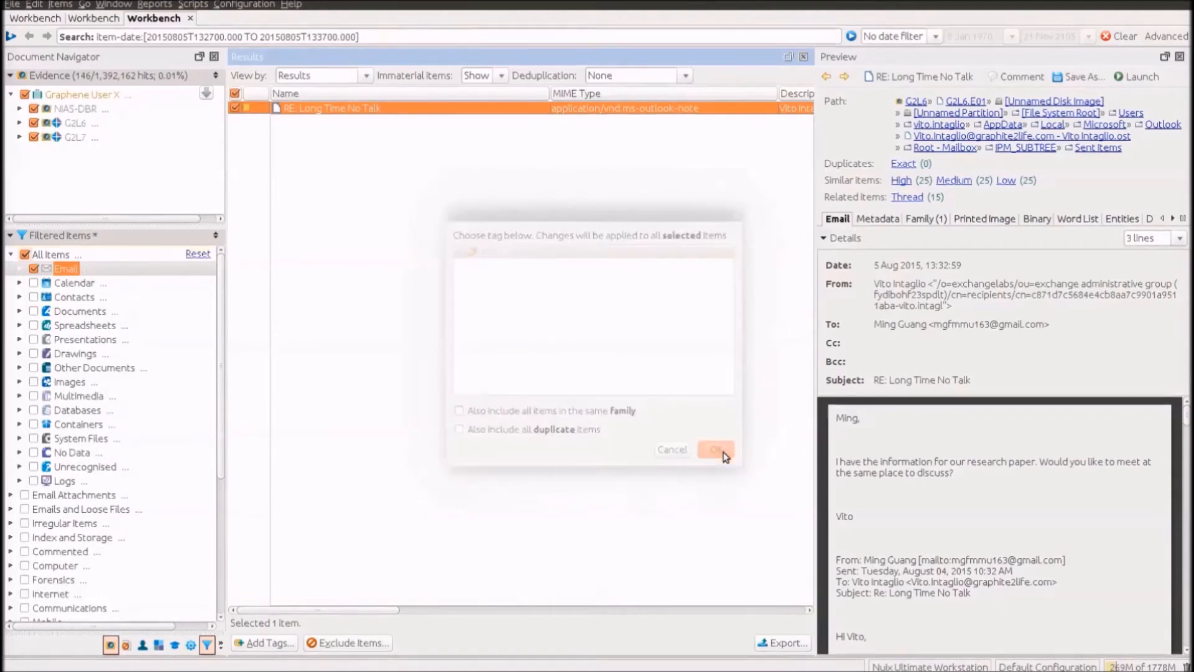
Step: Apply Notable to the email, reset the filter, and tag recycle-bin record $I03OP9C Notable
click(714, 449)
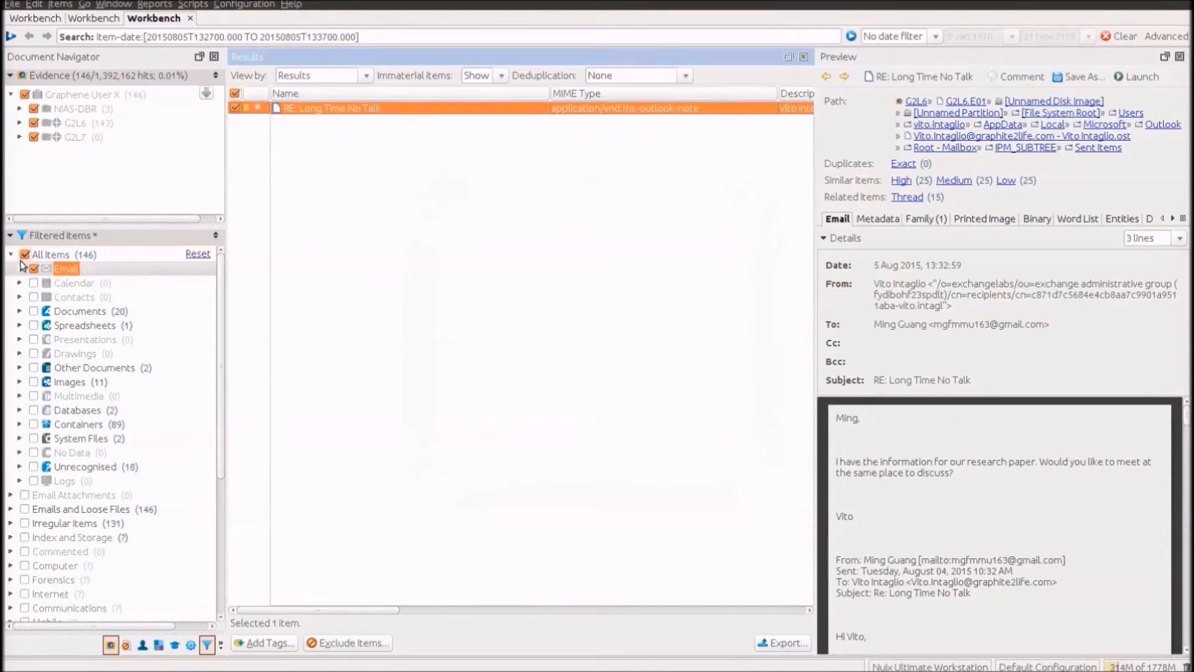
click(25, 254)
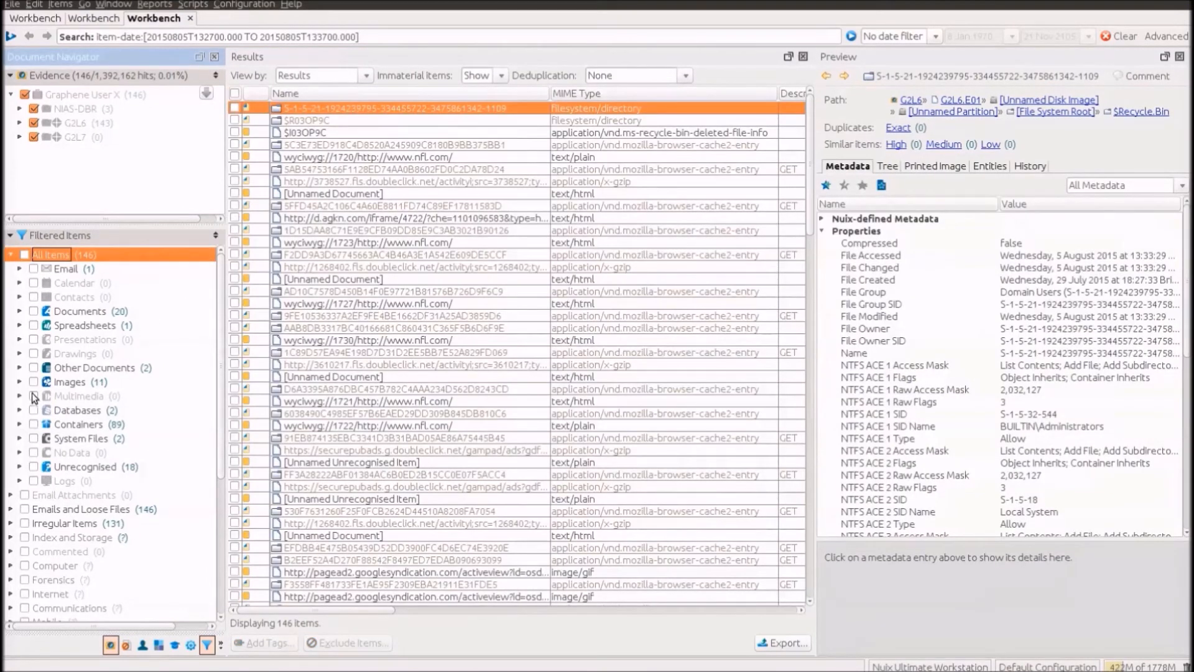
click(19, 440)
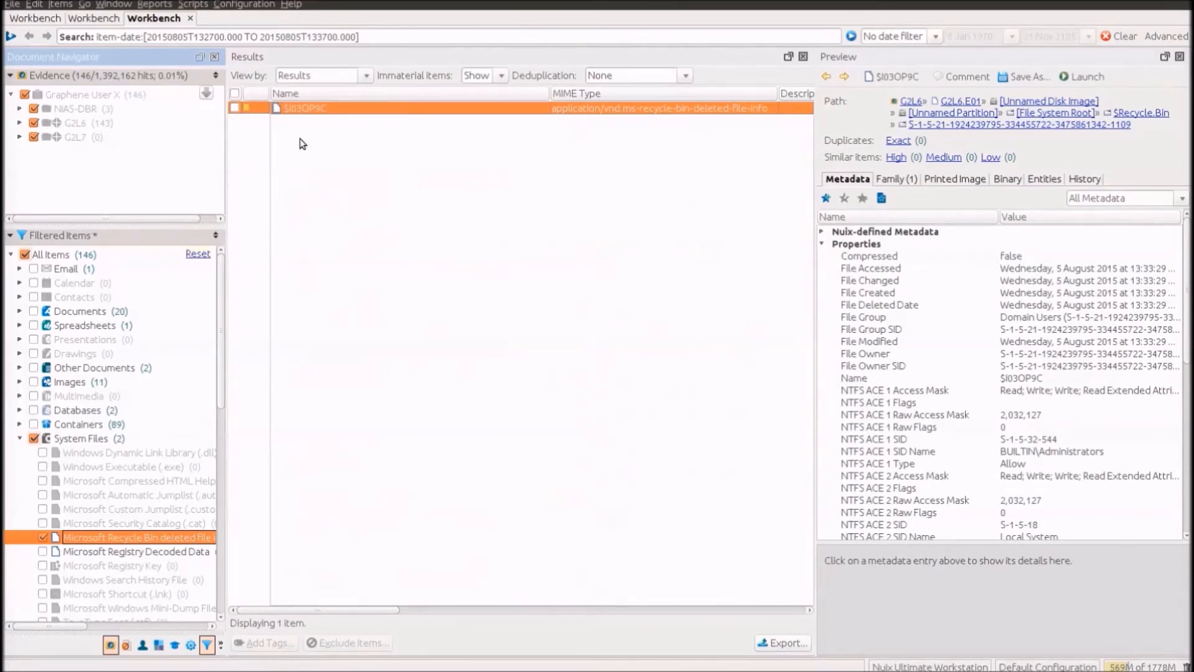
mouse_move(1186, 312)
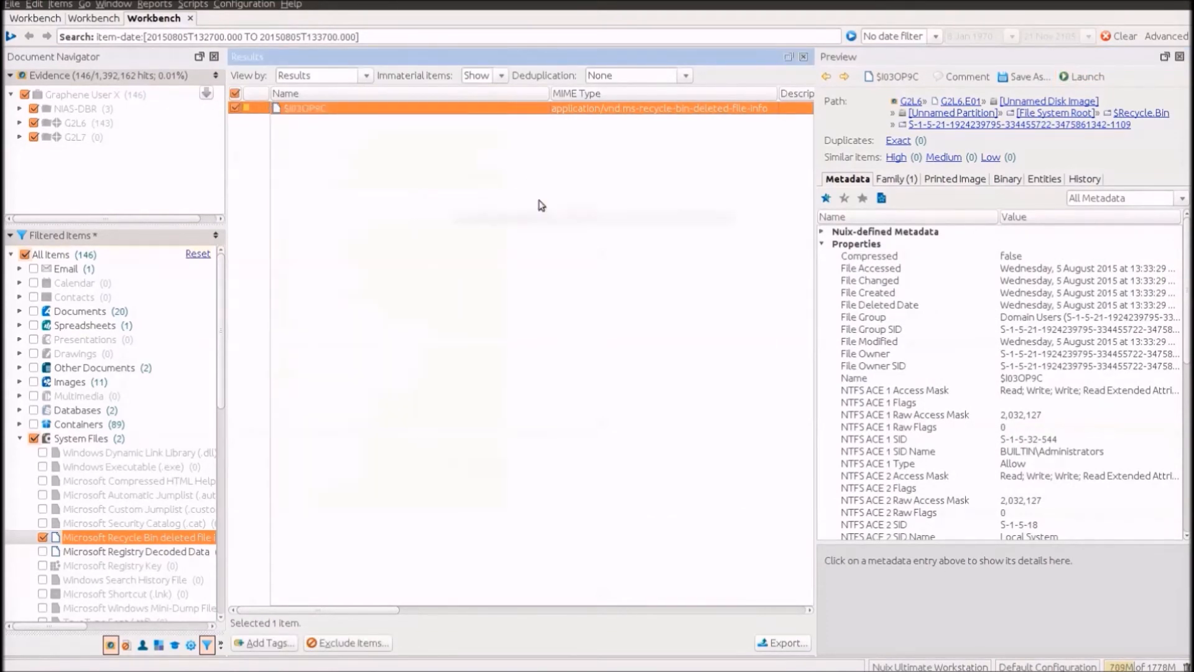
click(263, 648)
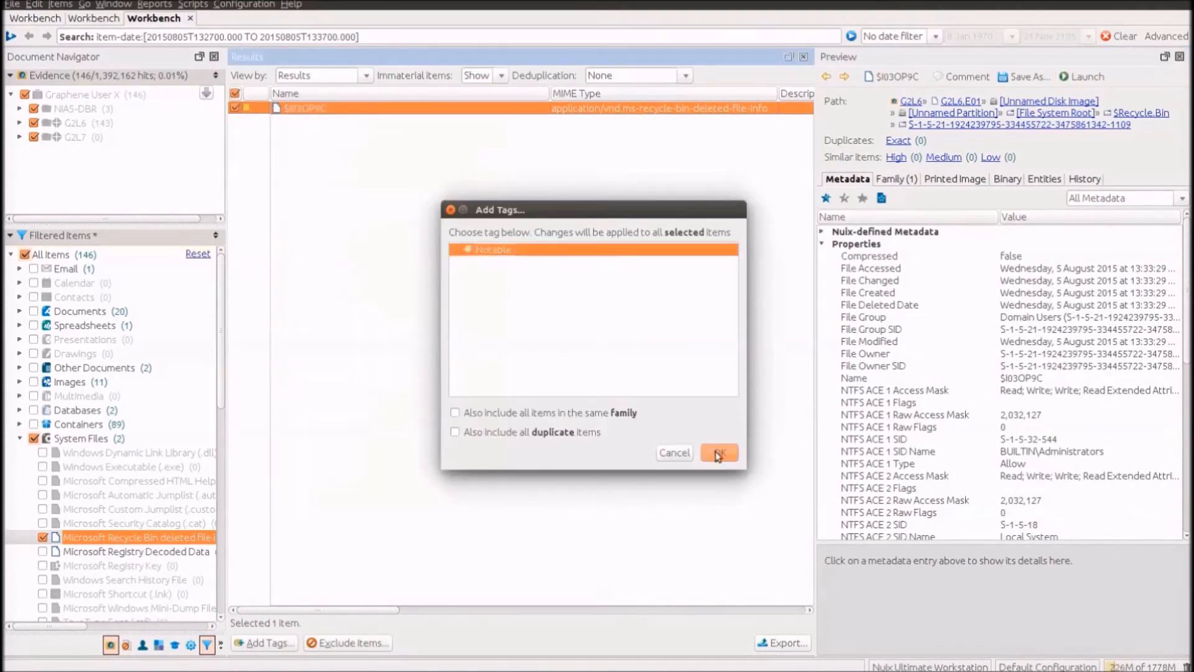
click(717, 451)
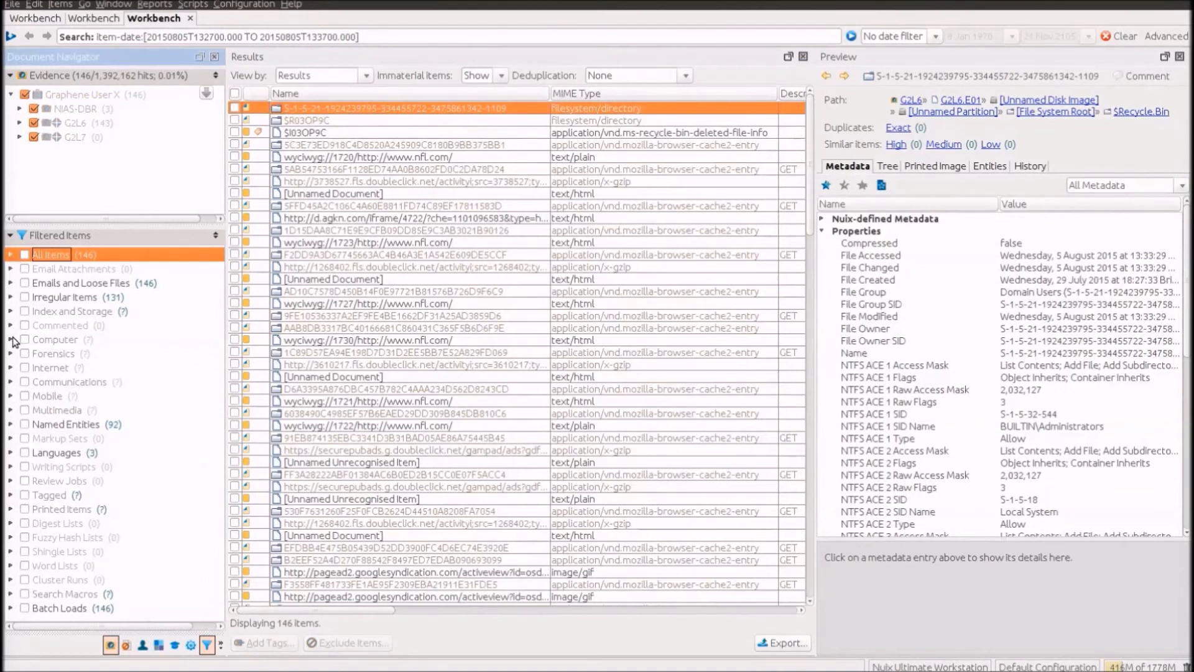
Step: Under Computer > User Activity > Bag MRU, tag the Ming Paper E: entry Notable
click(12, 341)
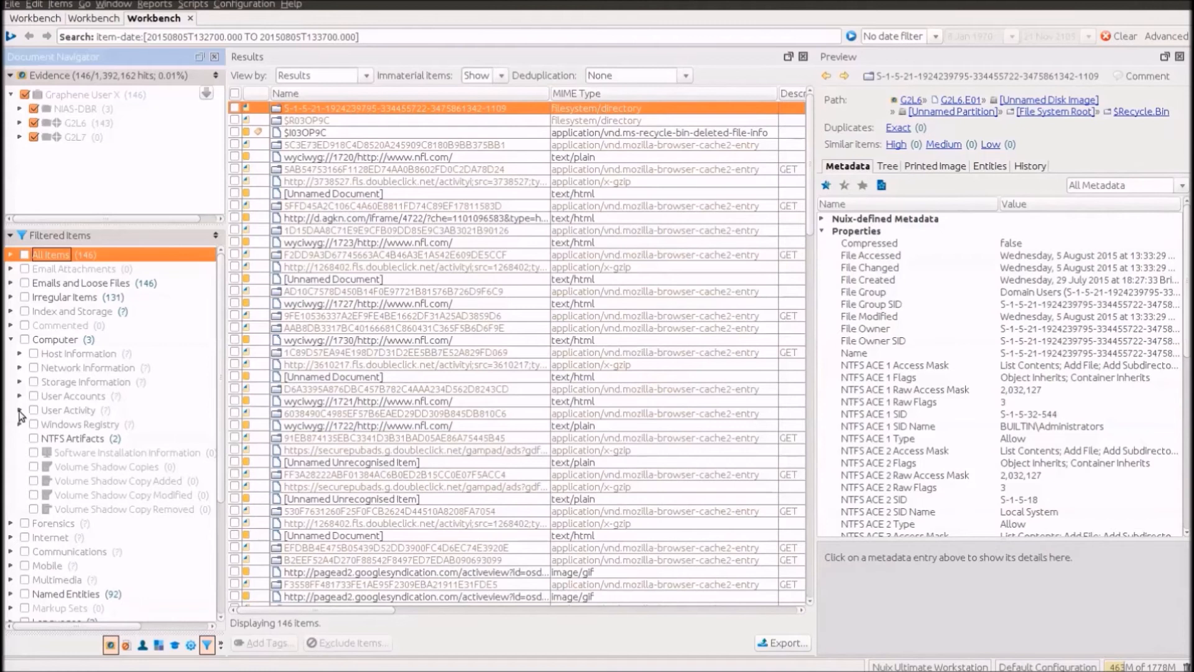
click(19, 410)
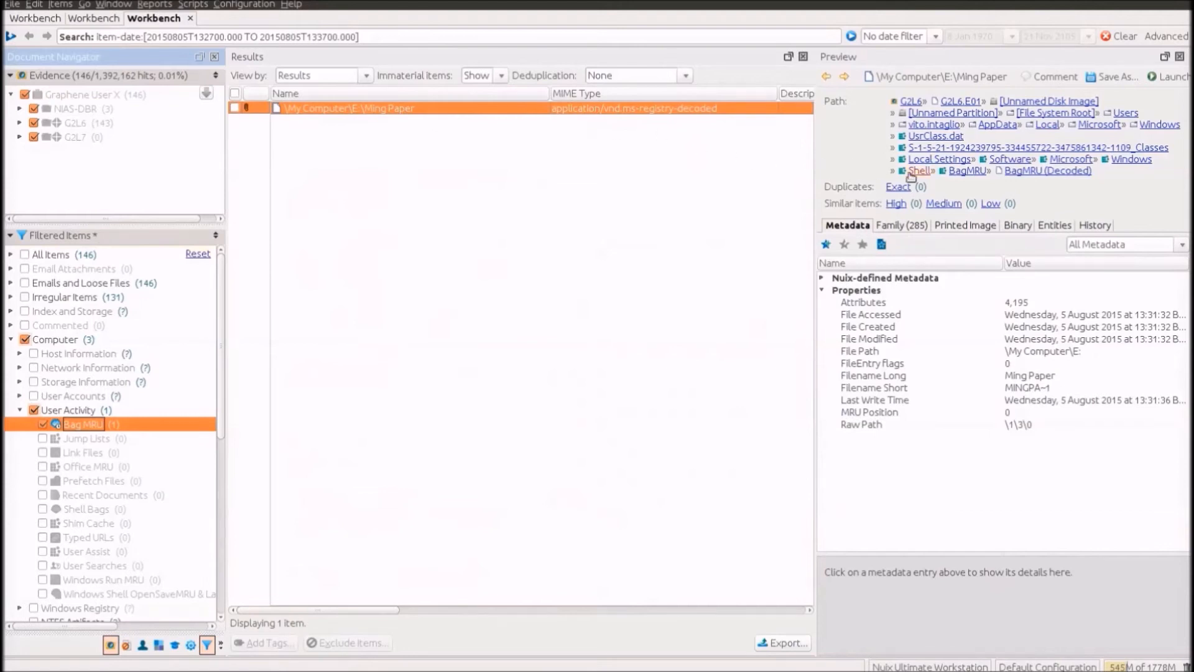
click(235, 107)
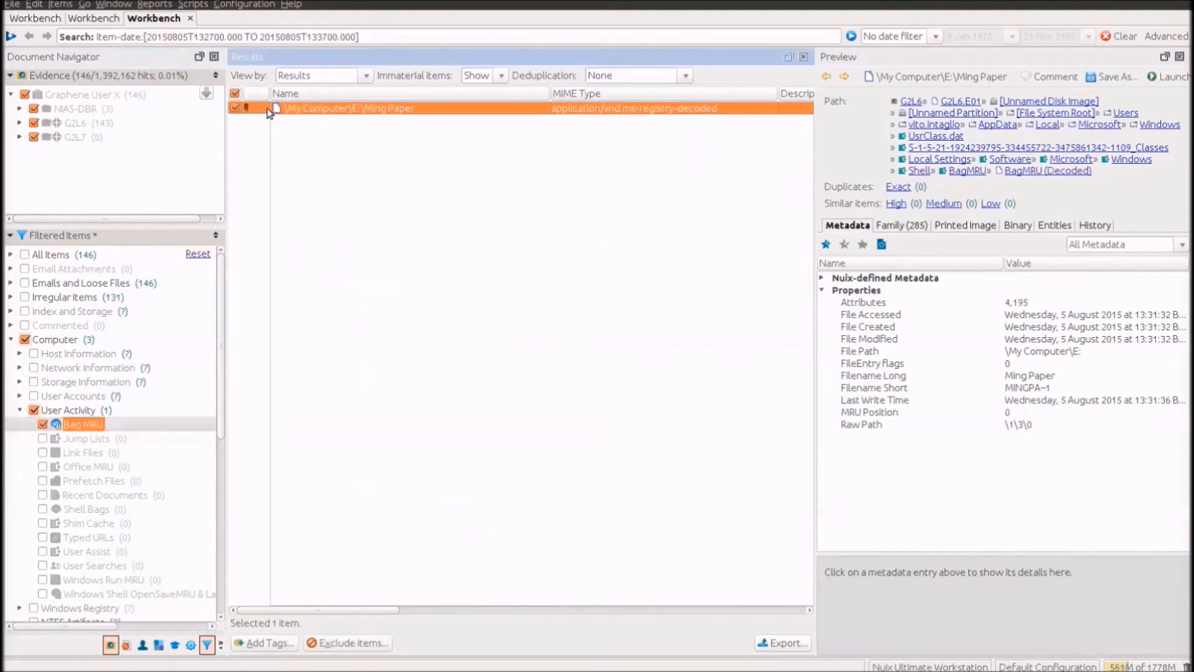
click(267, 642)
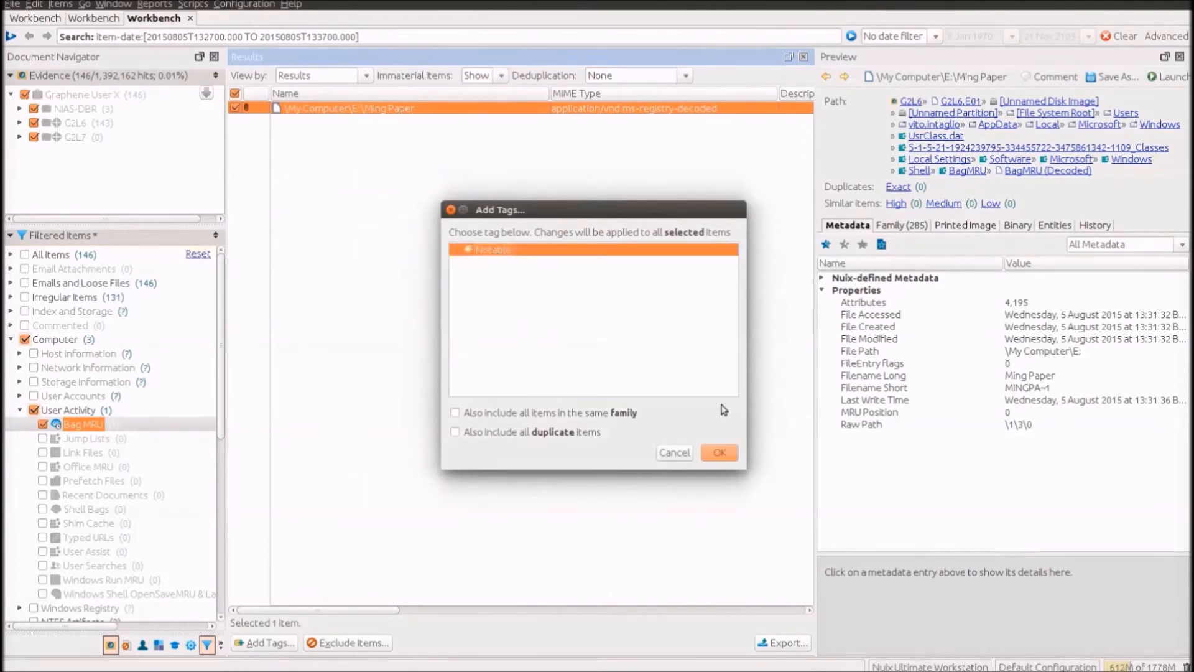
click(716, 452)
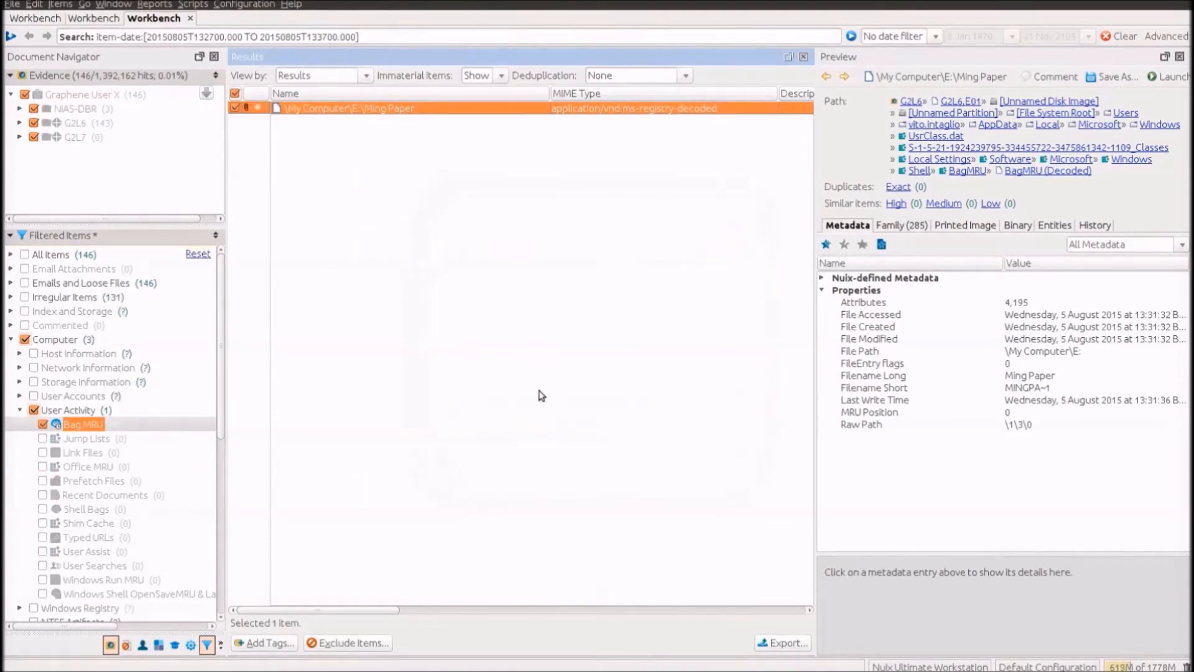
click(1119, 36)
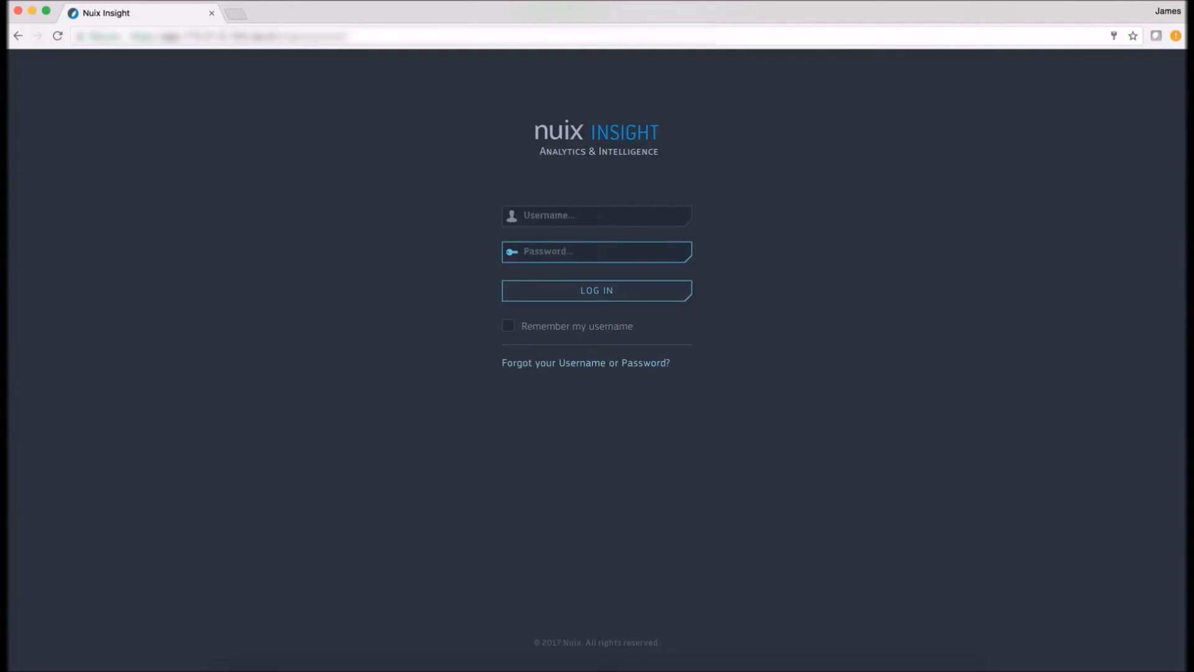
Step: Sign in to Nuix Insight, enter the GRAPHENE case and run a '*' search with the Flagged filter
click(596, 290)
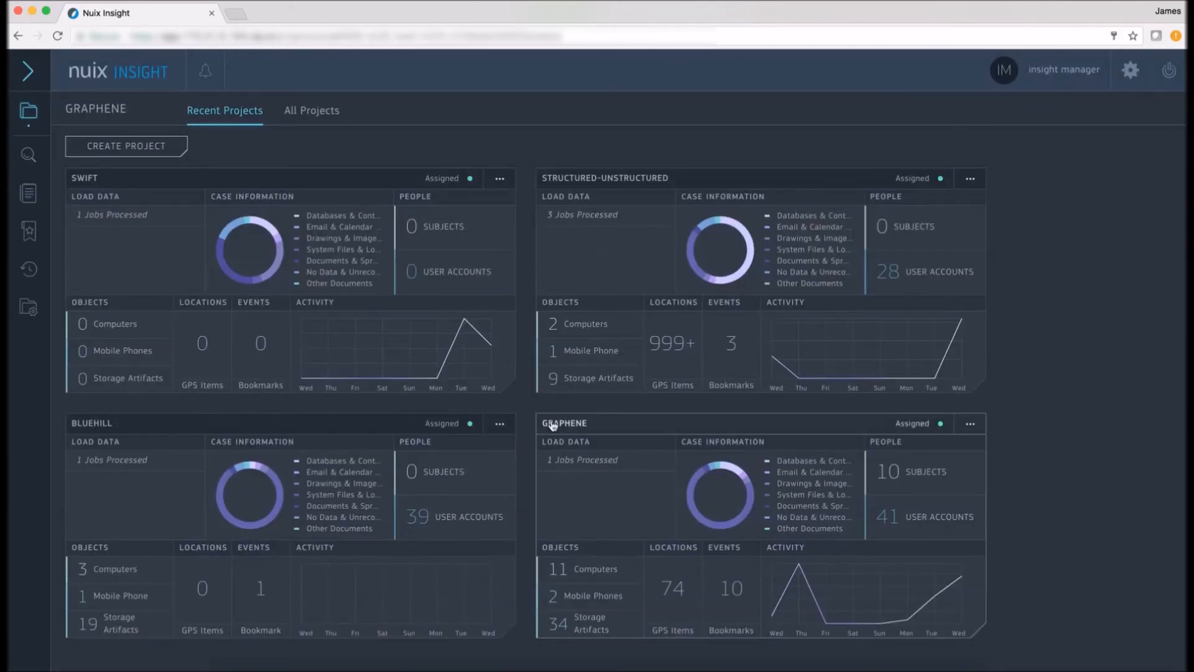
click(562, 423)
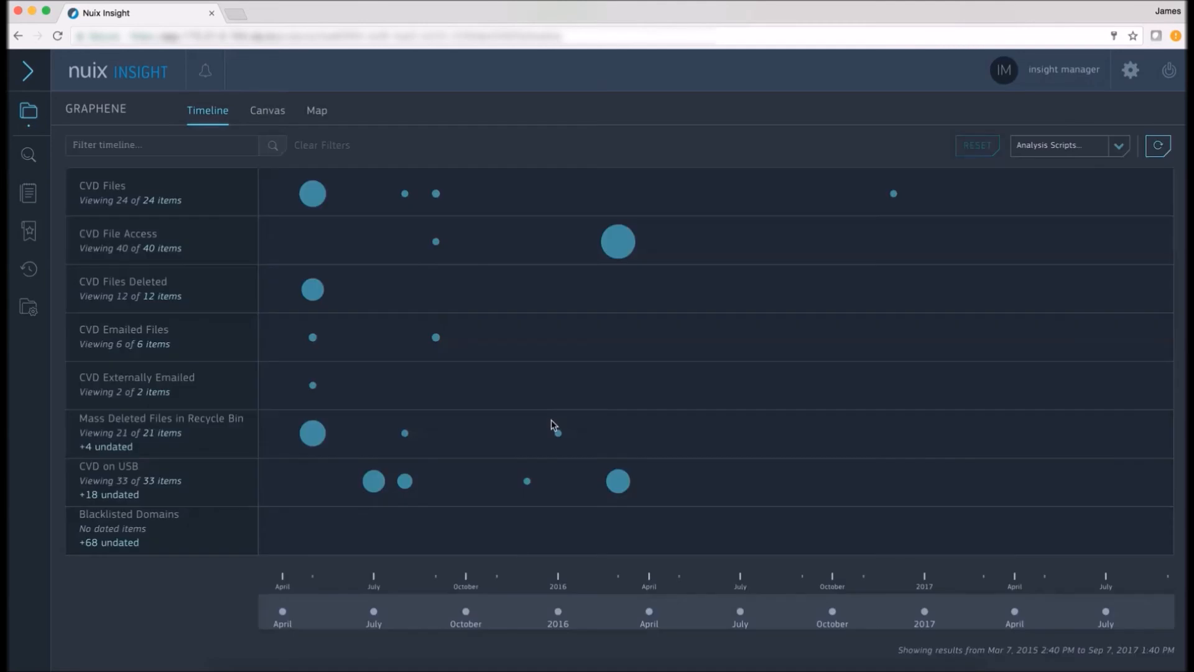
mouse_move(724, 341)
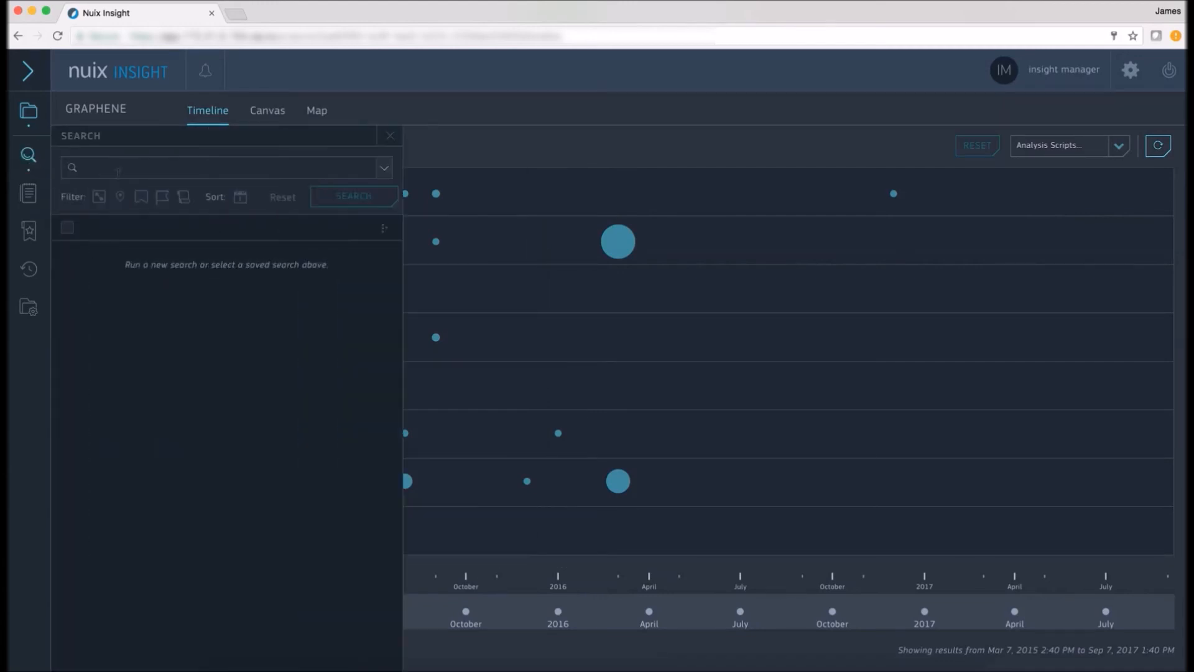
text(*)
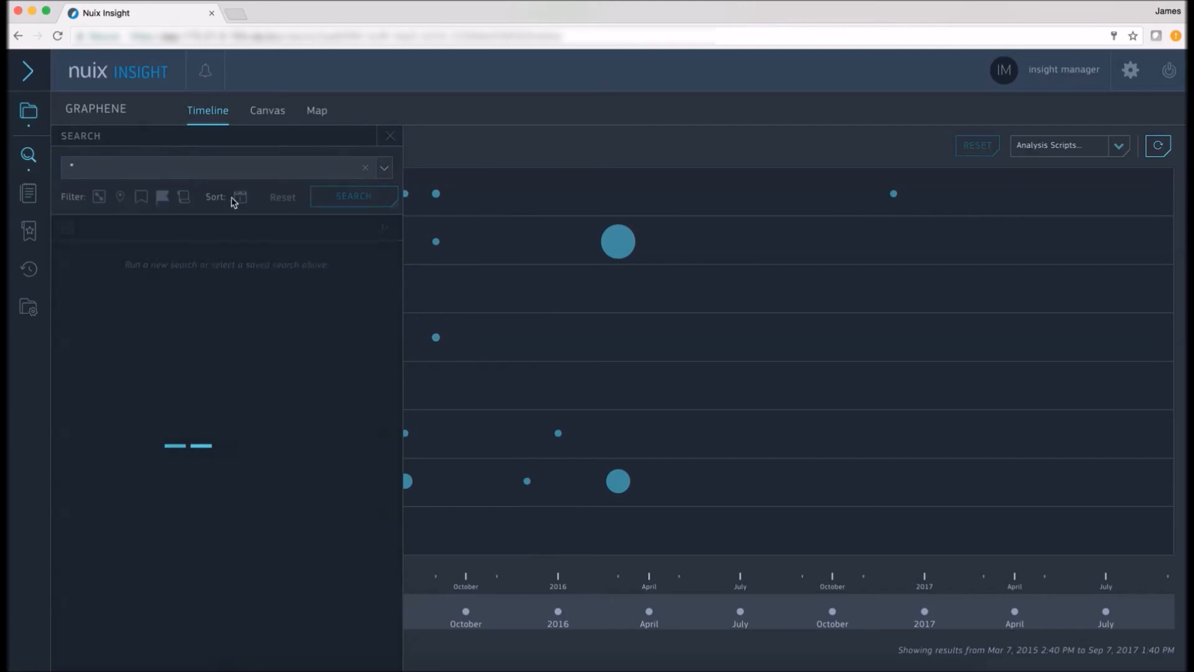
click(352, 196)
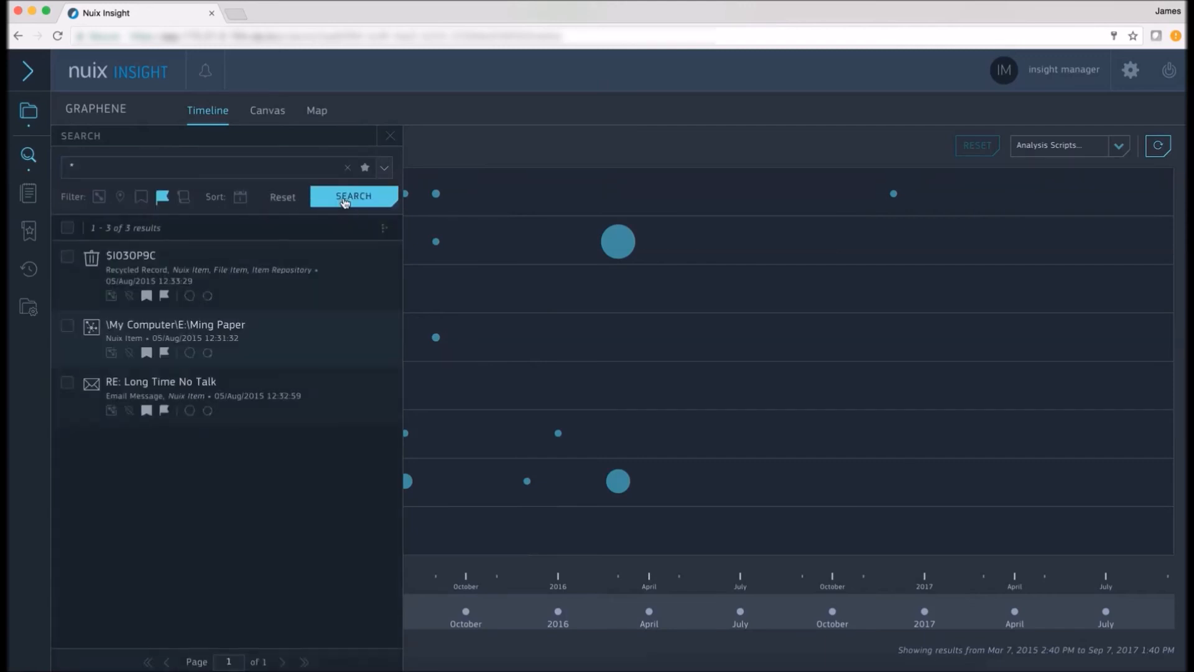
Step: View the SI030P9C recycler record's metadata and send it to the relationship canvas
click(131, 256)
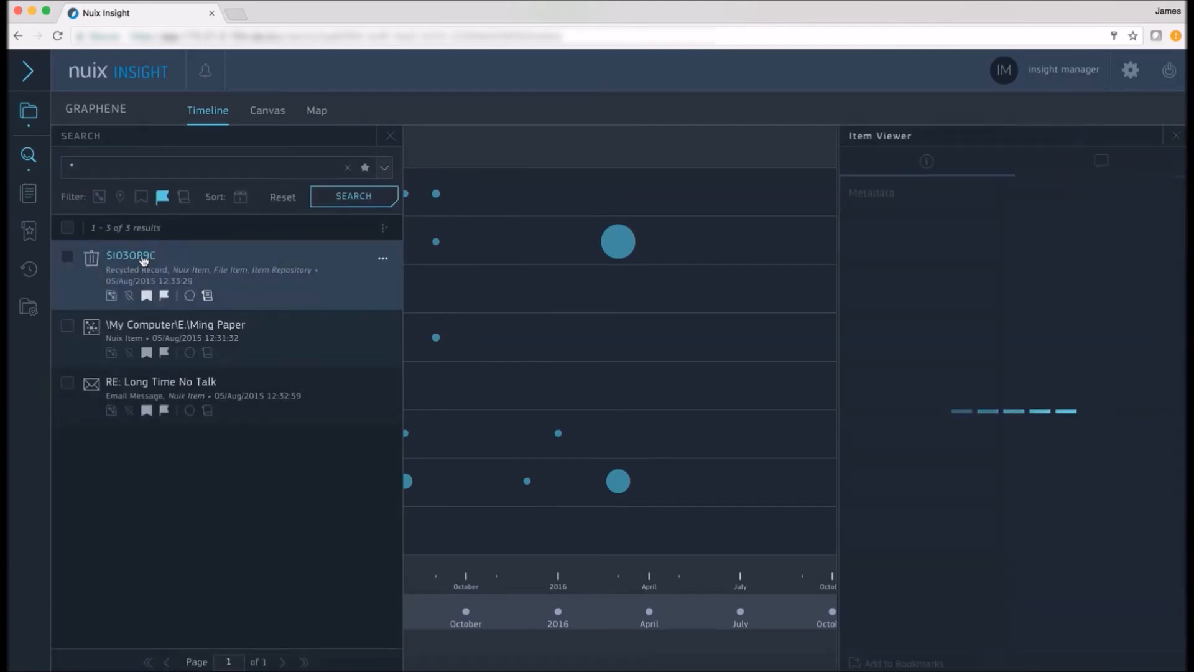
click(131, 255)
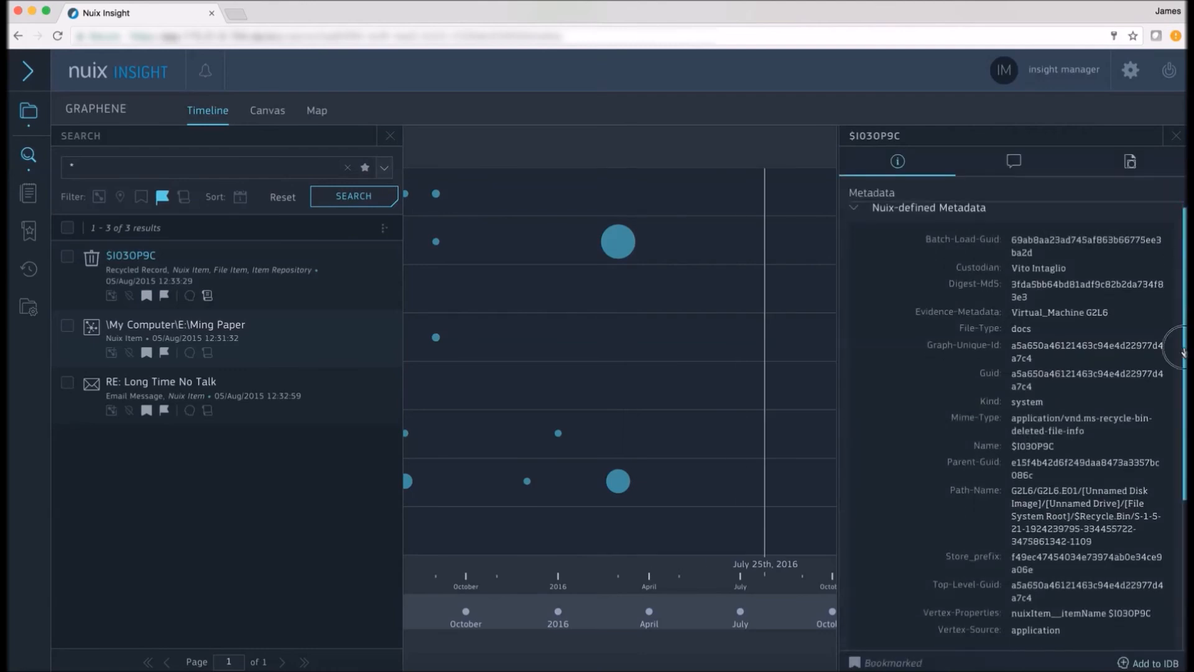
click(384, 259)
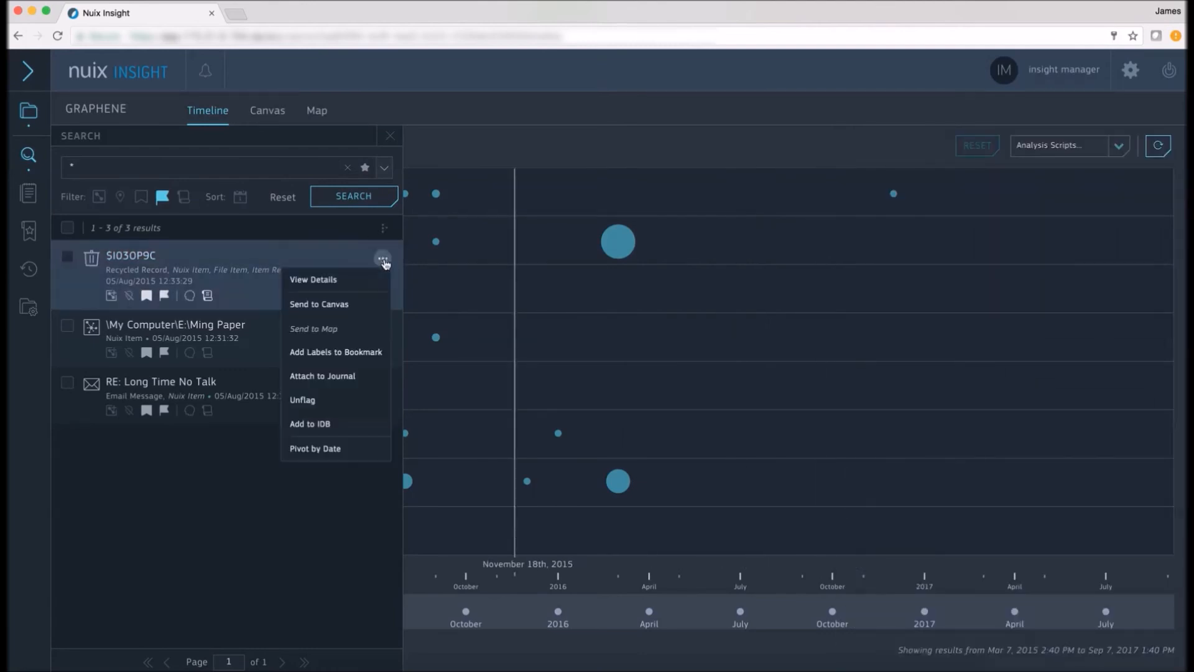
click(320, 303)
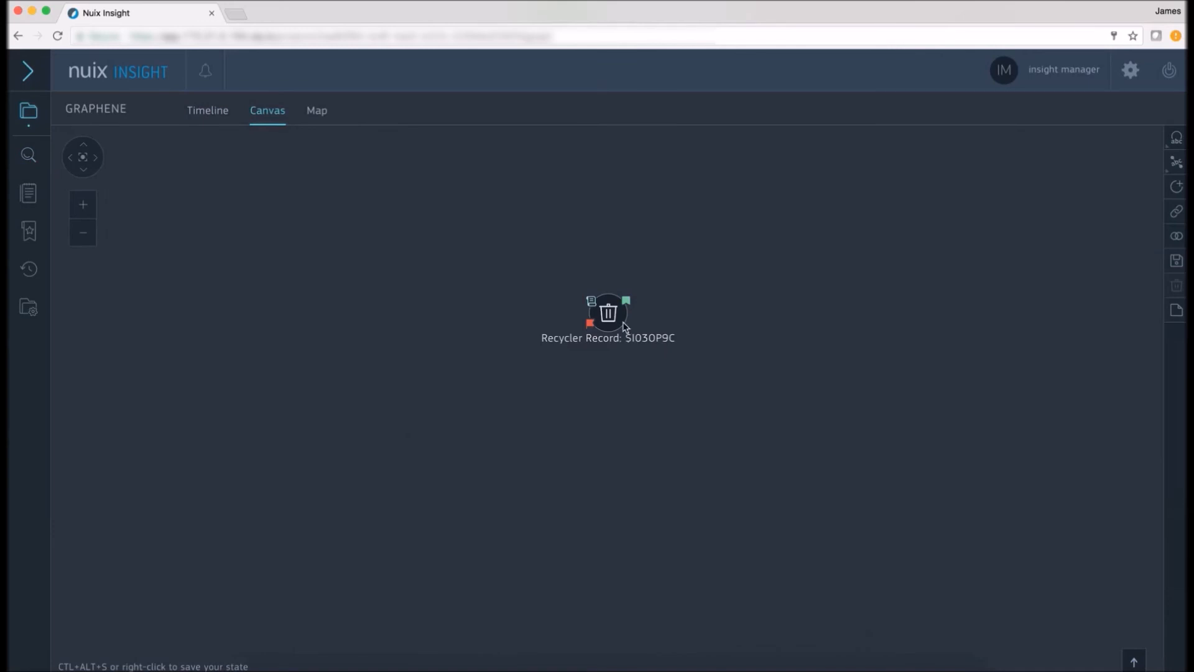
Step: Expand the recycler record via Contains Item and preview the graphene research PDF
right_click(399, 399)
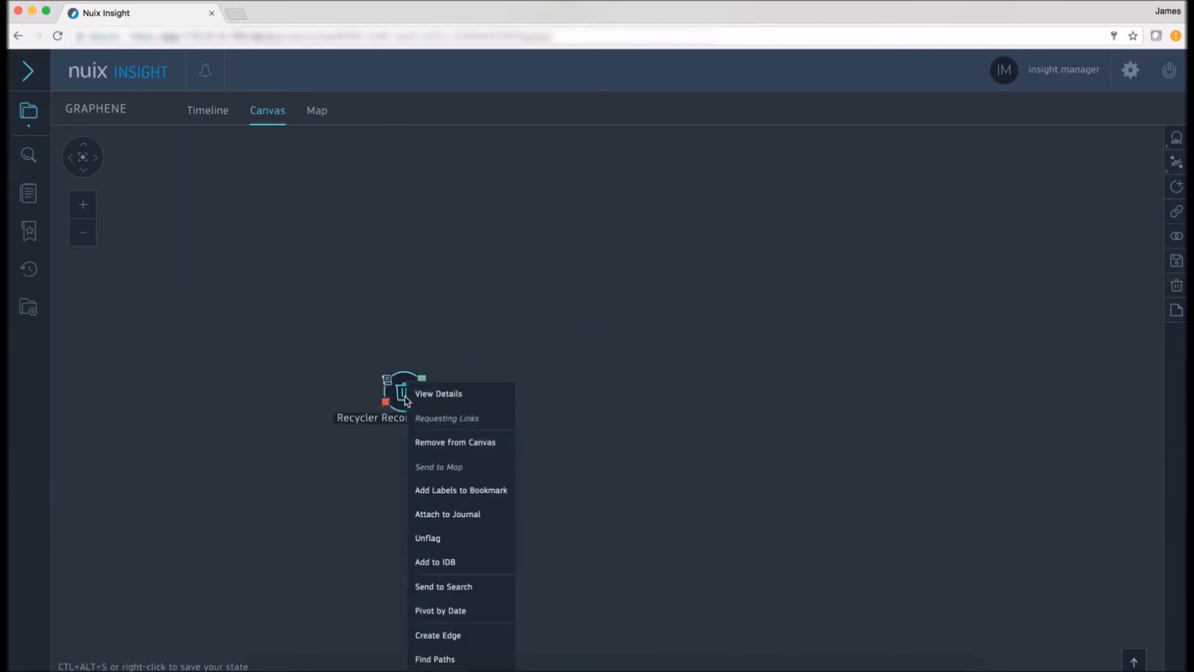
mouse_move(457, 418)
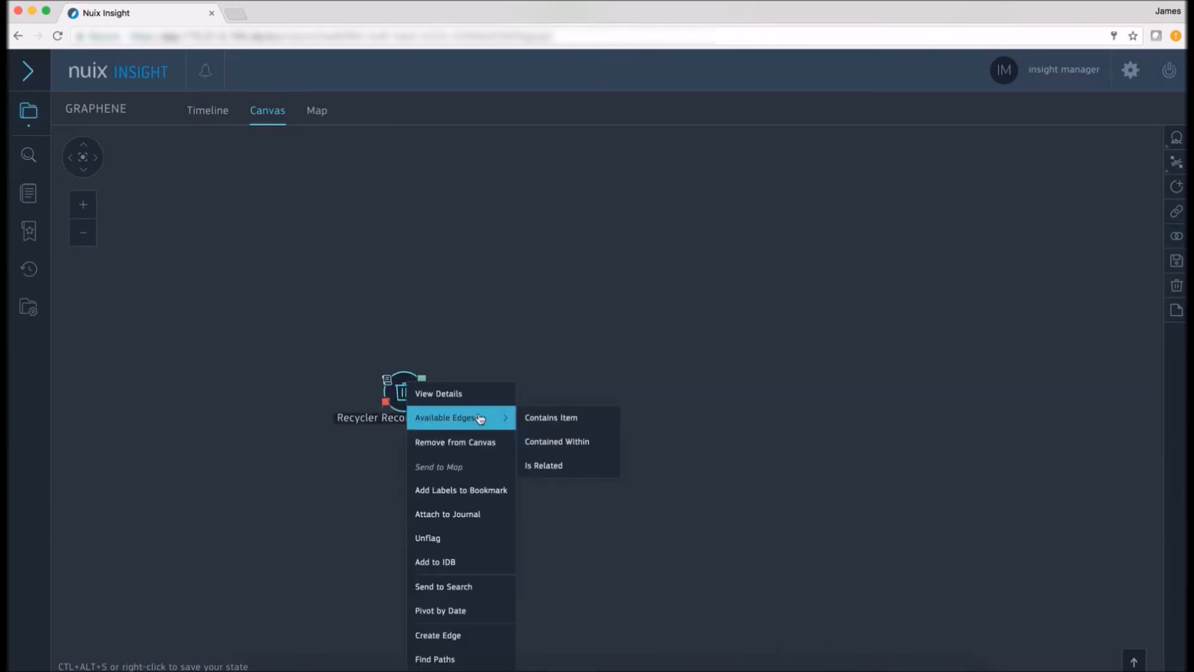
click(550, 418)
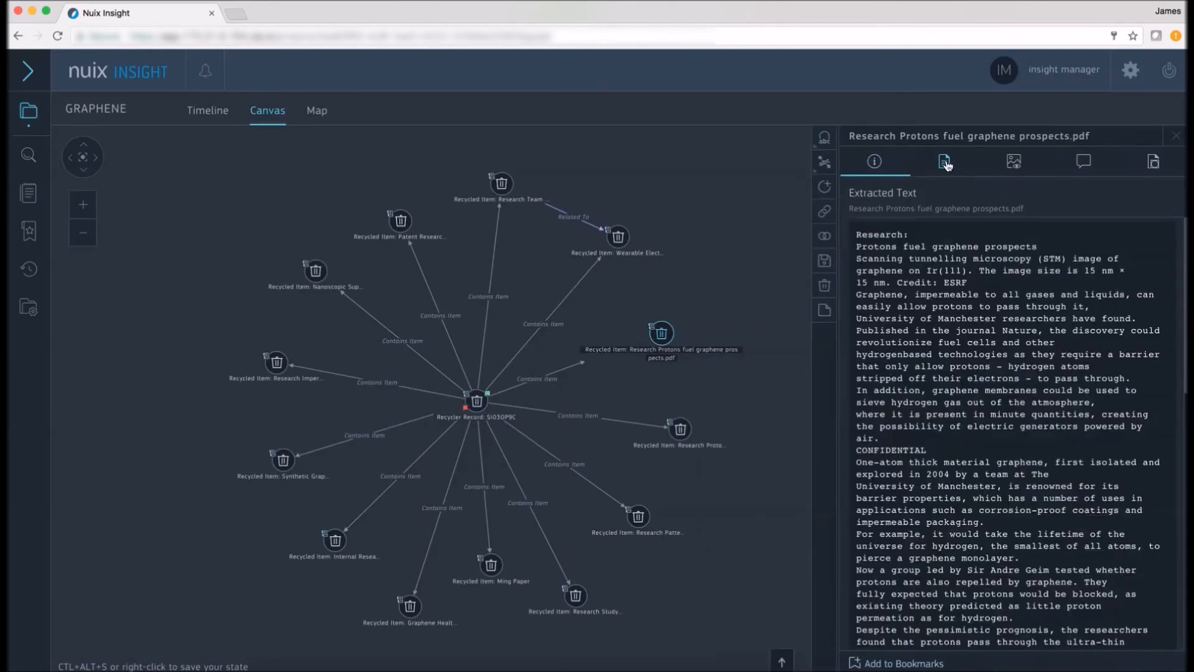
click(1012, 160)
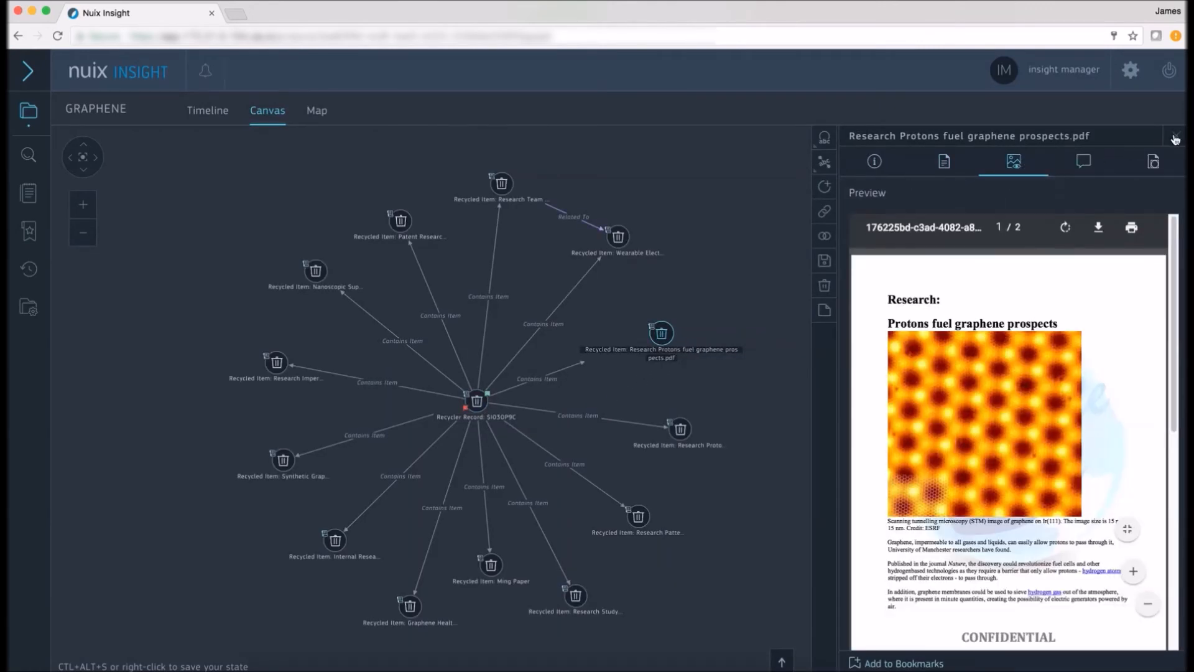
click(1176, 140)
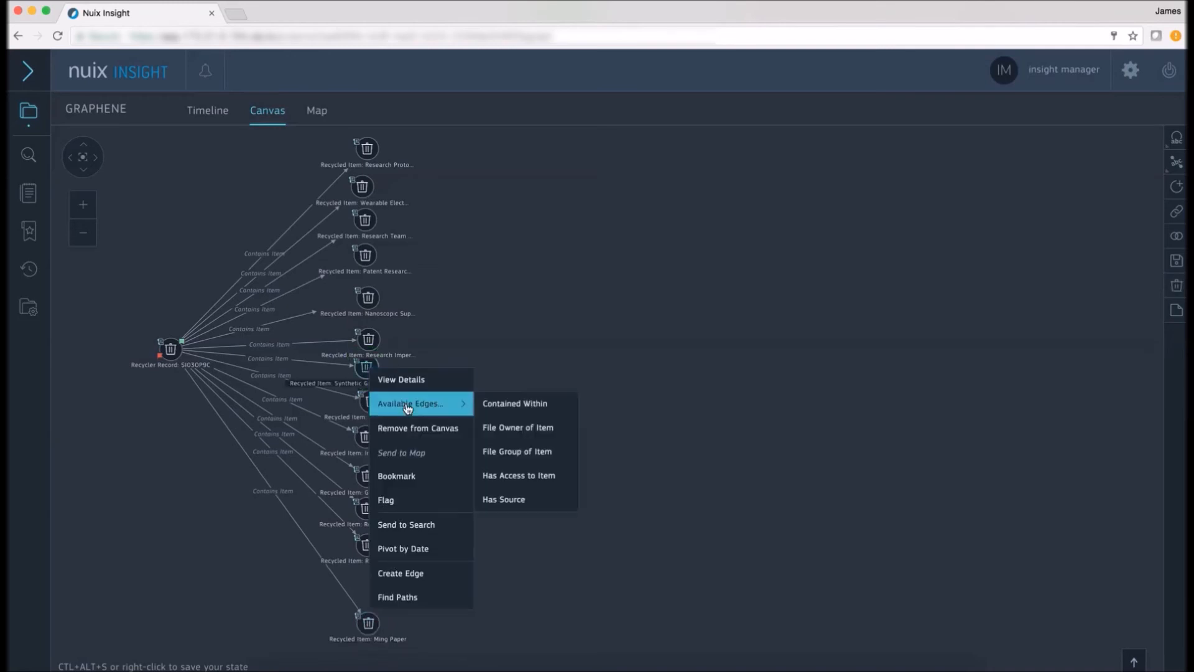
Step: Add the File Owner Windows account, place it right of the items and expand its Has Handle edge
click(518, 474)
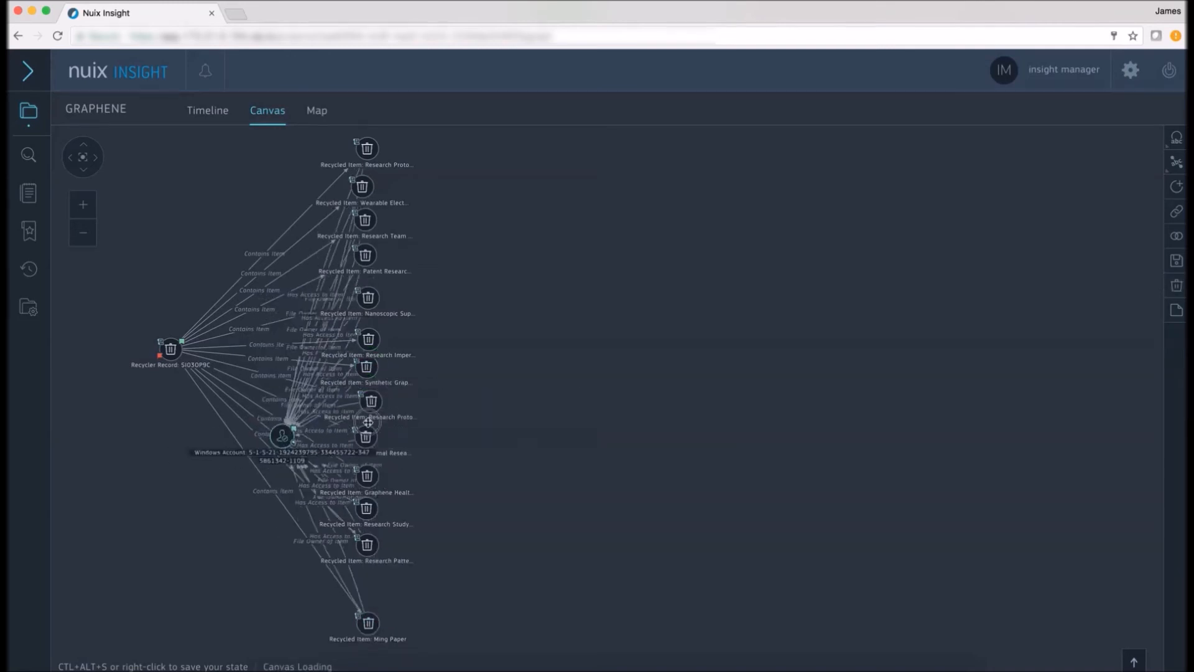
drag(283, 434, 575, 362)
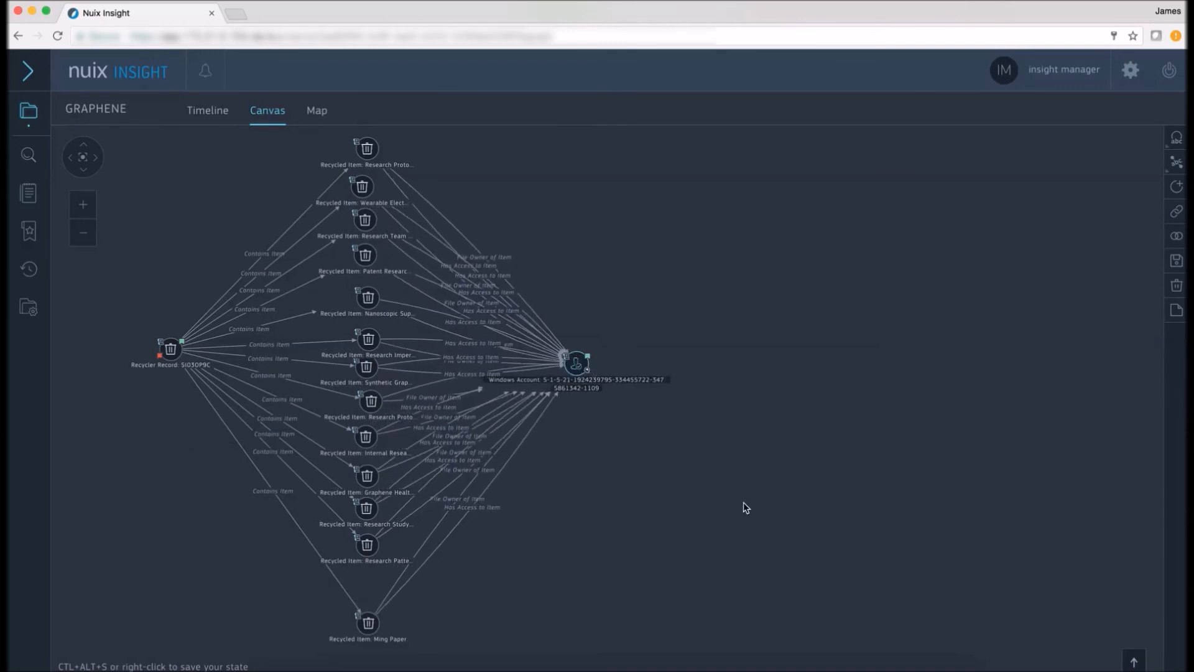
right_click(575, 364)
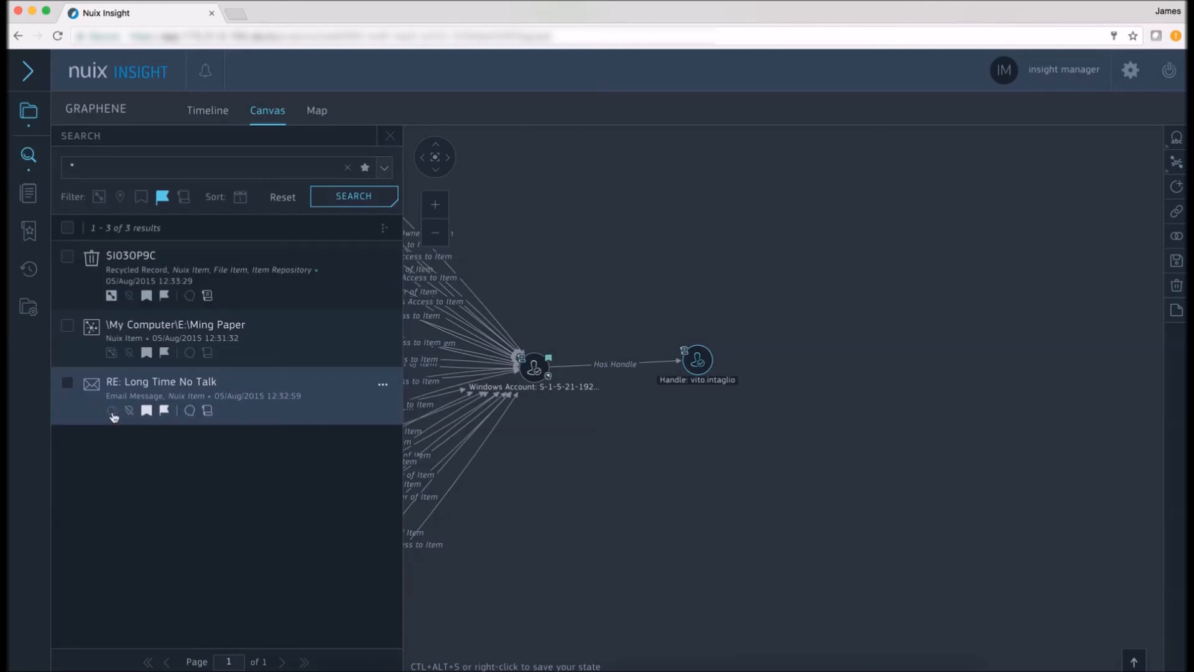
Step: Send RE: Long Time No Talk to the canvas, view its details, and expand its email account, alias and messages
click(390, 136)
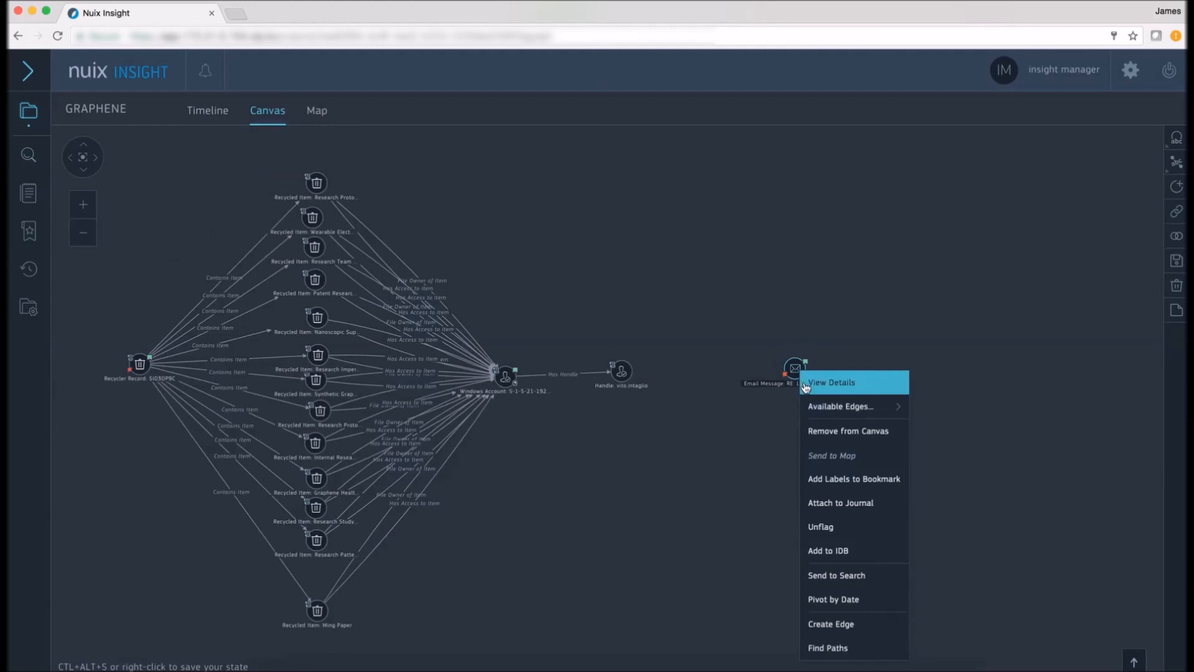
click(830, 382)
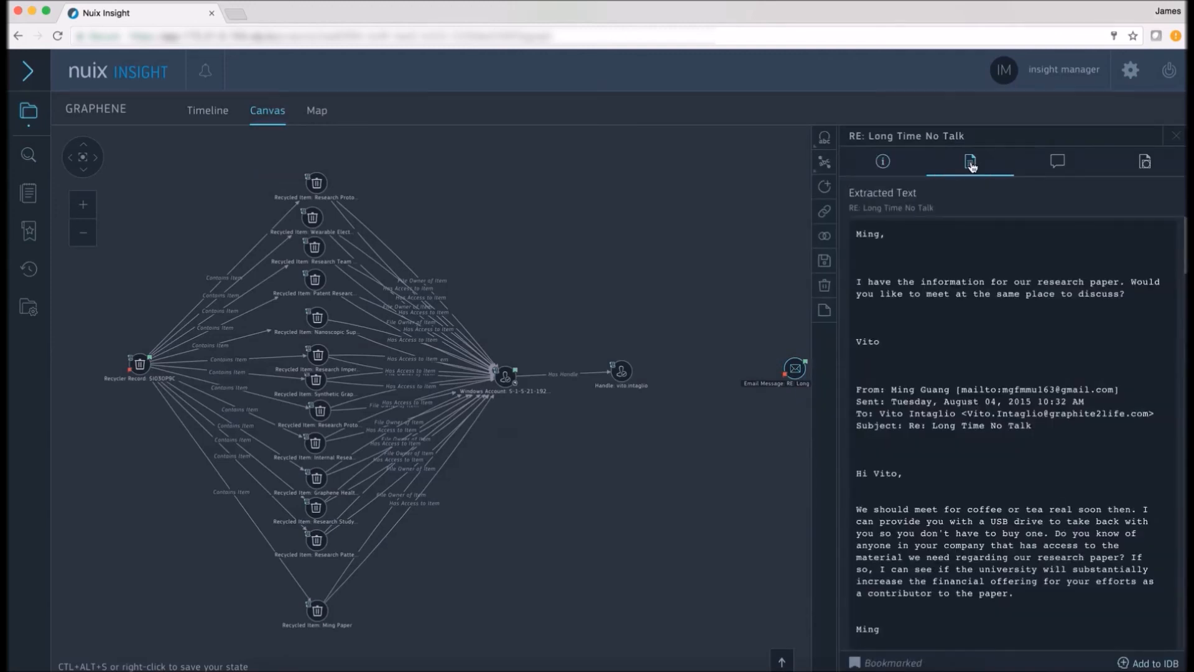
click(1176, 136)
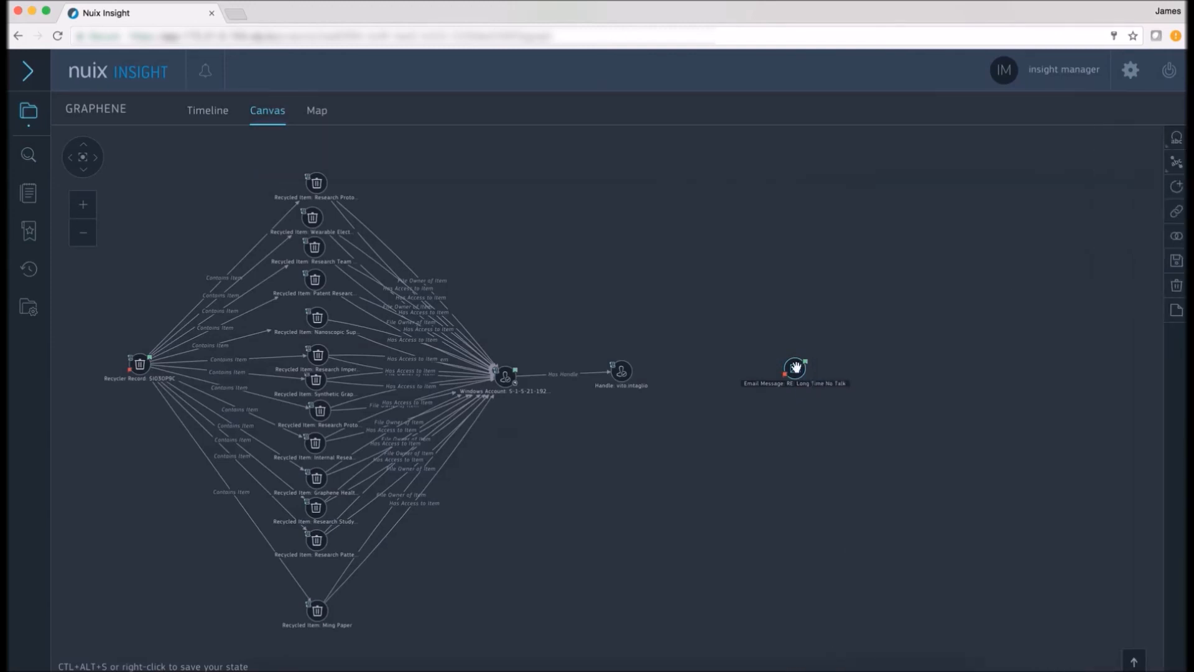
double_click(795, 370)
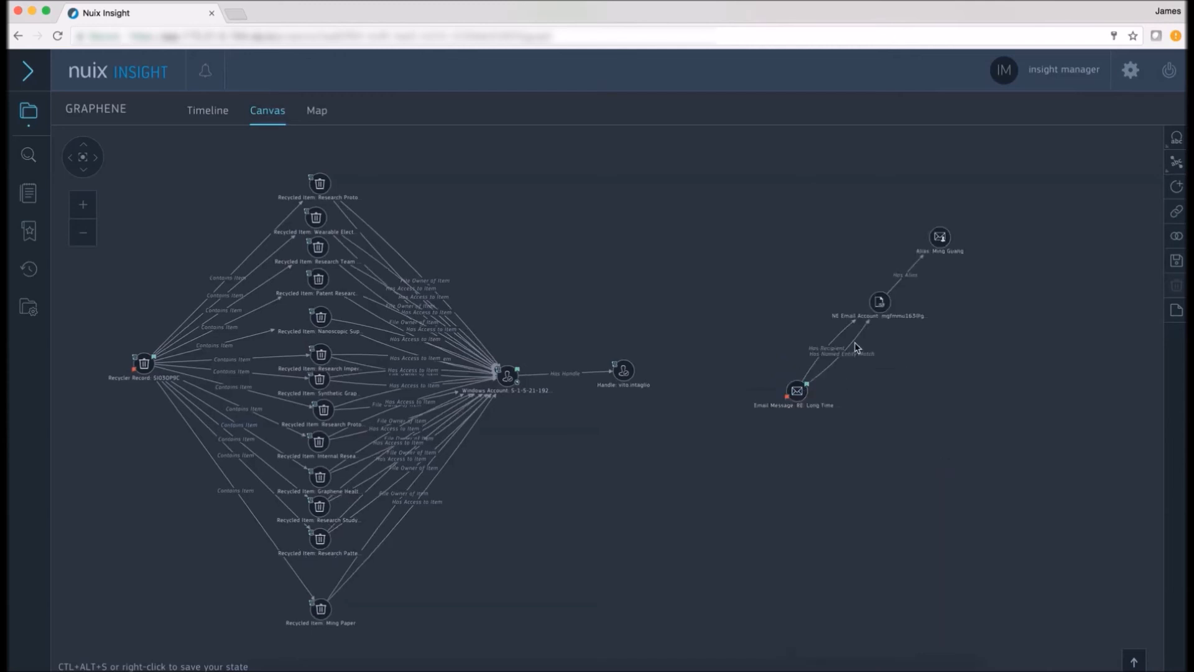
right_click(879, 301)
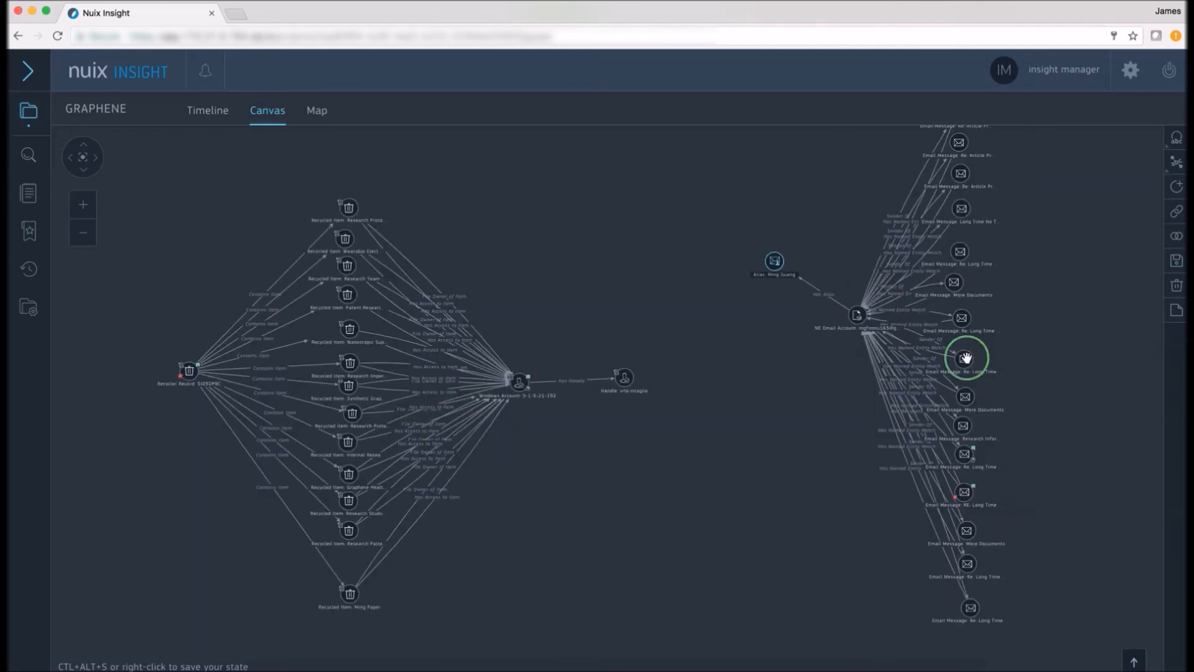
Step: Add the Sent By account for an email, review the Research Information Request, and begin Create Vertex
right_click(965, 357)
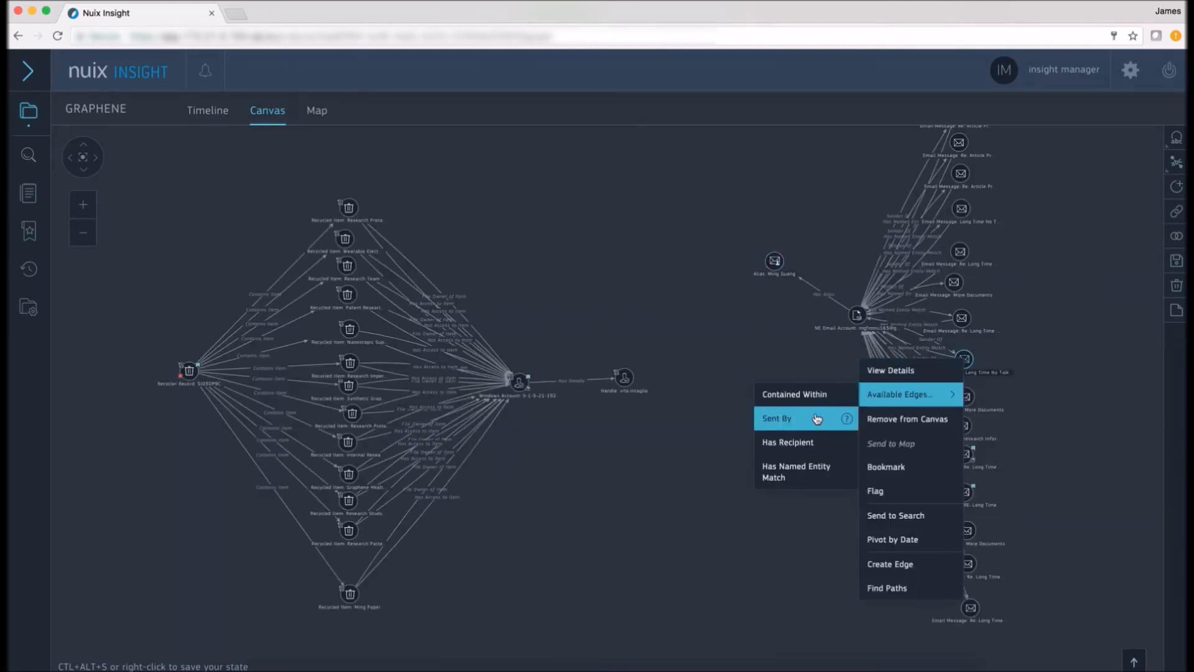
click(776, 418)
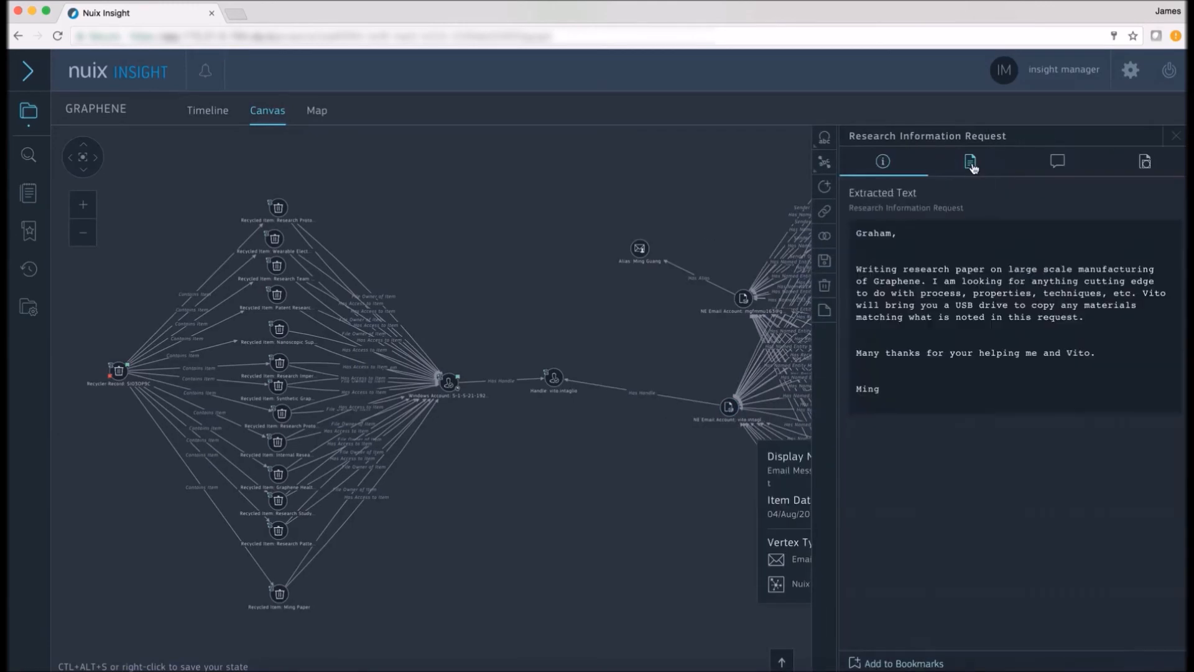
click(1180, 136)
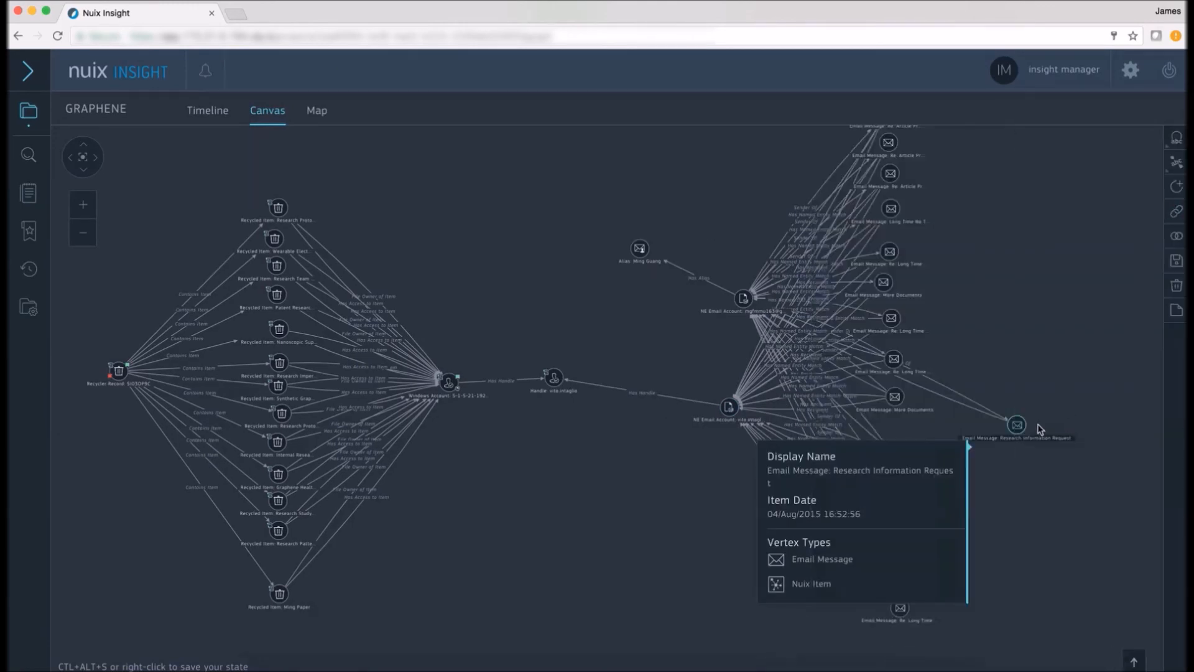
right_click(1016, 425)
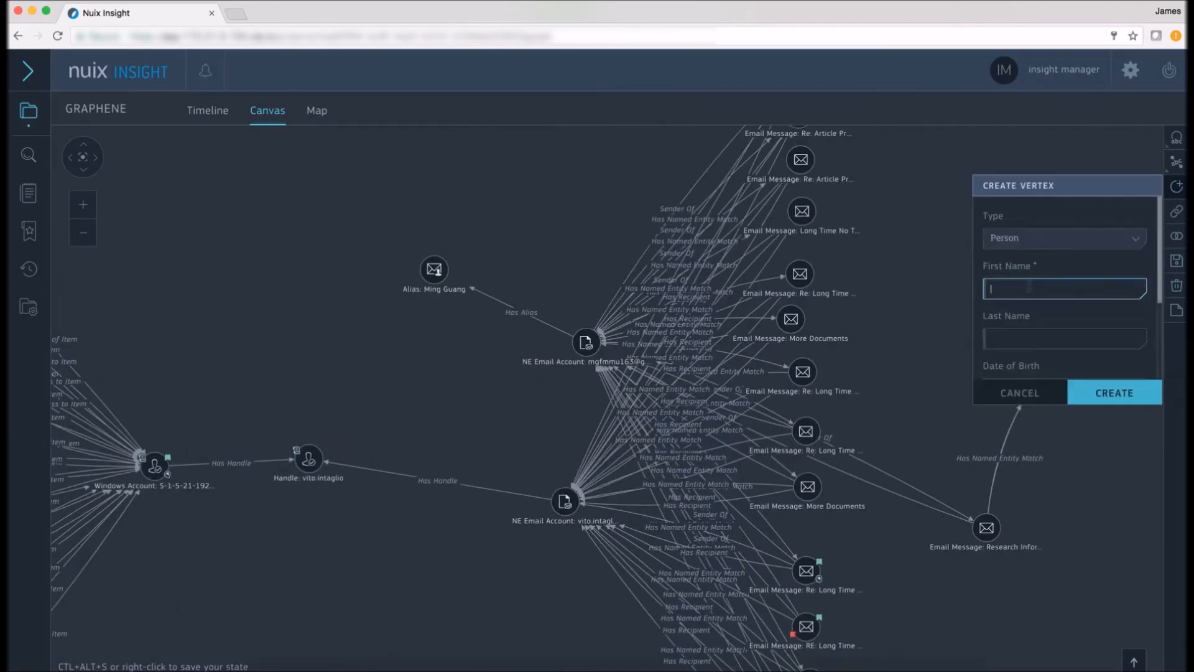
text(VITO)
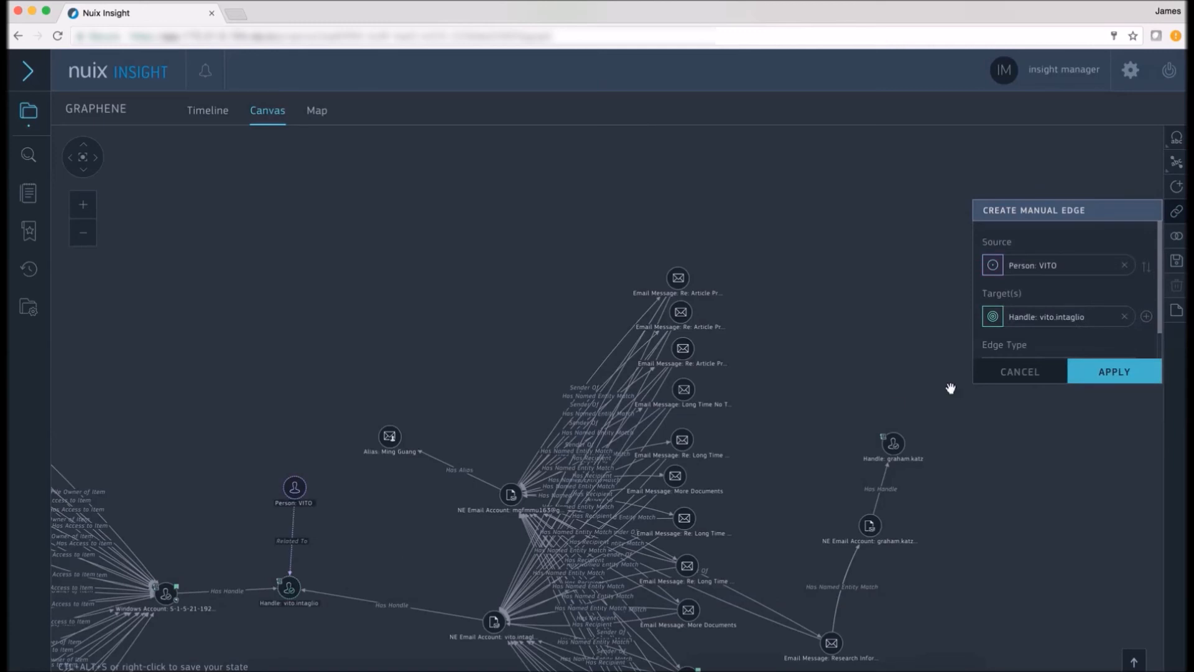
click(1113, 372)
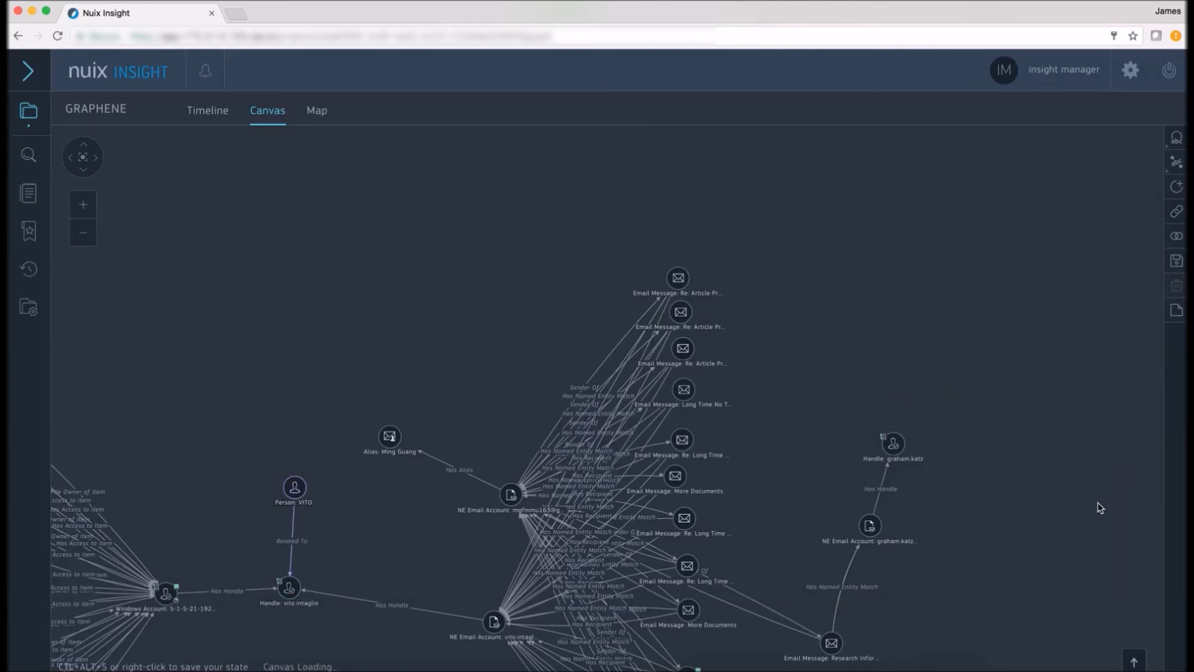
click(82, 157)
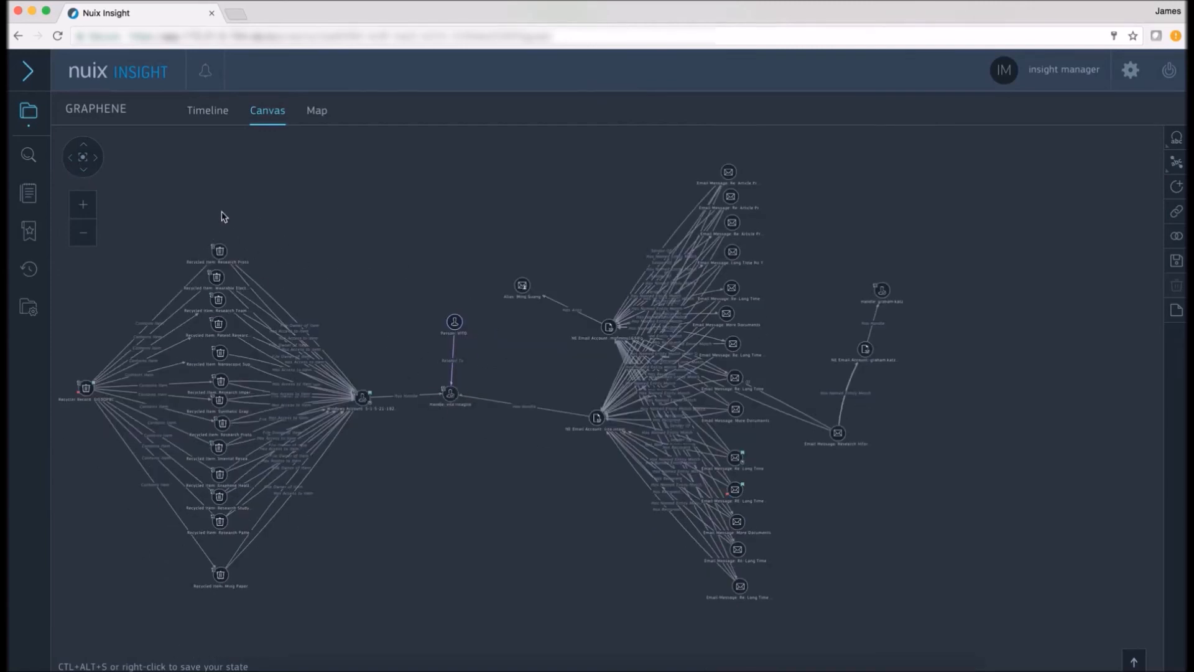
mouse_move(599, 418)
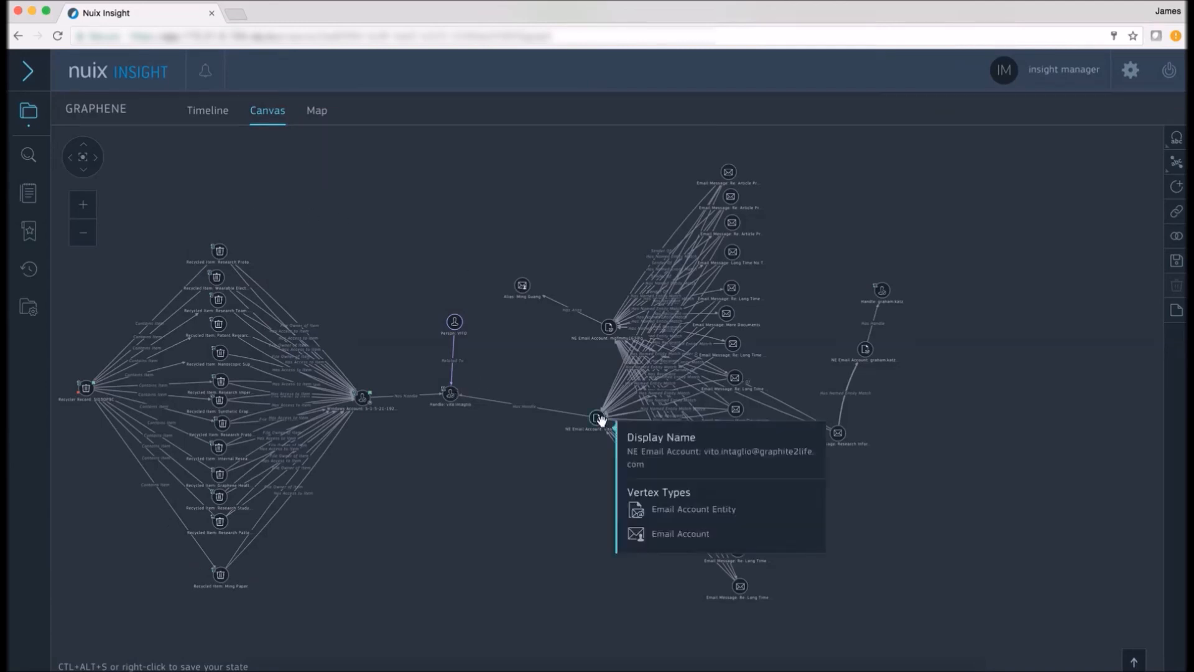
mouse_move(748, 270)
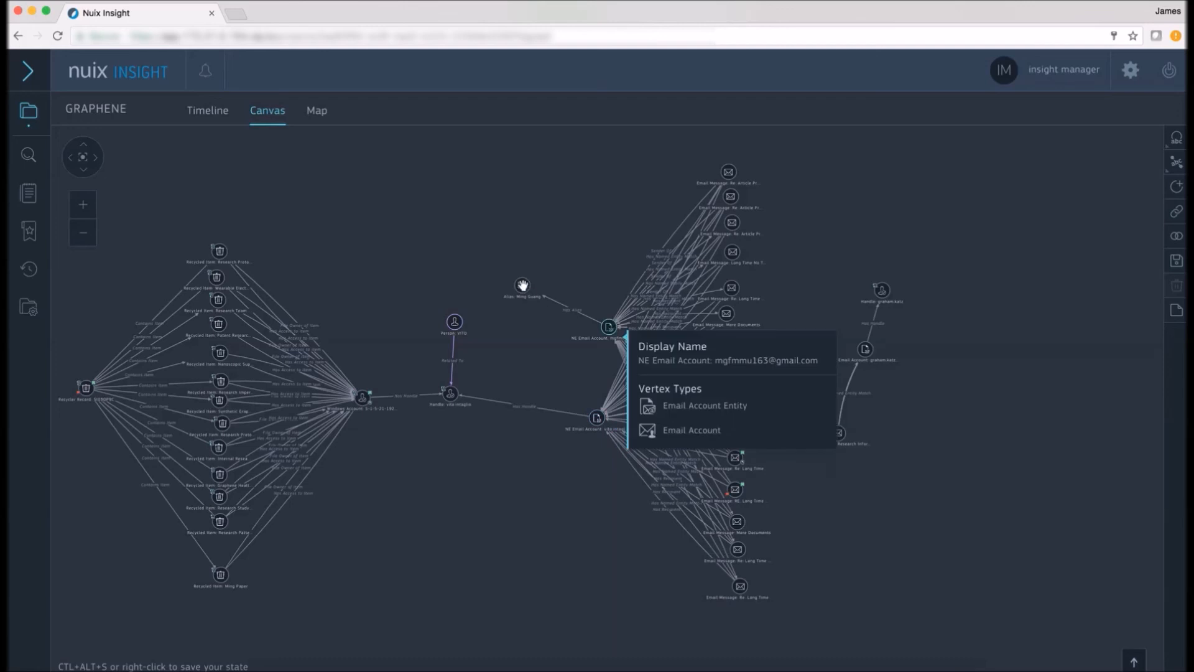
mouse_move(523, 285)
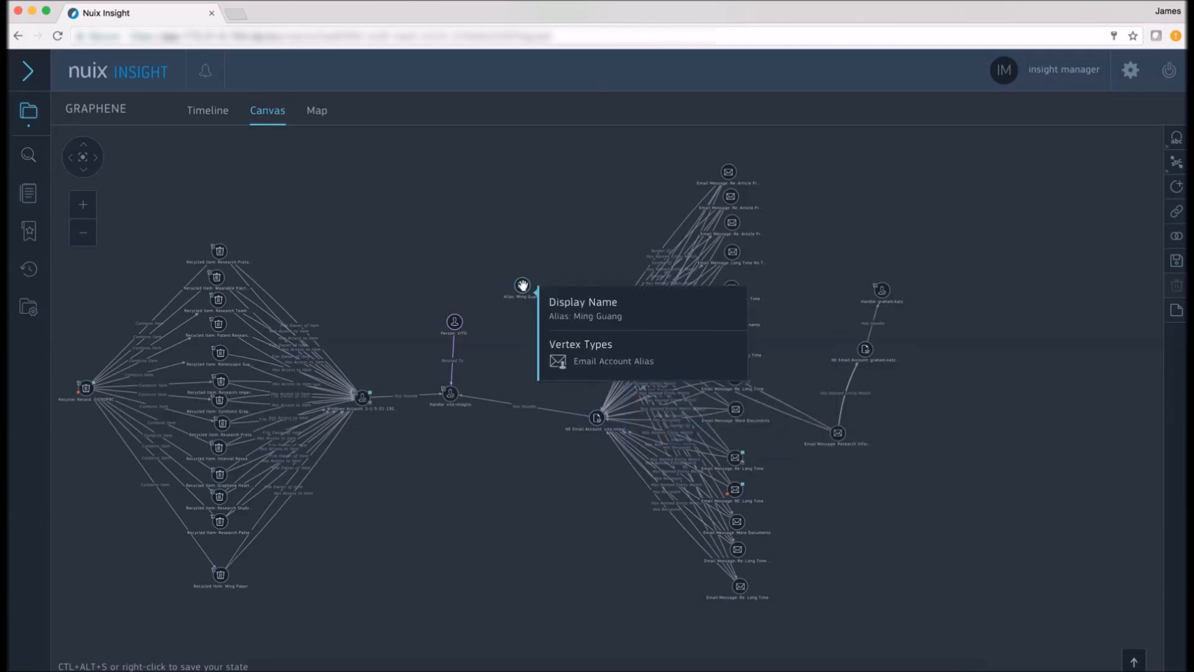
mouse_move(807, 368)
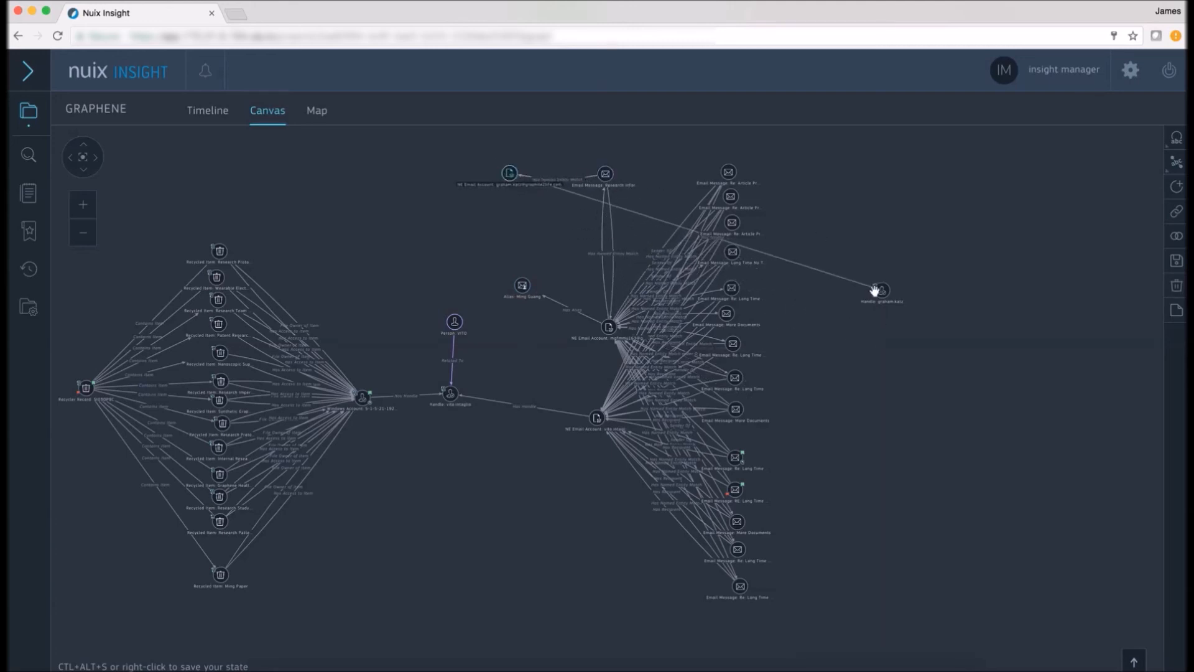
drag(879, 290, 455, 253)
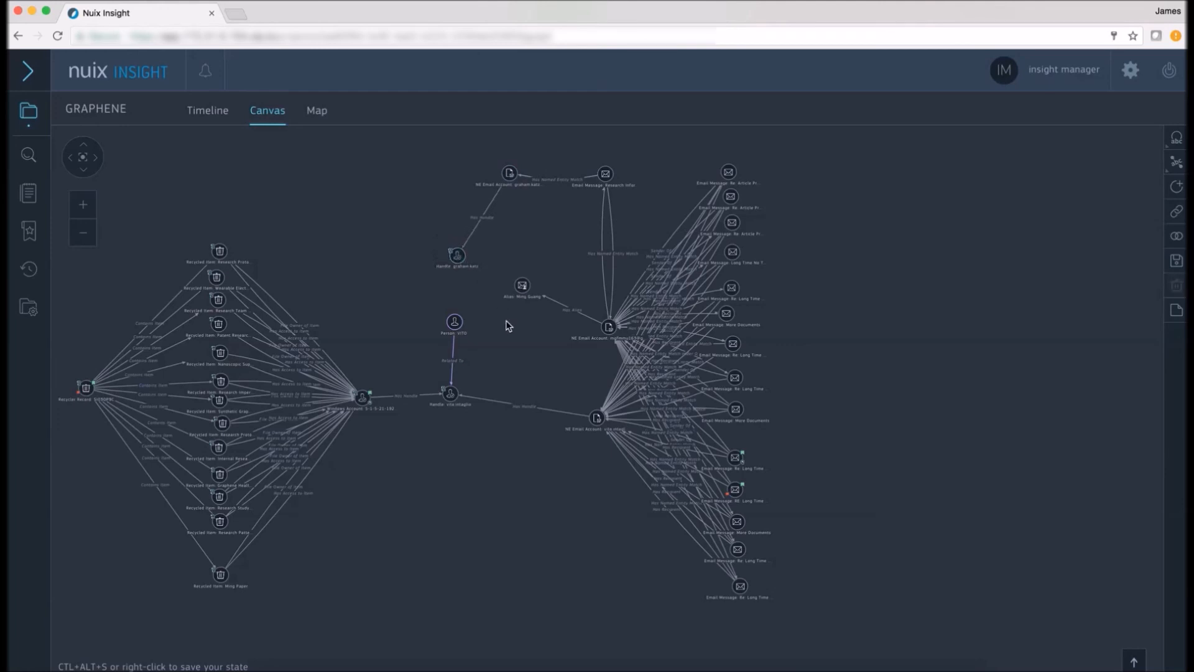